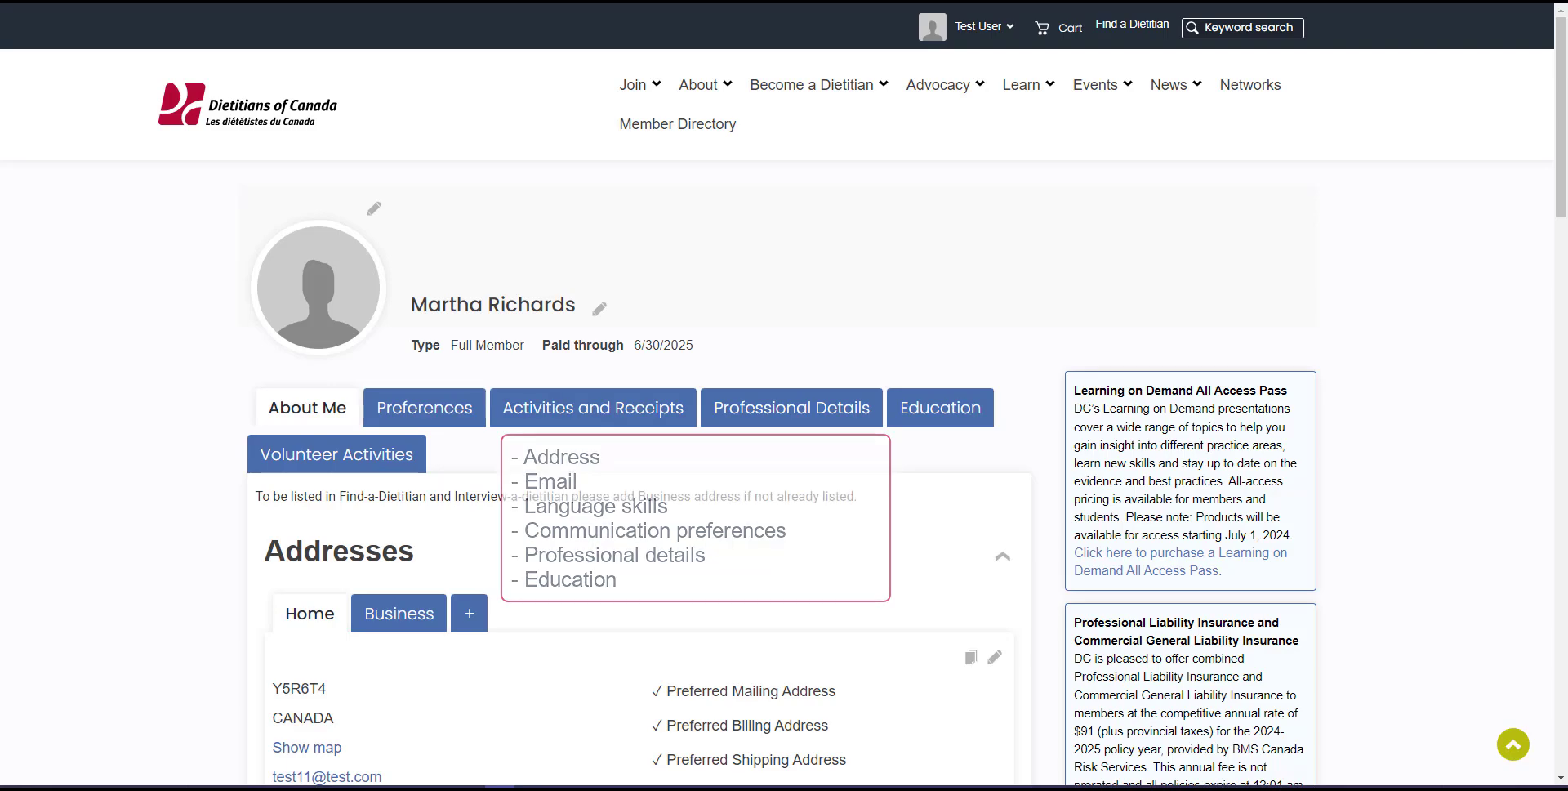
- Start a new address entry and discard it without saving
scroll("down", 3)
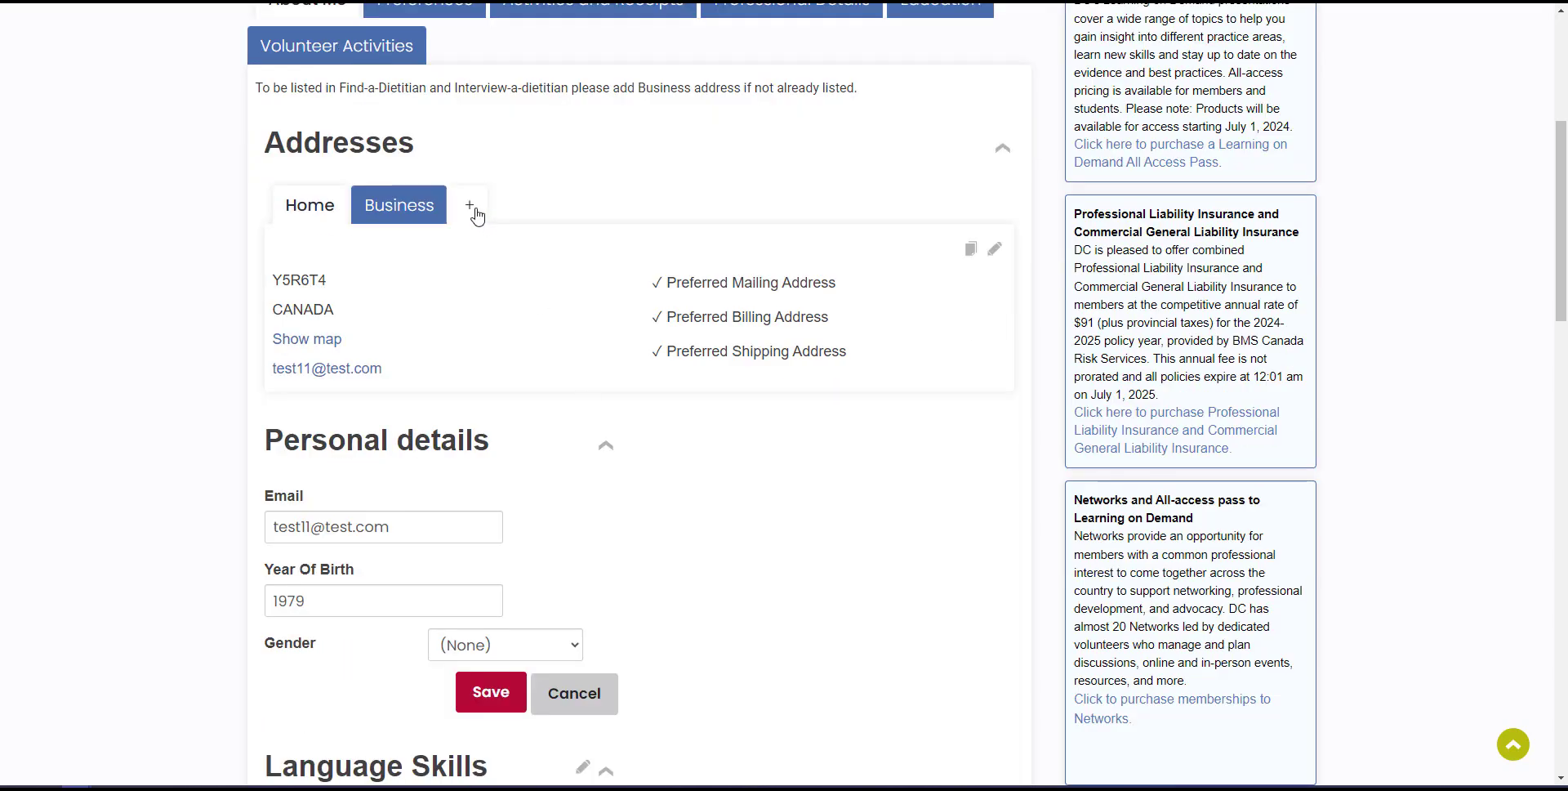
left_click(470, 205)
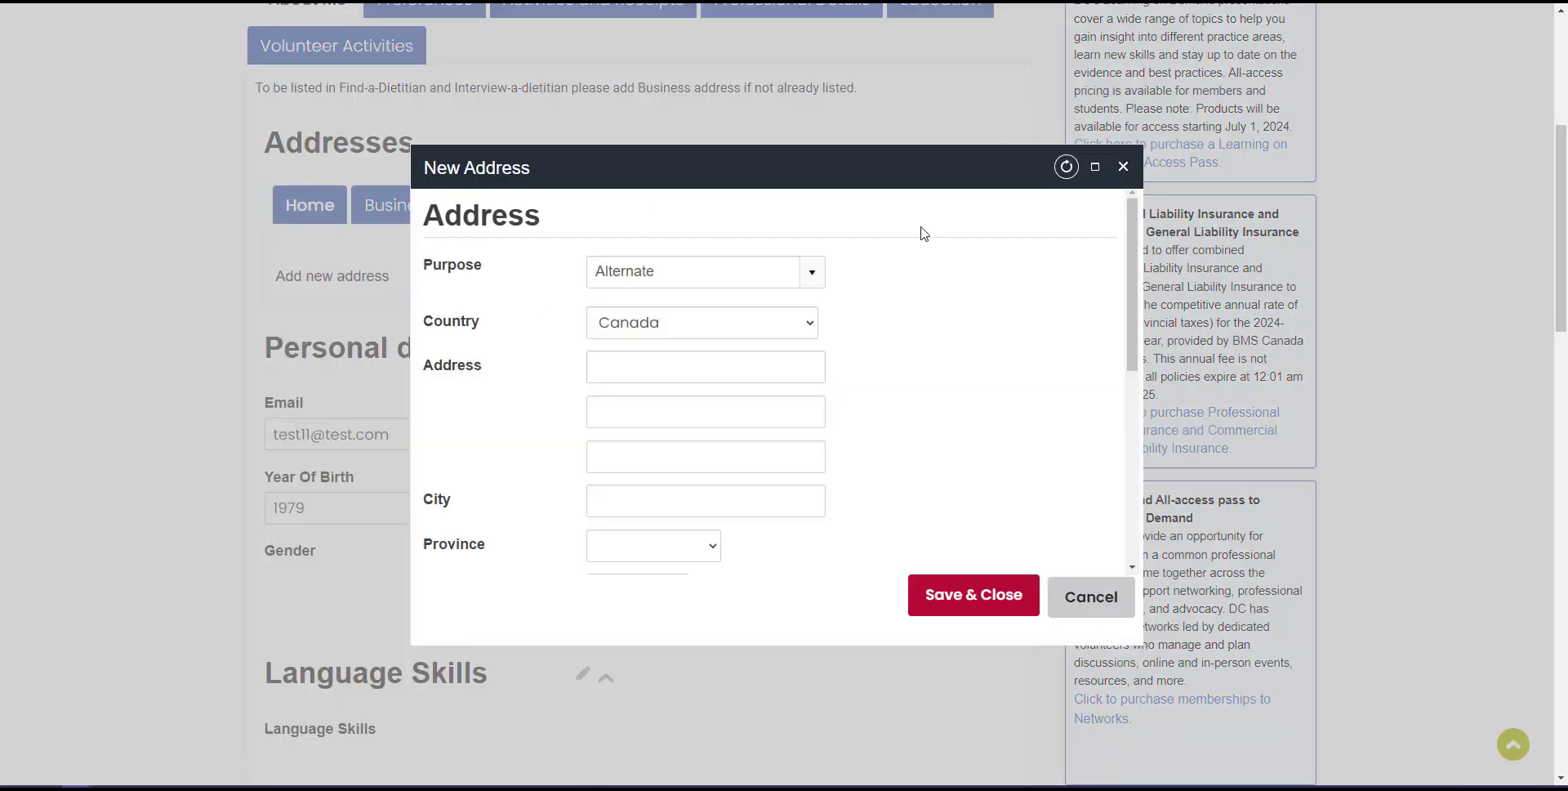
left_click(1088, 595)
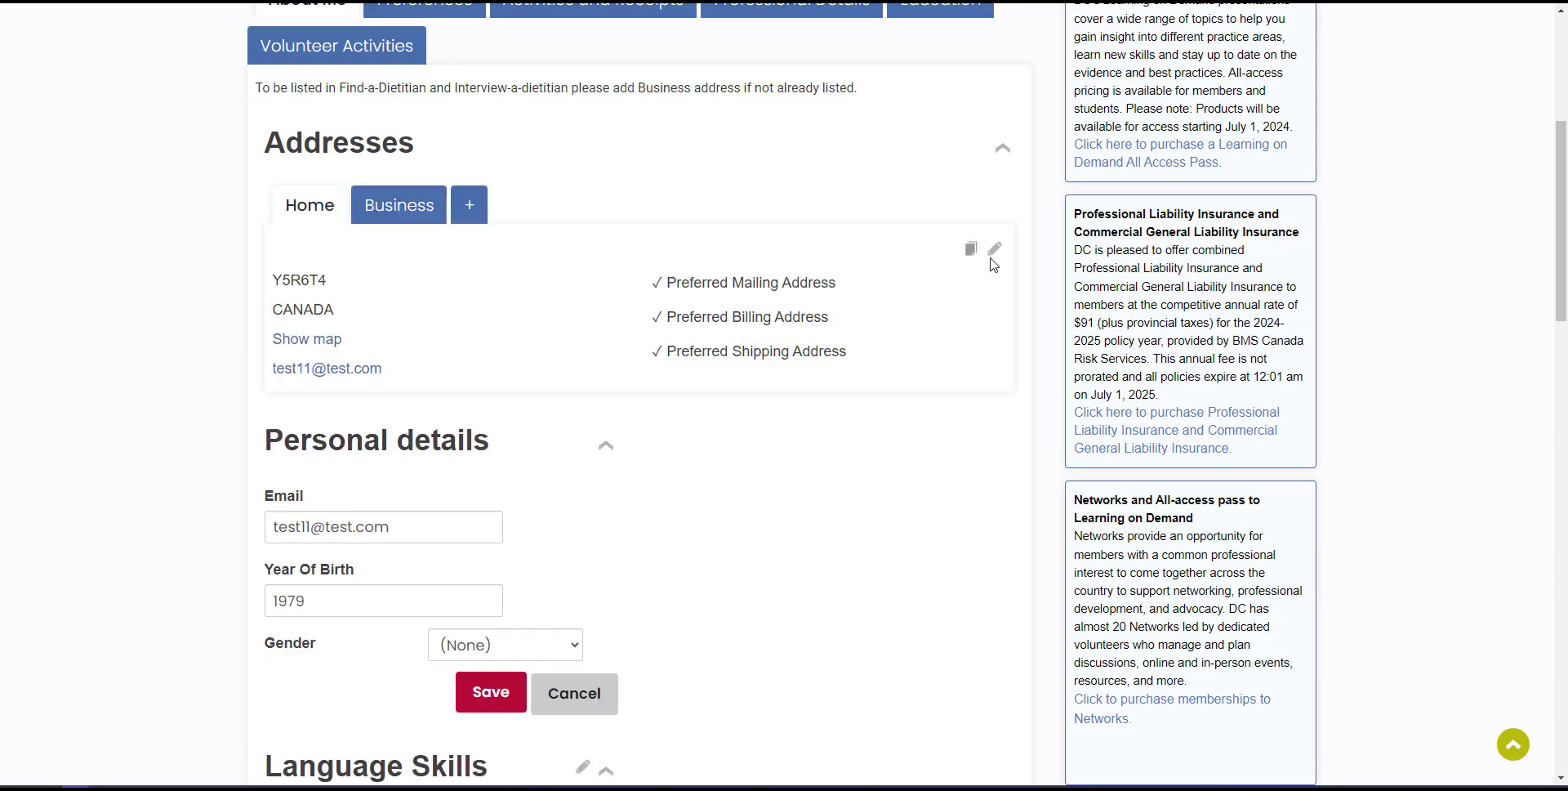
left_click(993, 249)
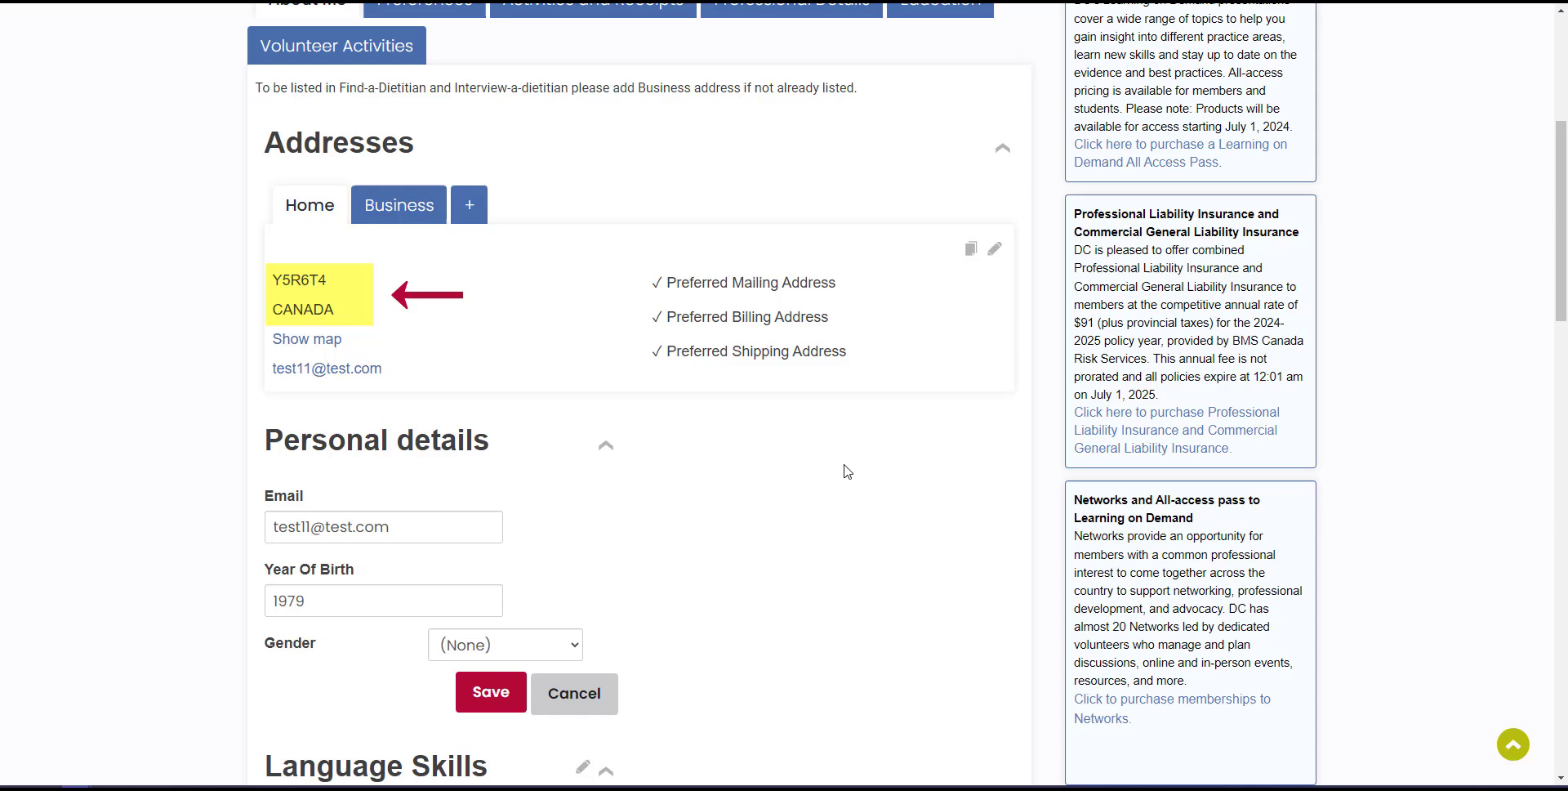
scroll("down", 3)
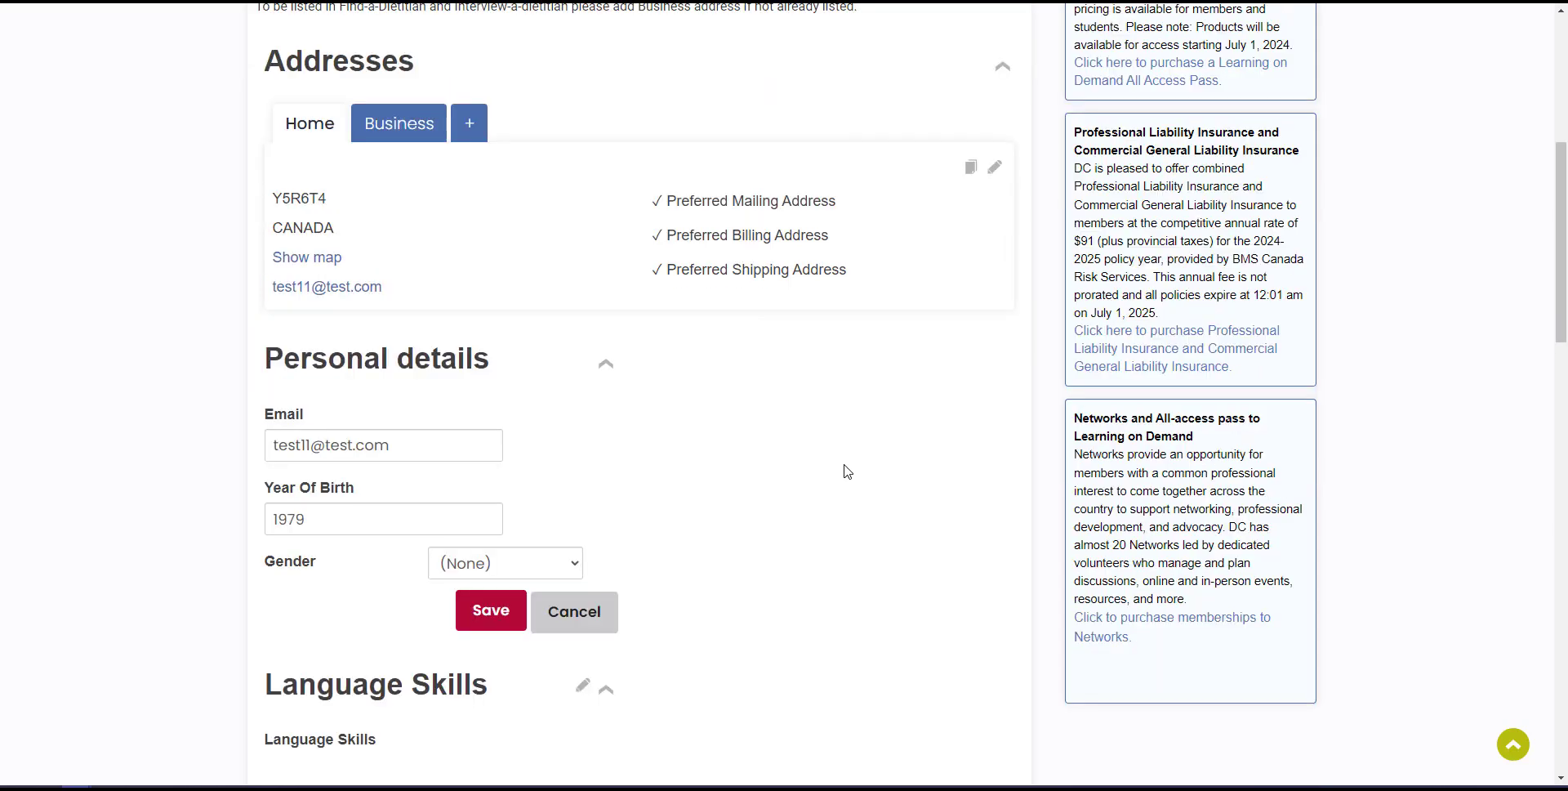
scroll("down", 3)
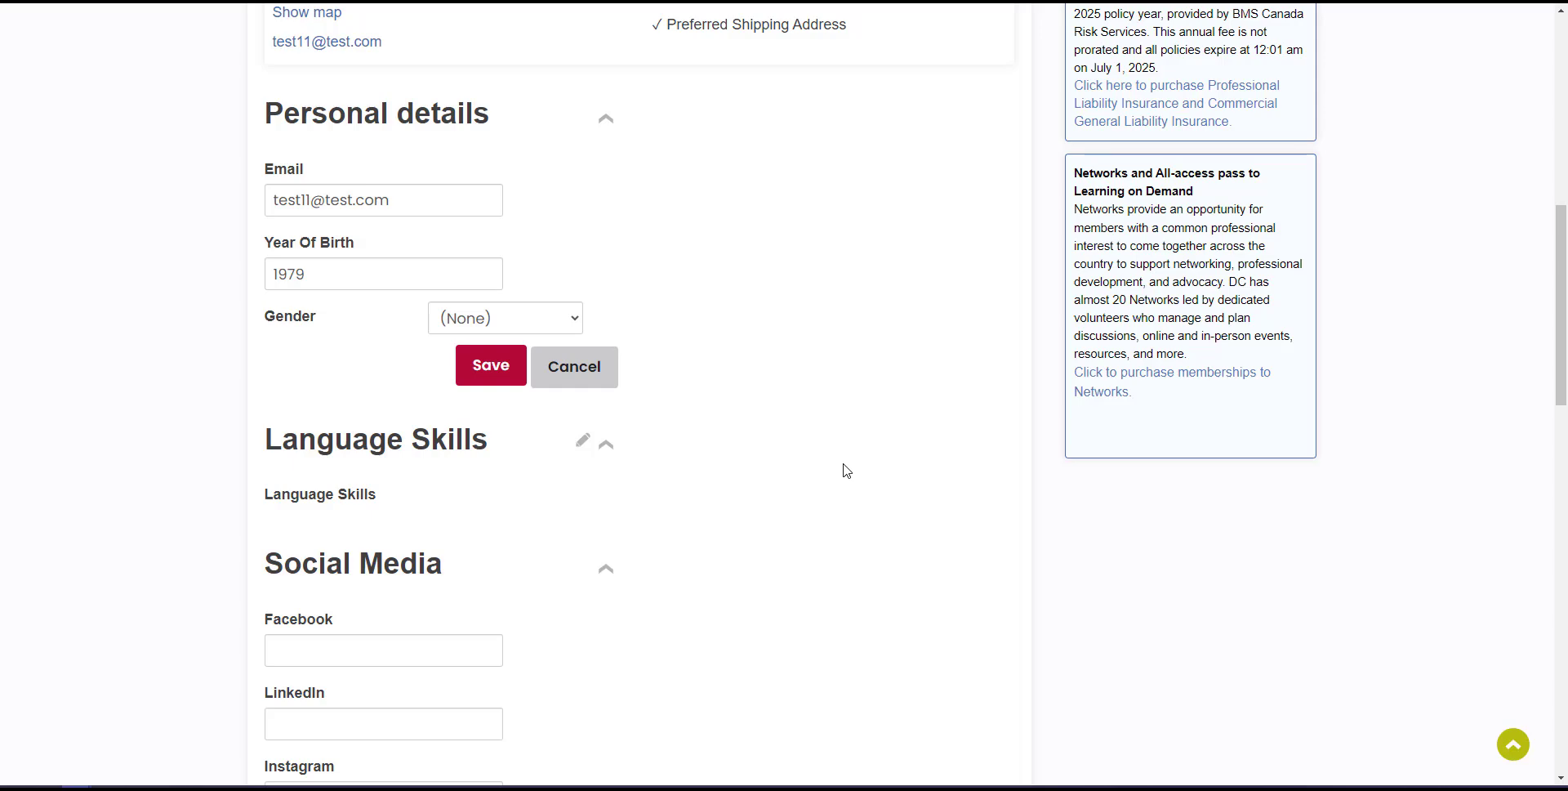
scroll("down", 3)
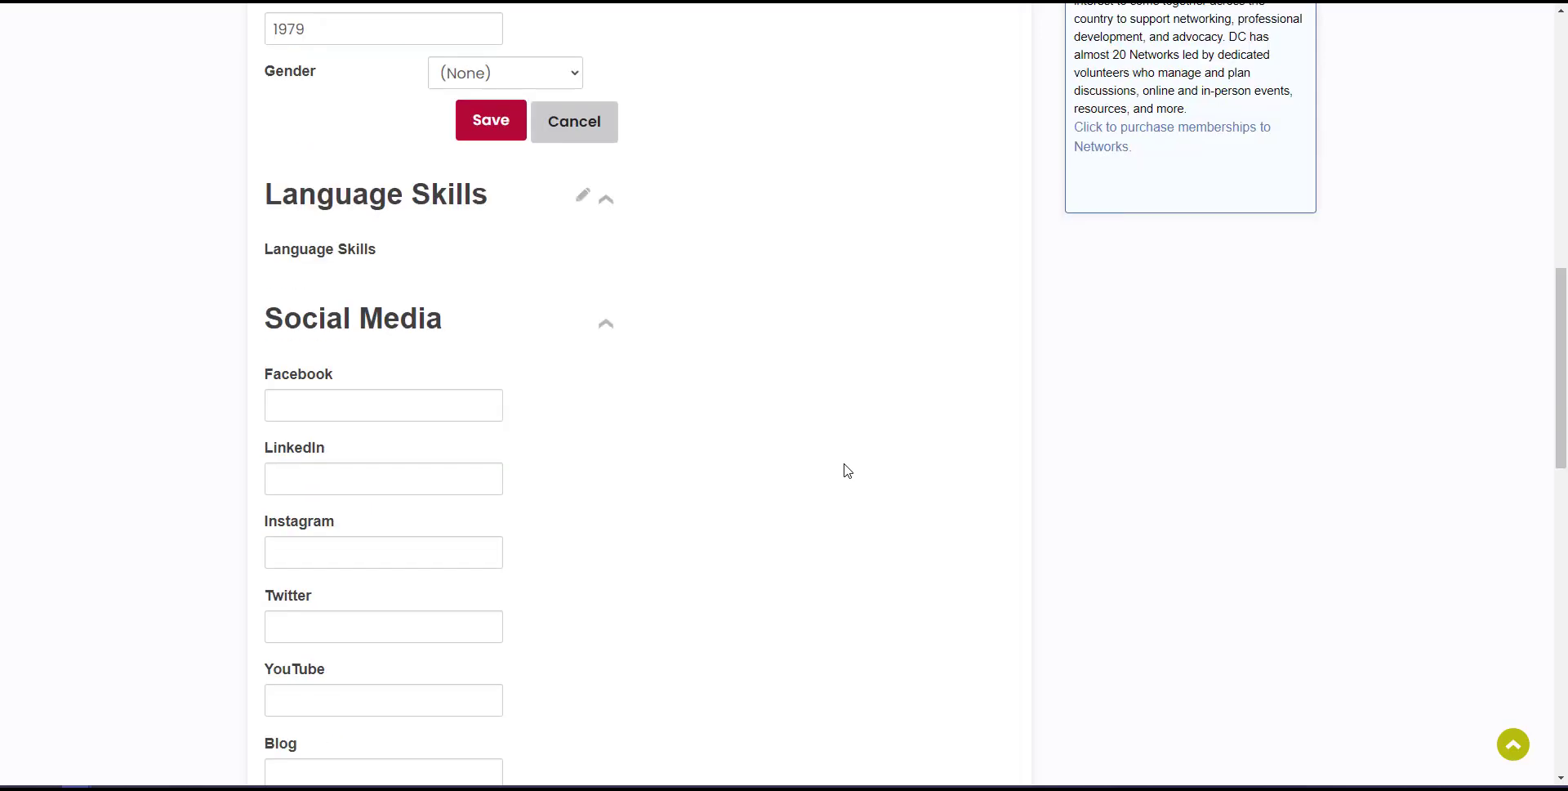
scroll("down", 3)
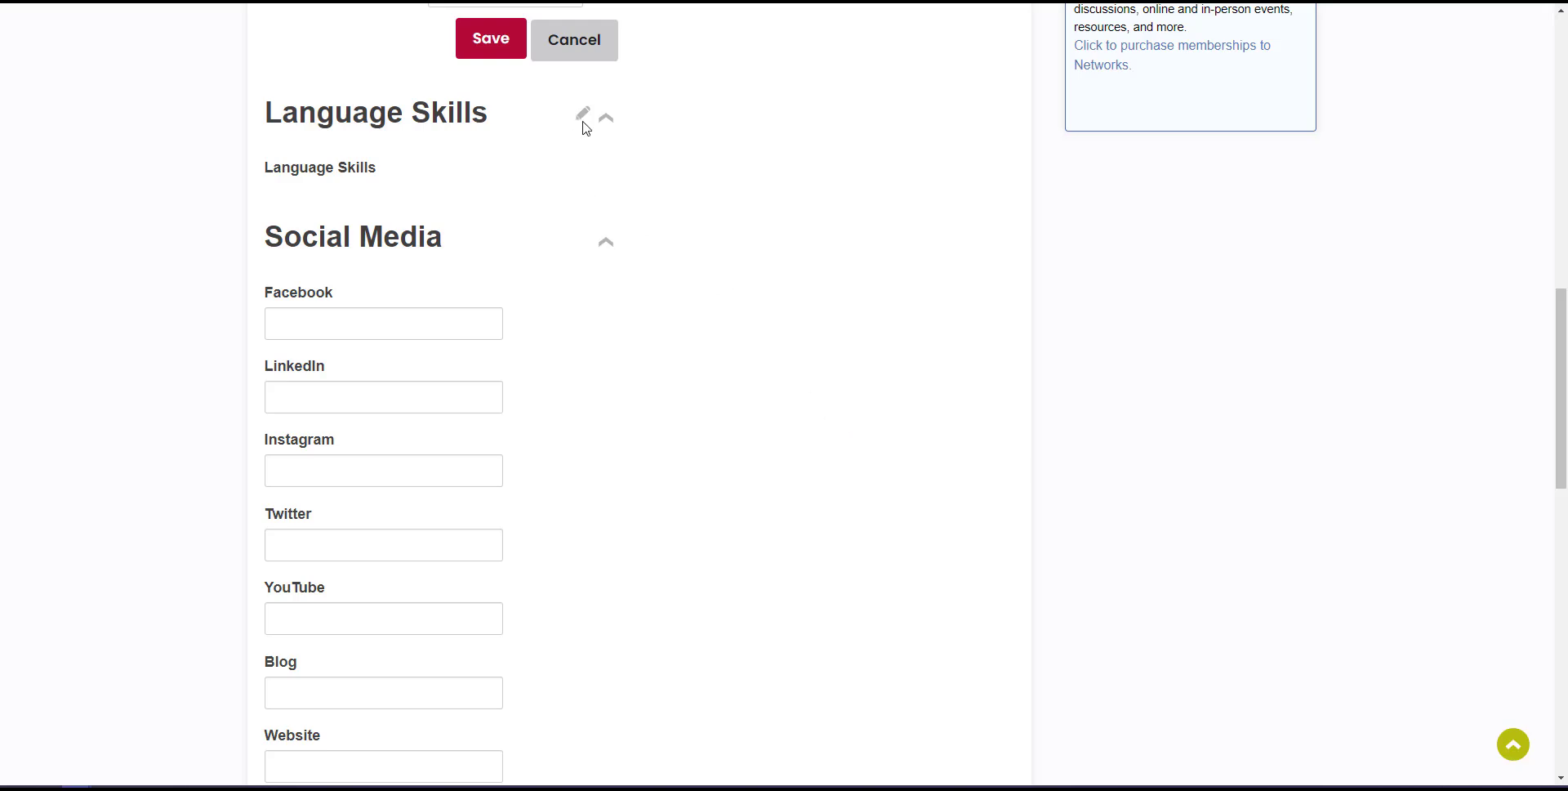
left_click(583, 115)
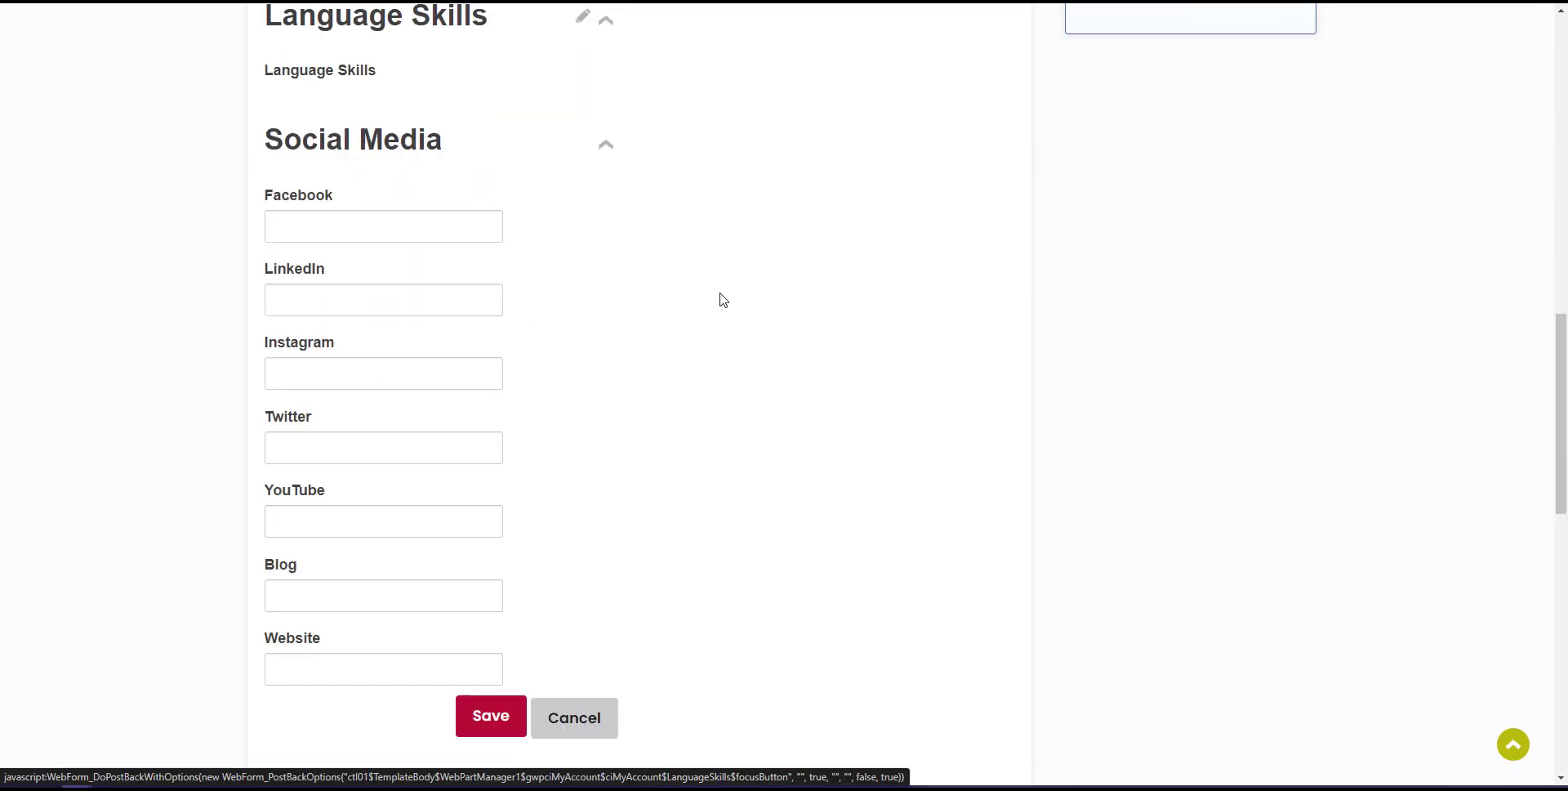
scroll("down", 3)
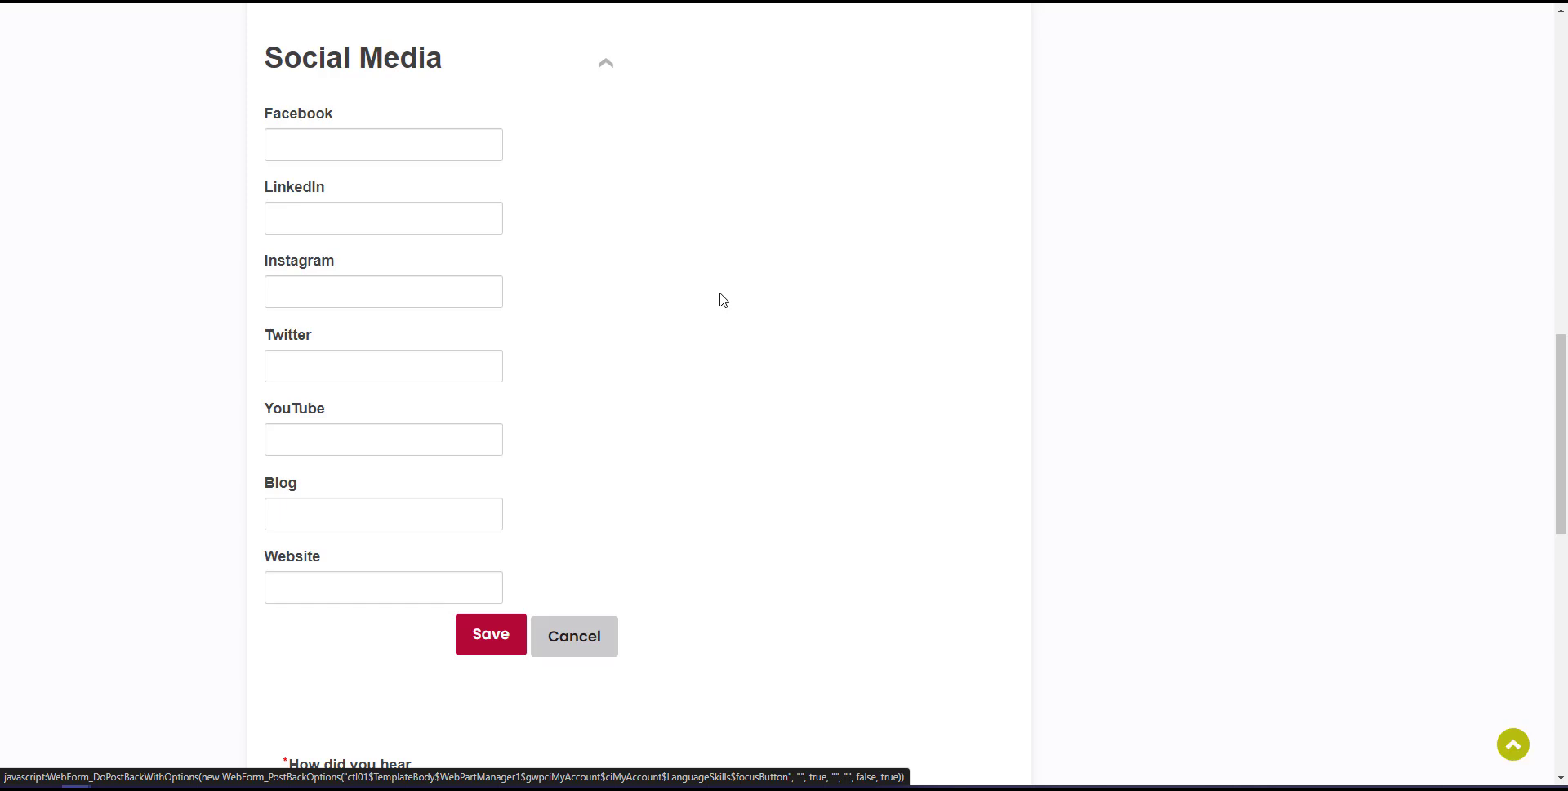
scroll("down", 3)
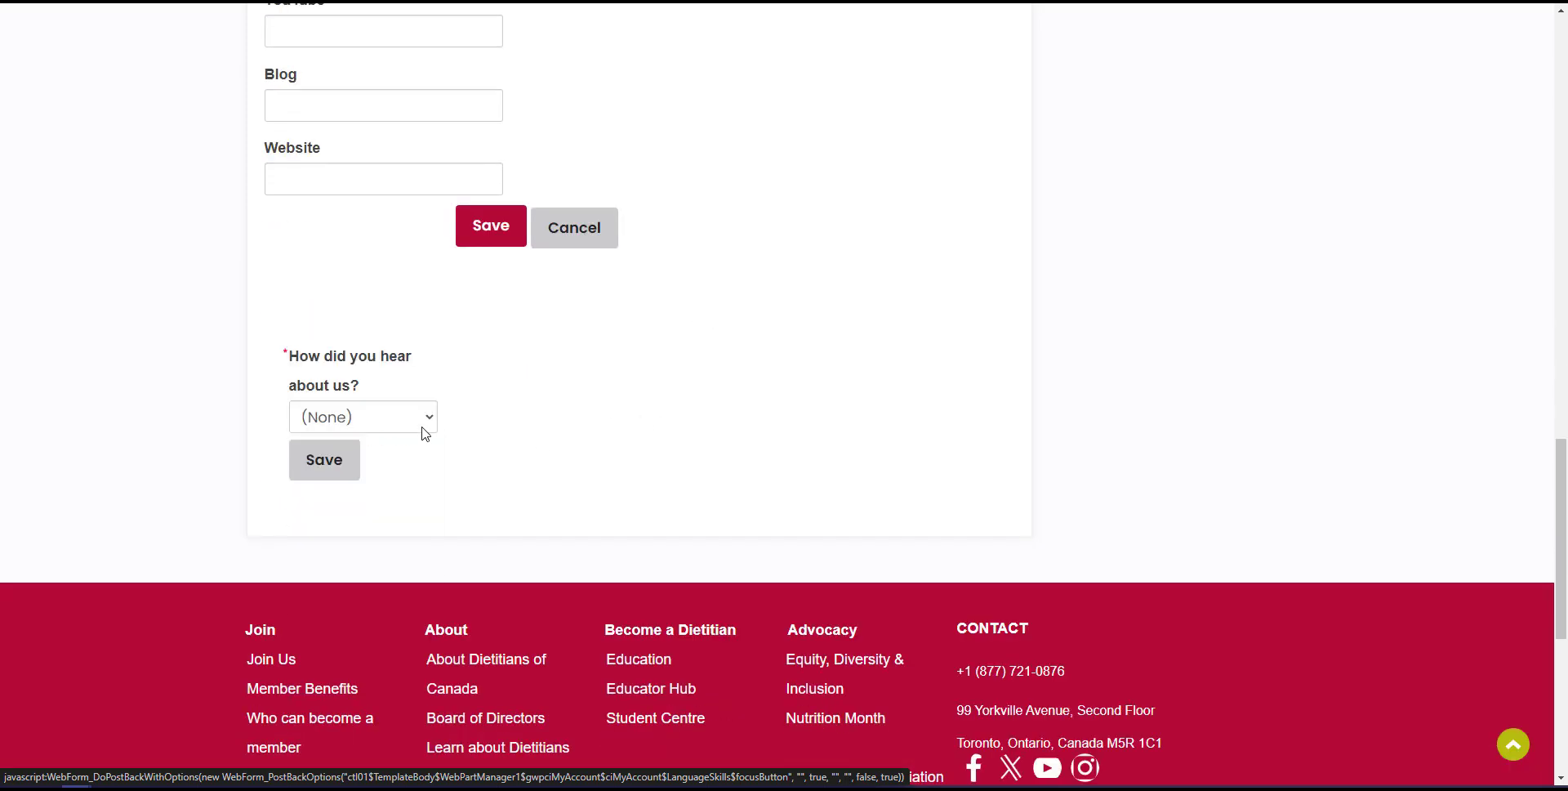
left_click(362, 416)
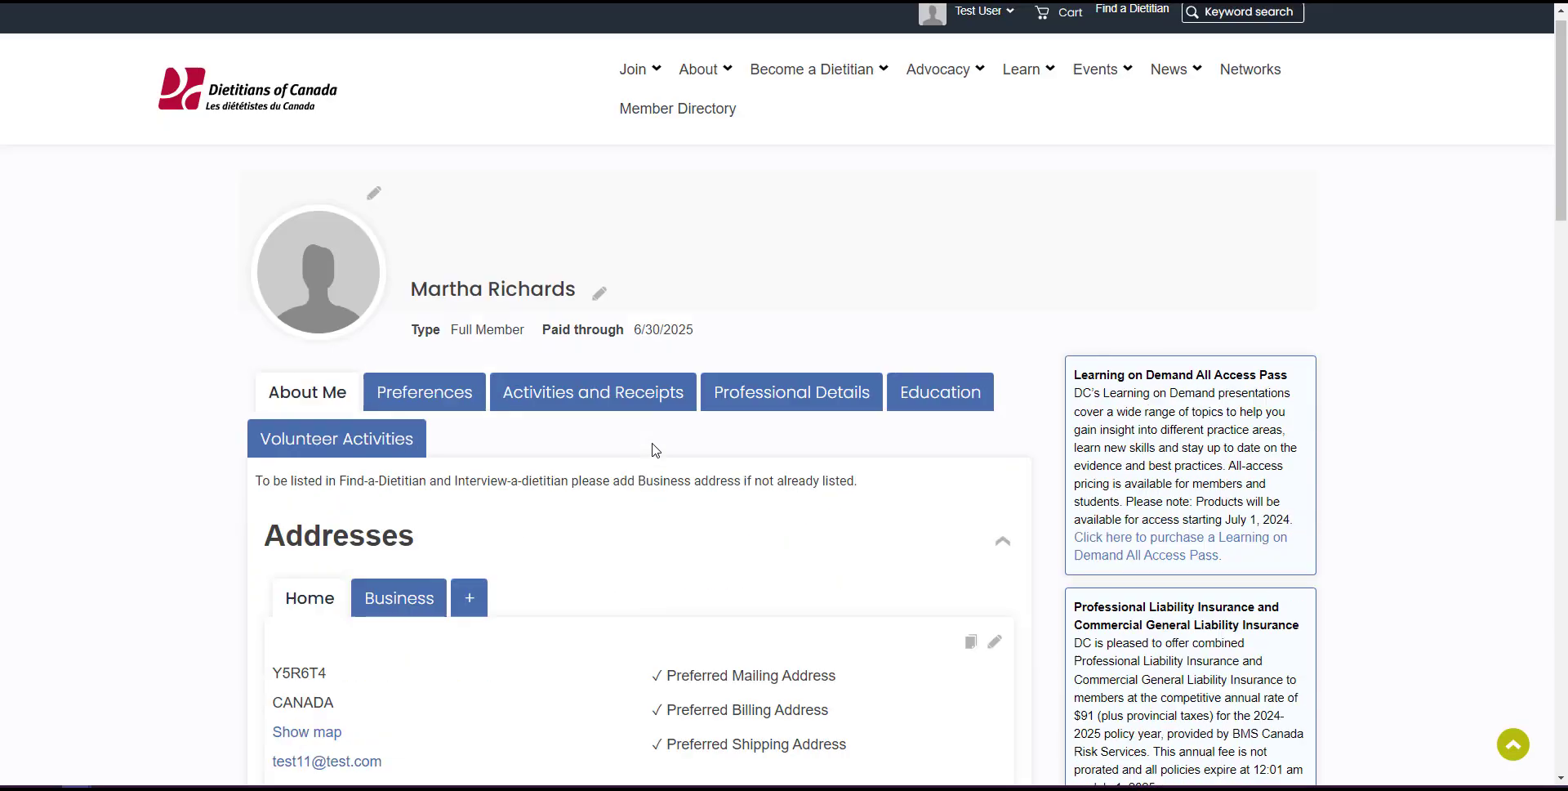
- Review Preferred Language, Communication preferences and Directory Profile Options under Preferences
left_click(423, 391)
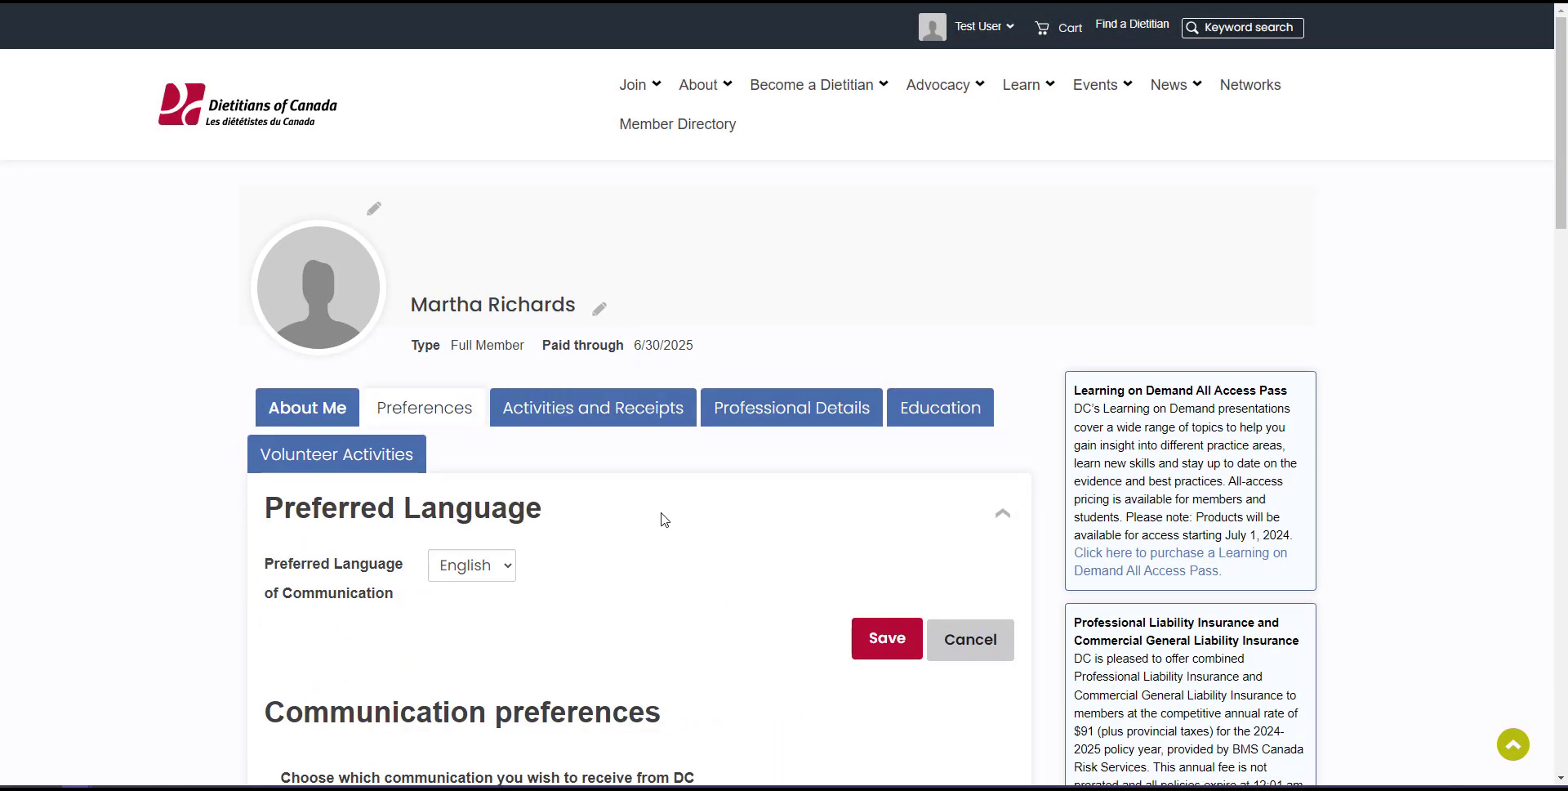
scroll("down", 3)
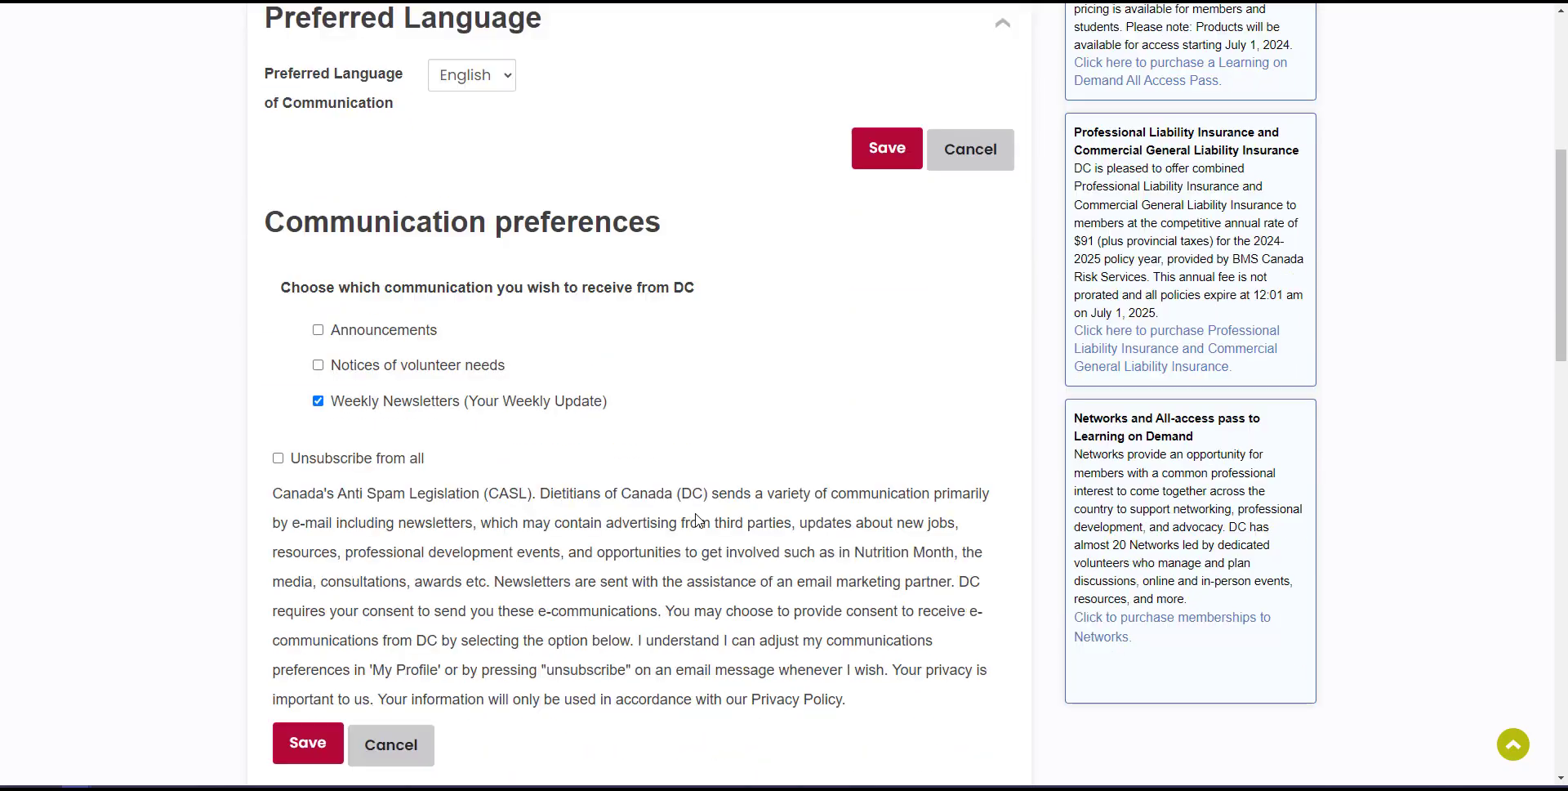
scroll("down", 3)
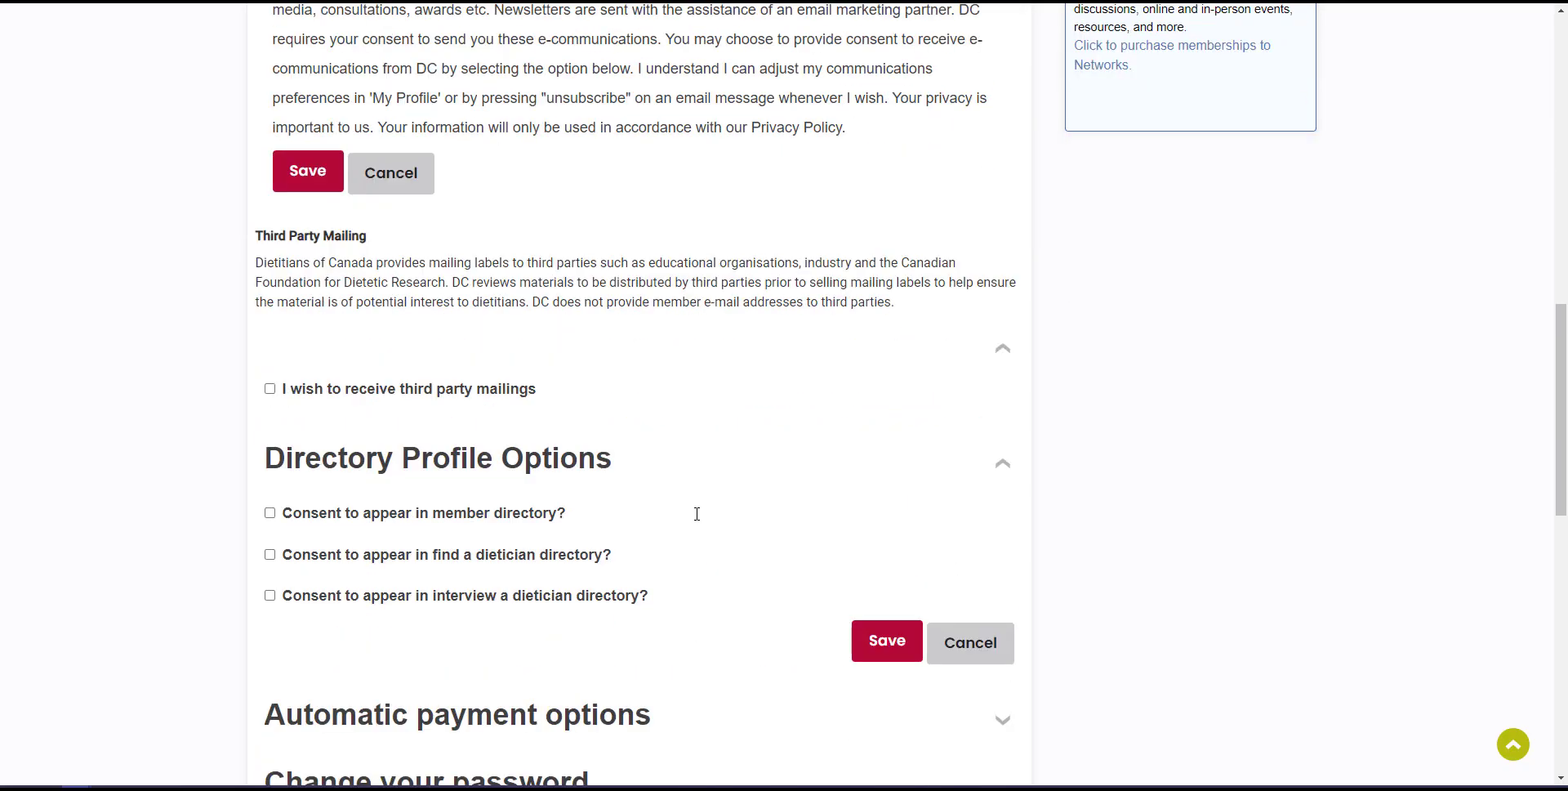
scroll("down", 3)
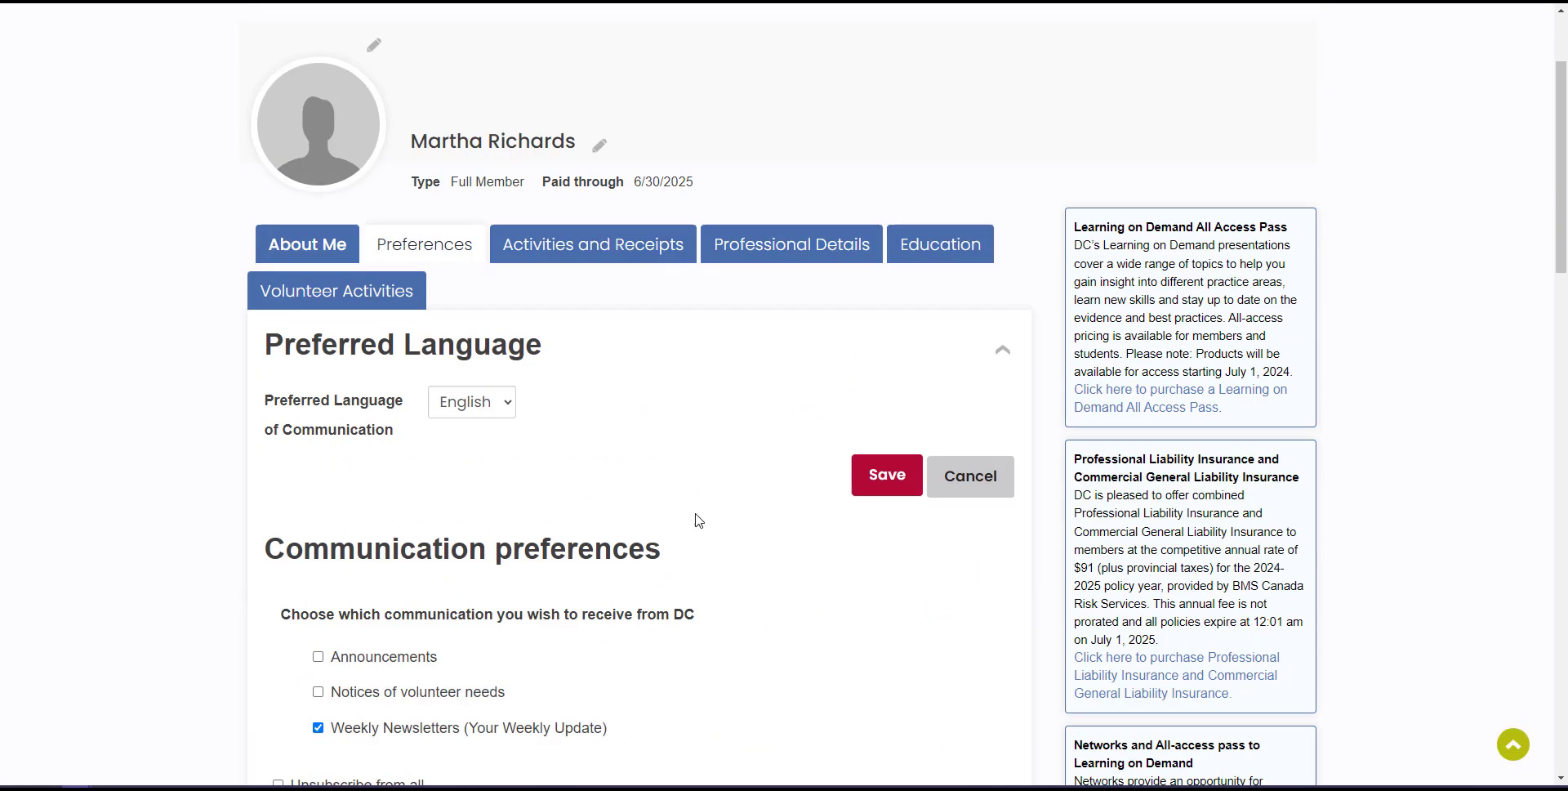
mouse_move(592, 244)
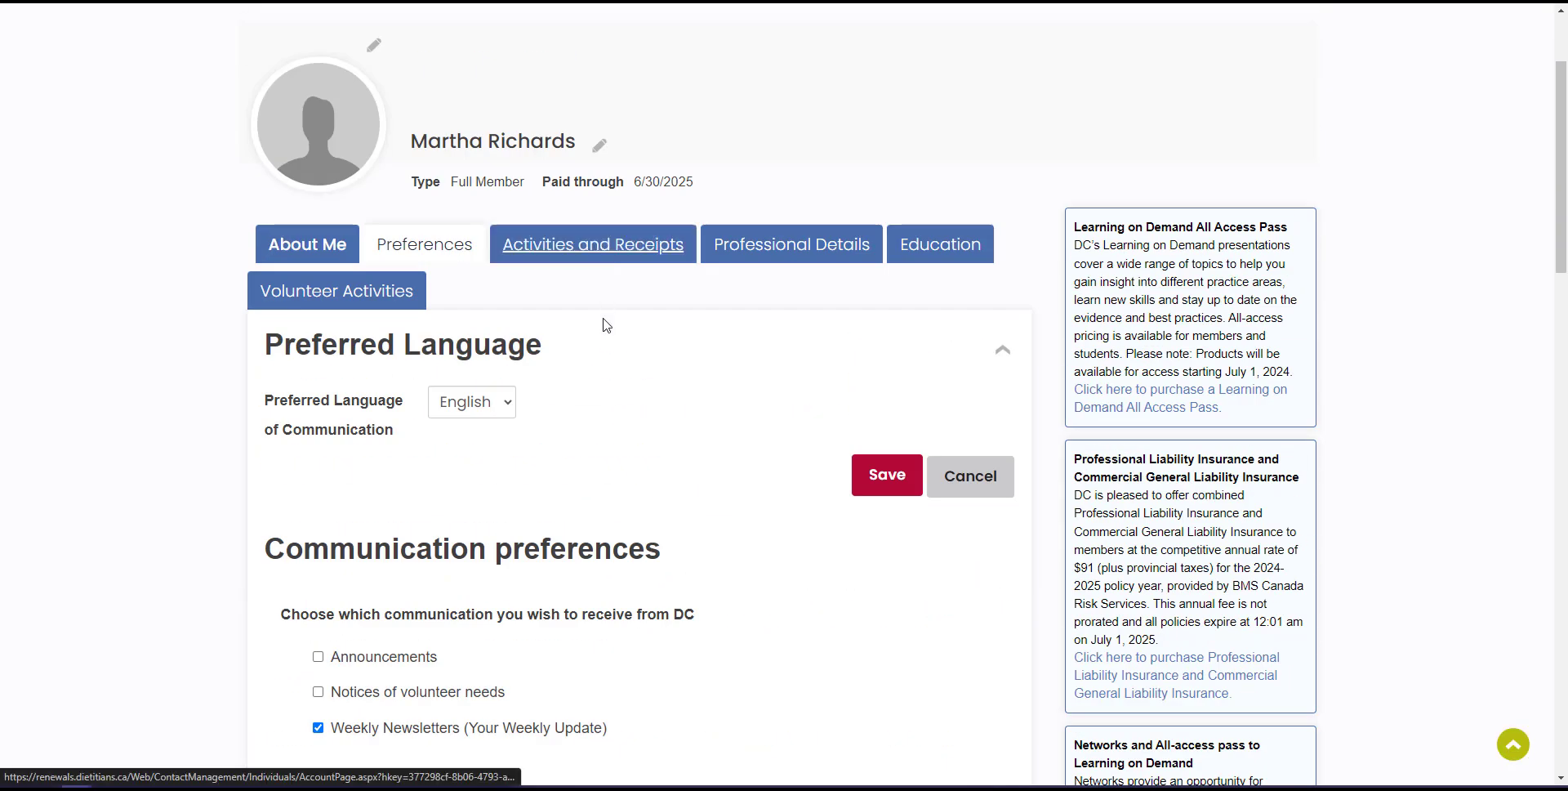
- Show Activities and Receipts with the Invoices section expanded to list two invoices
left_click(591, 243)
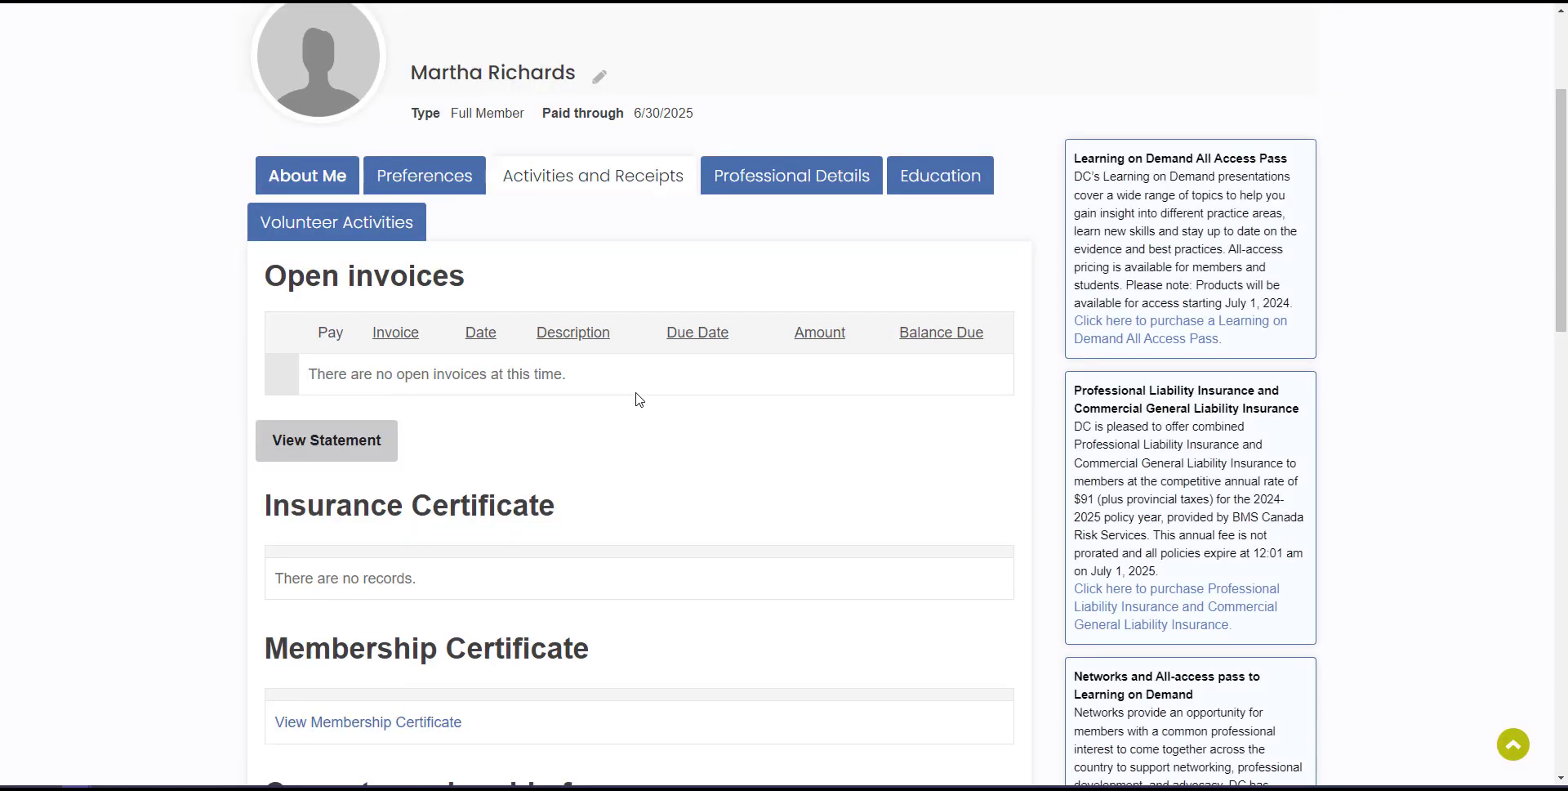
scroll("down", 3)
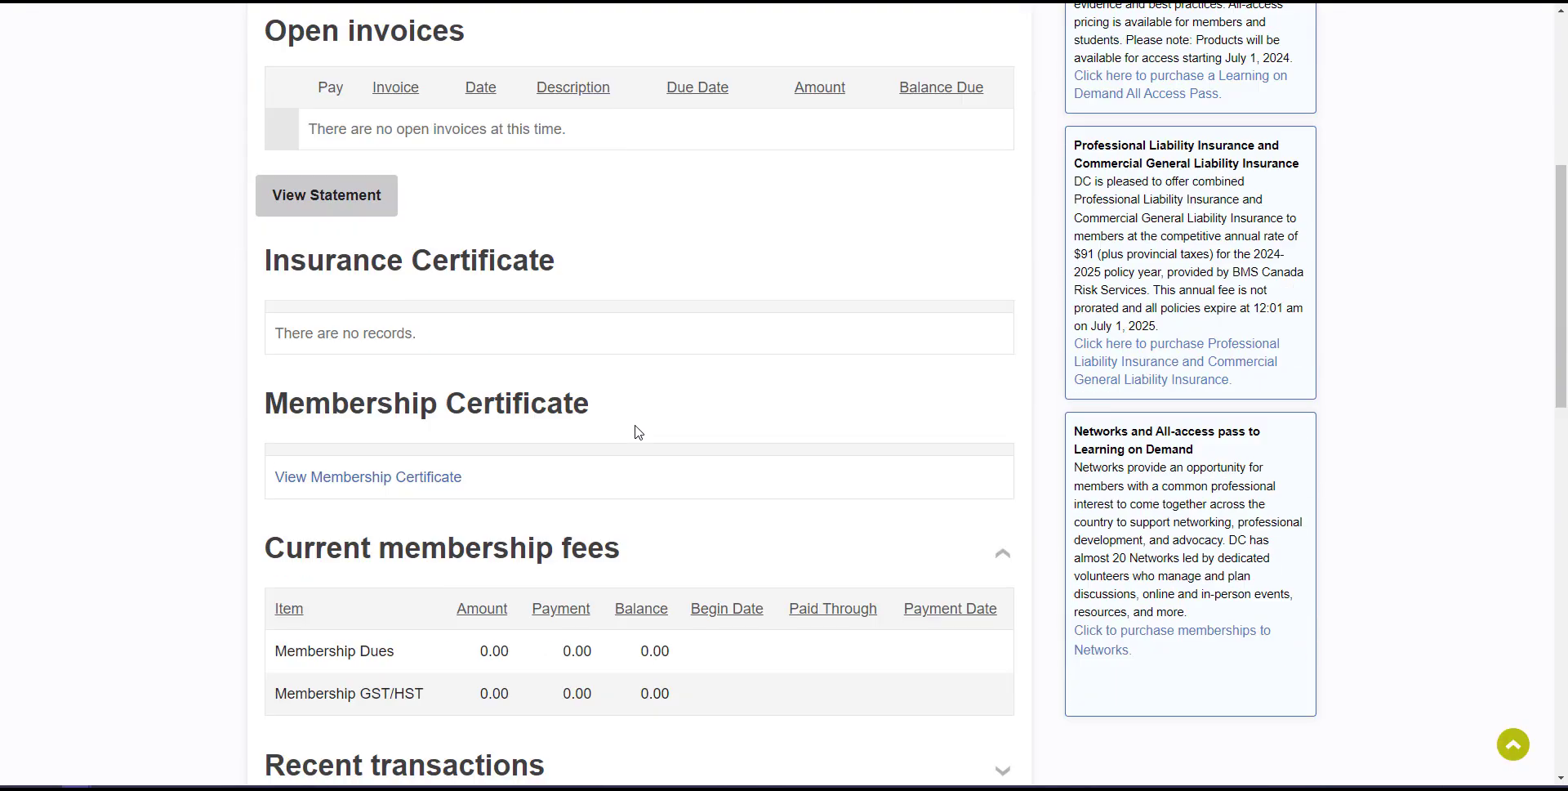
scroll("down", 3)
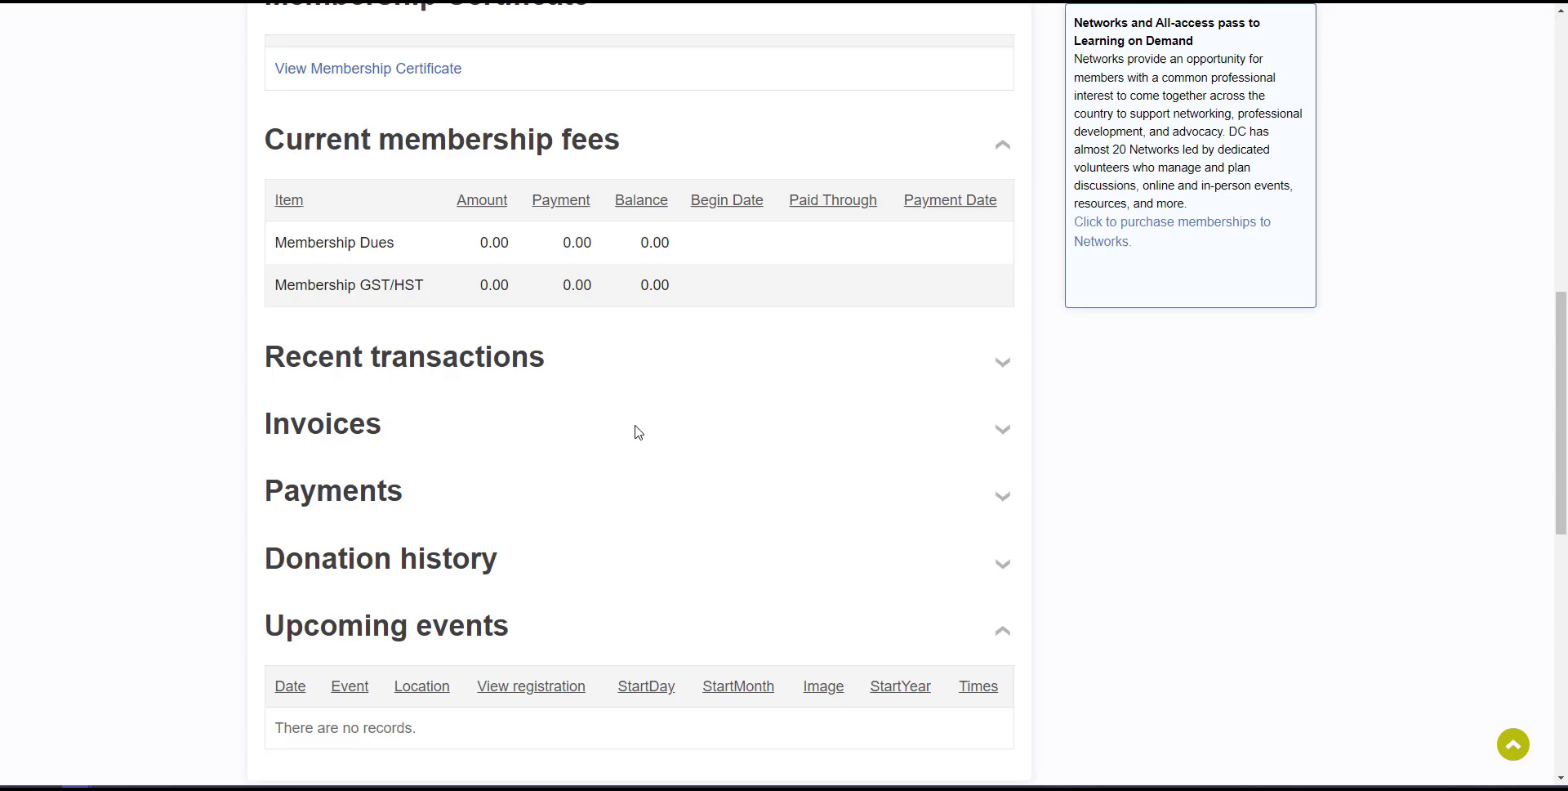
scroll("down", 3)
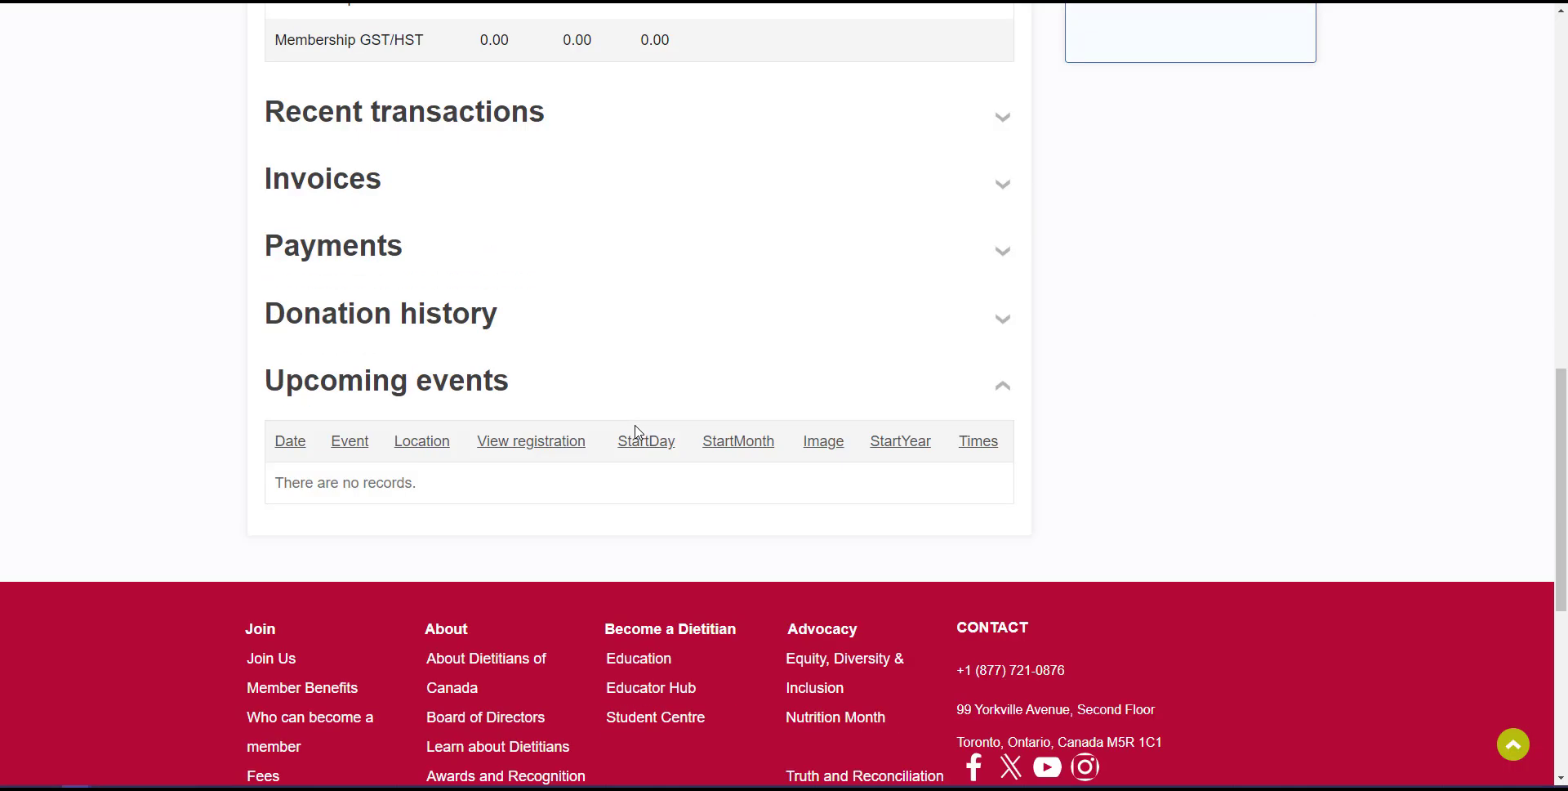
scroll("down", 3)
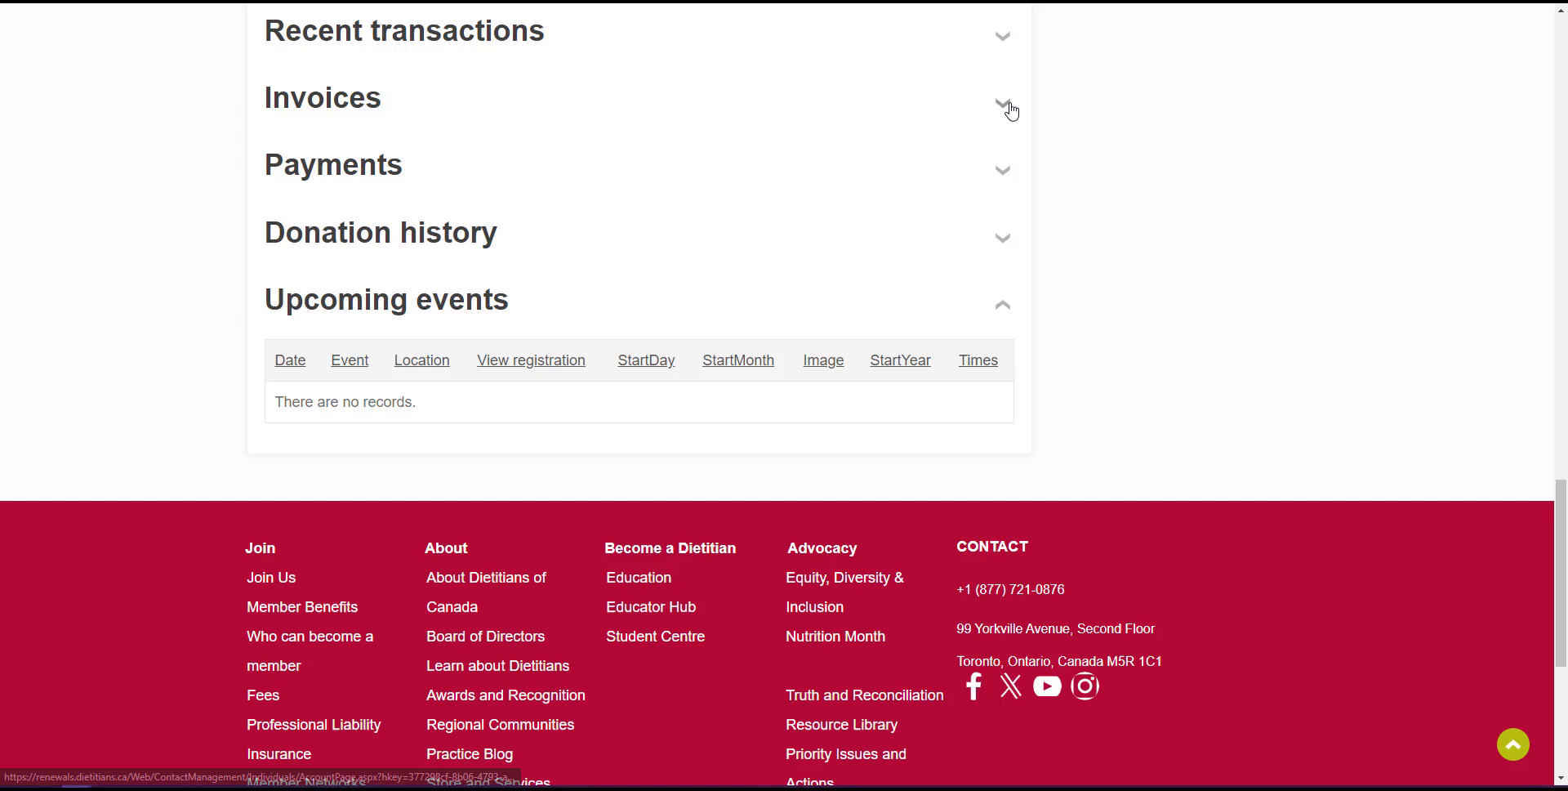
left_click(1002, 104)
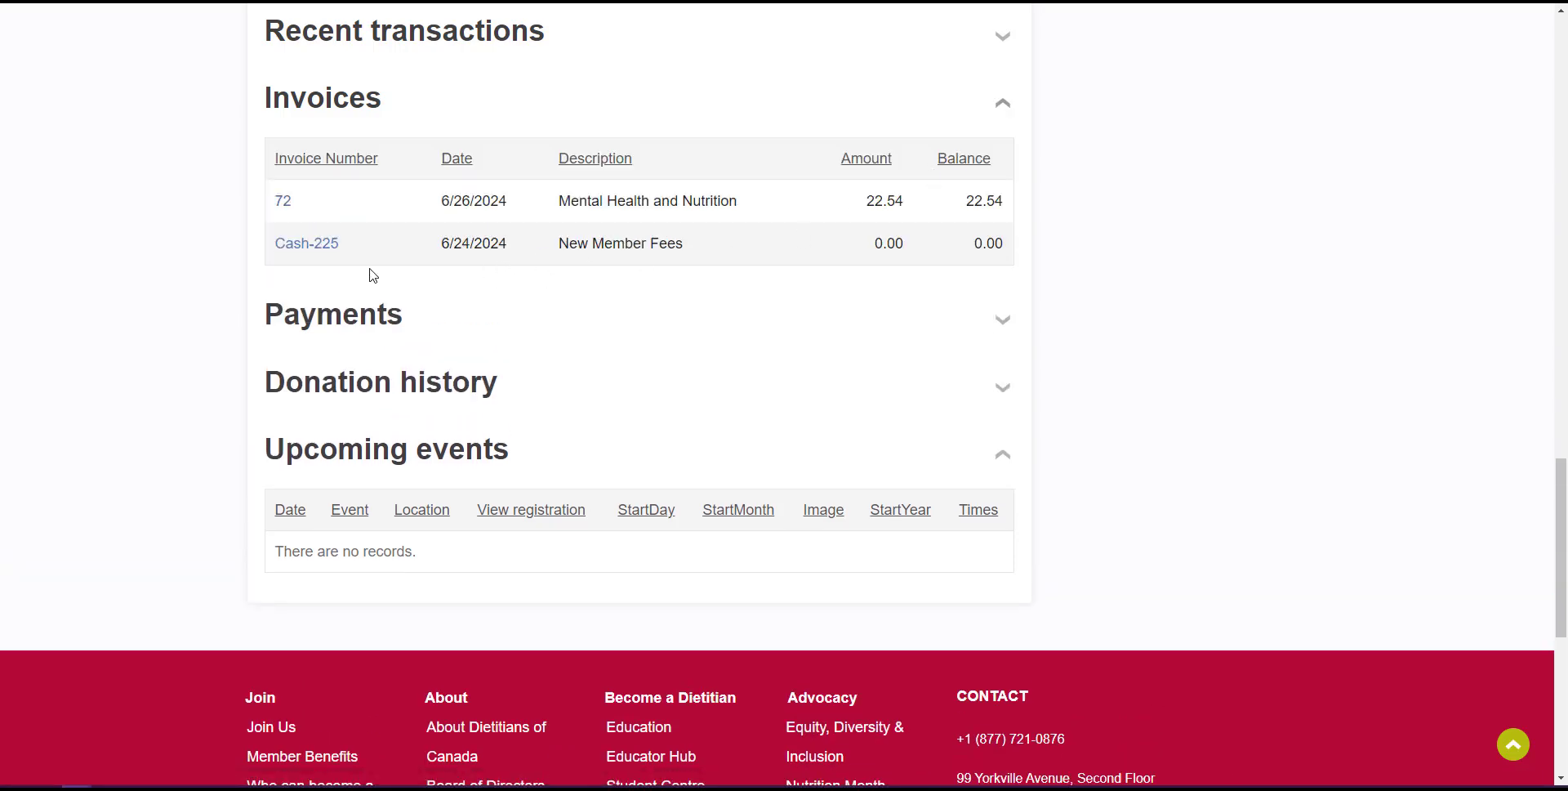
mouse_move(284, 201)
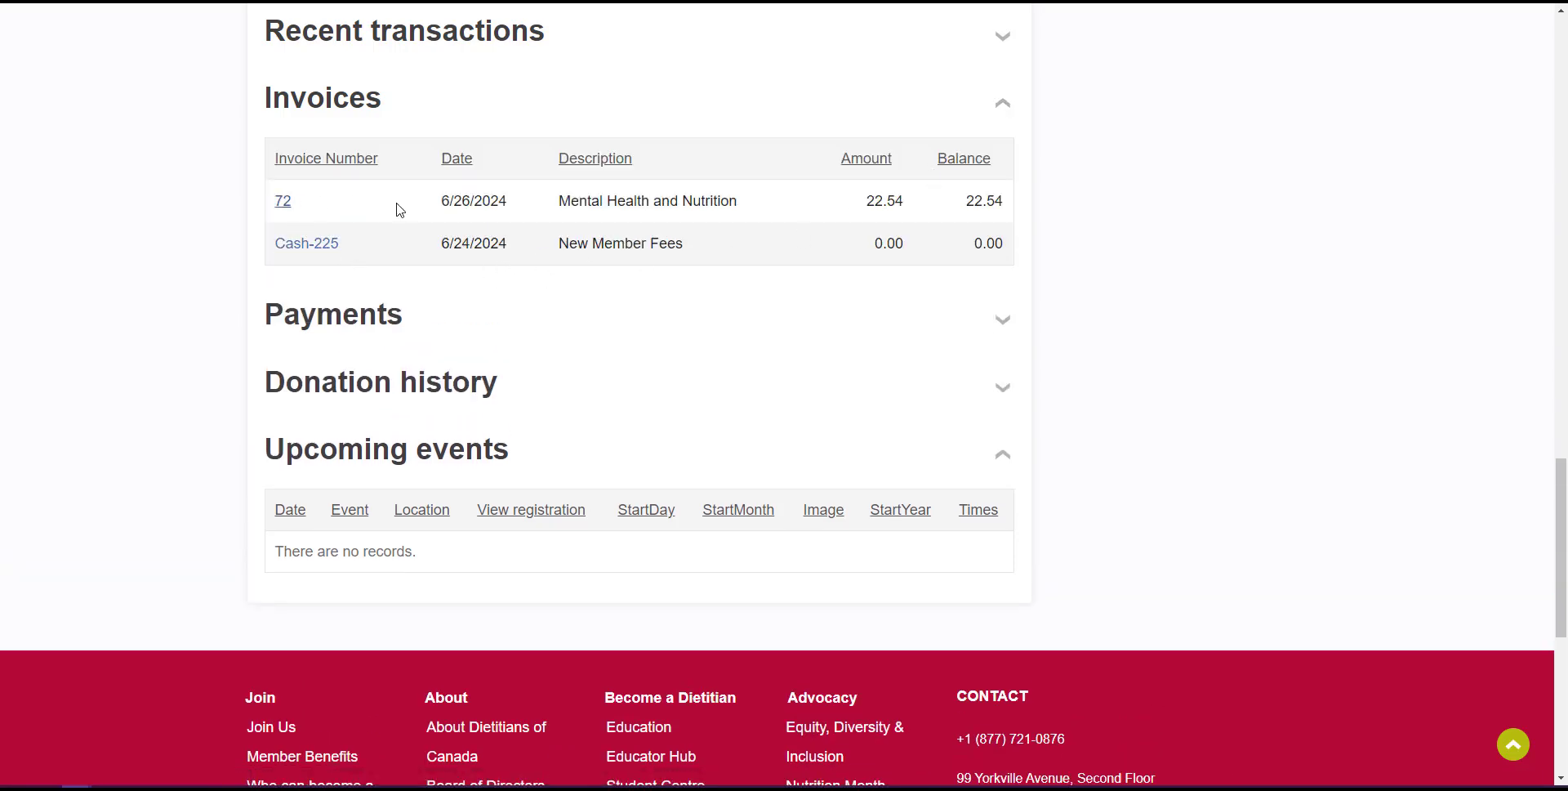
- View the summary of invoice 72 for Mental Health and Nutrition, then return to Professional Details
left_click(284, 200)
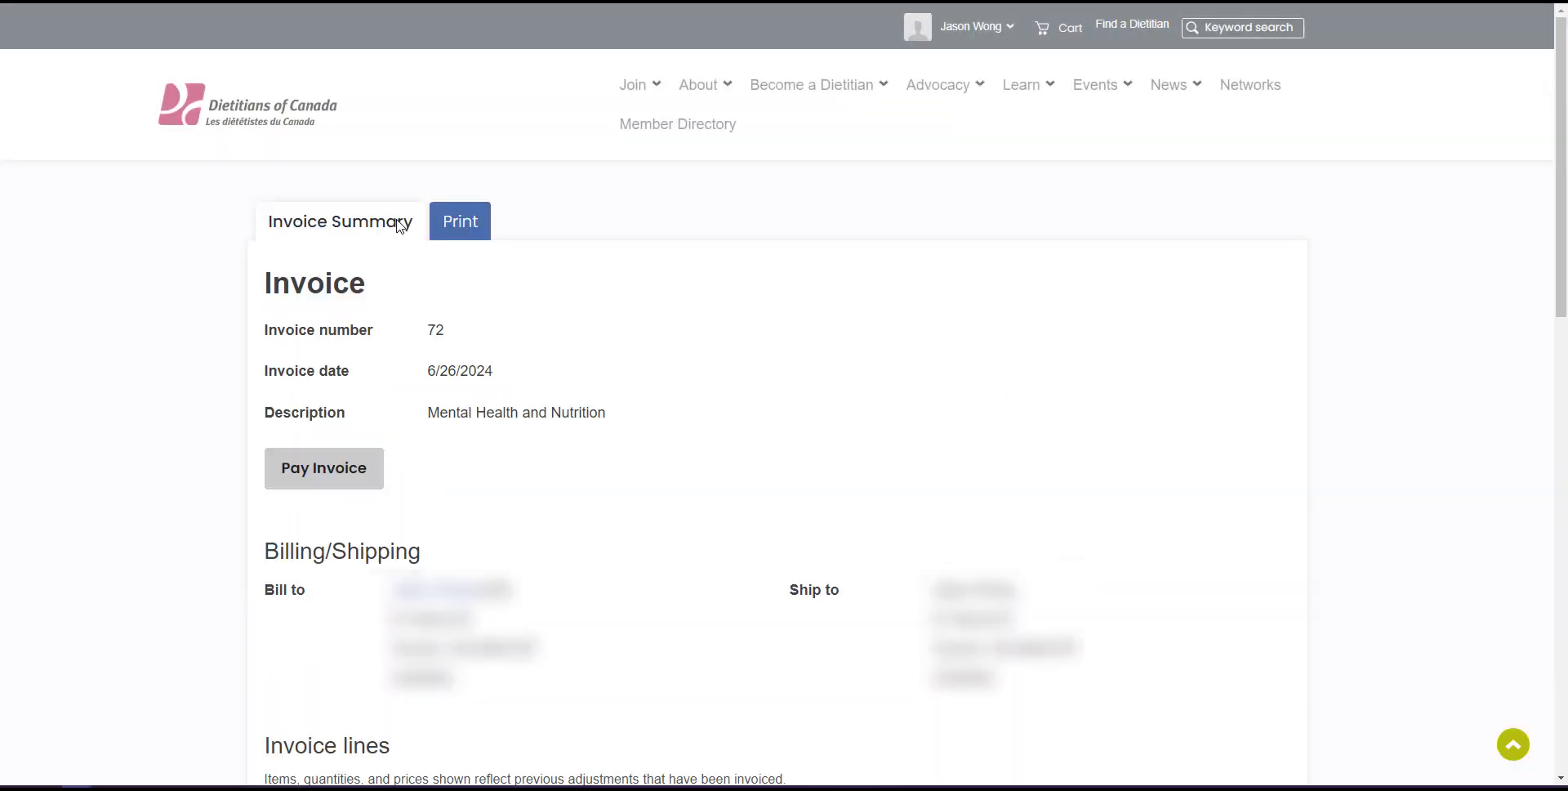
scroll("down", 3)
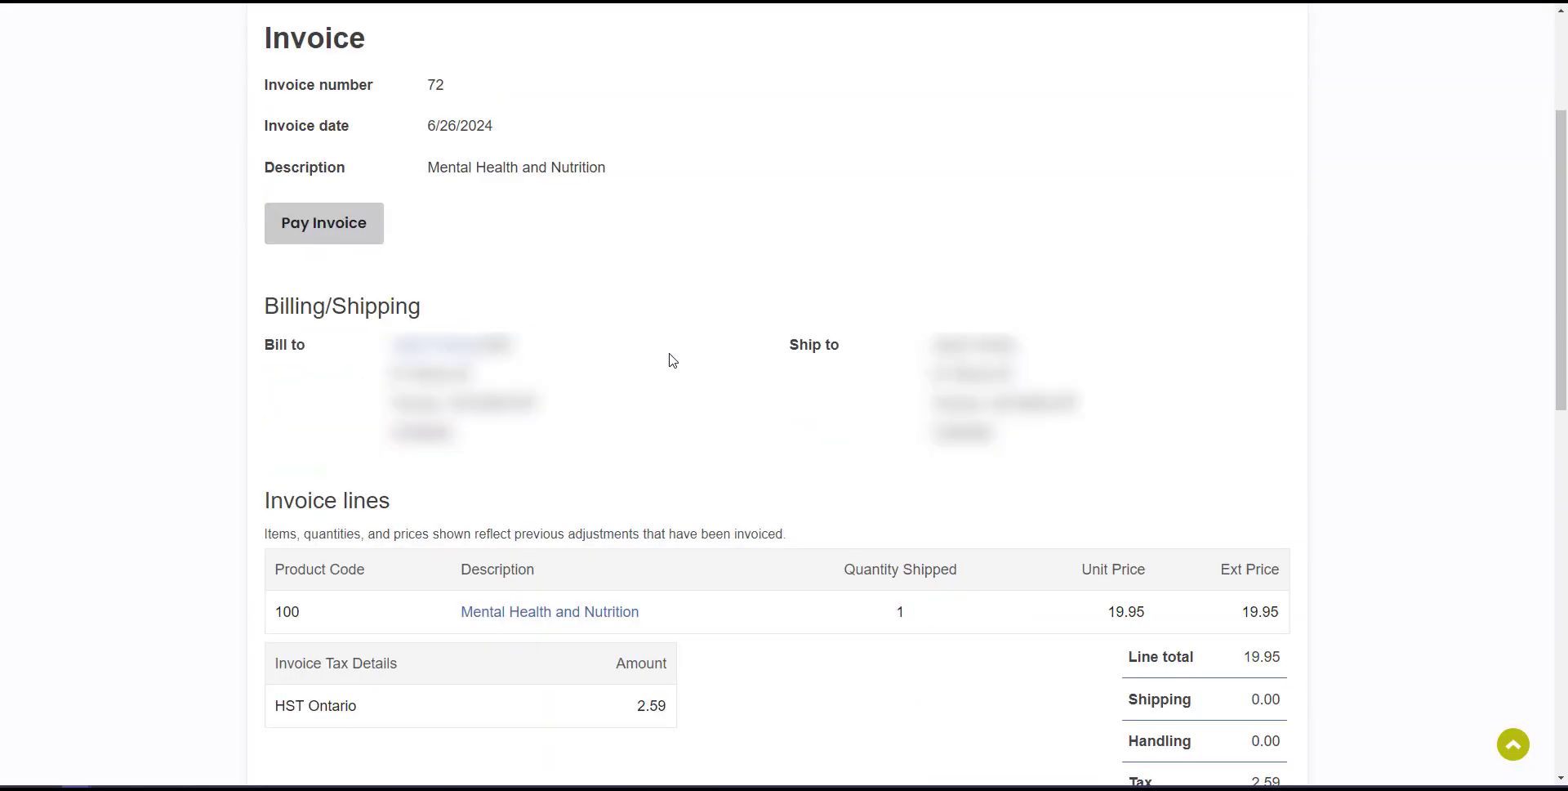
scroll("down", 3)
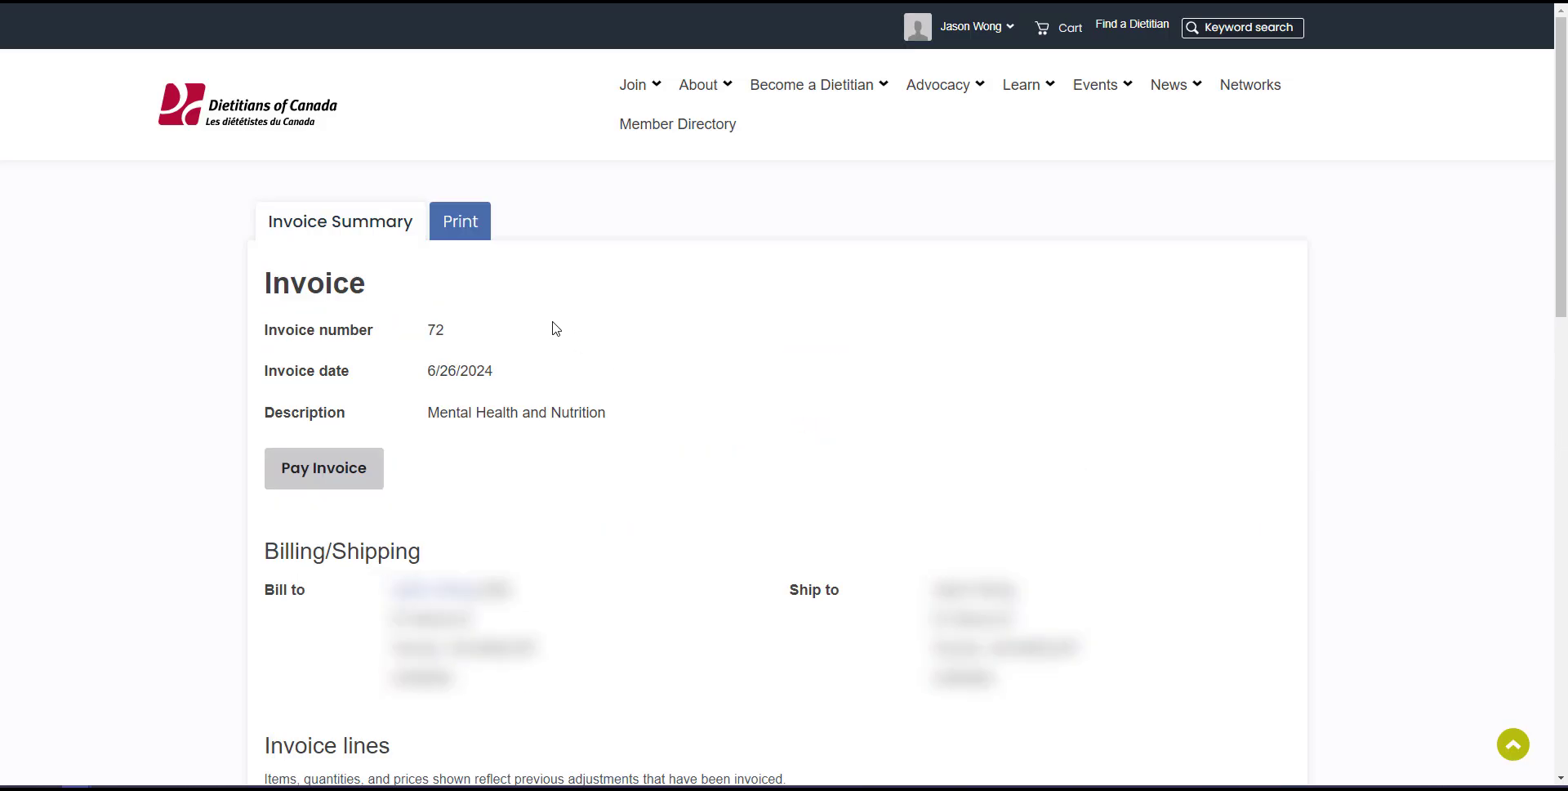
left_click(339, 221)
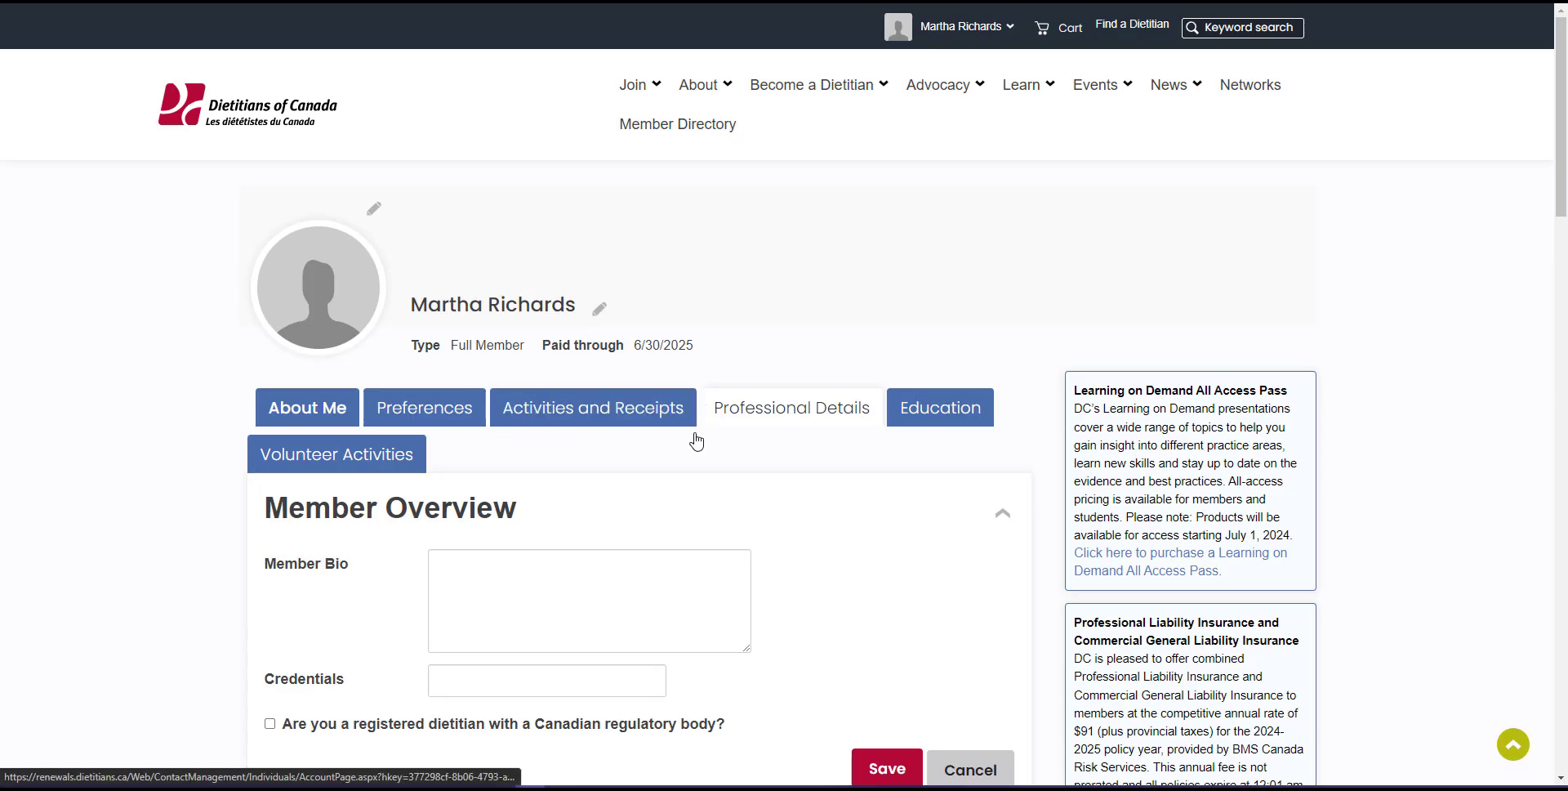
scroll("down", 3)
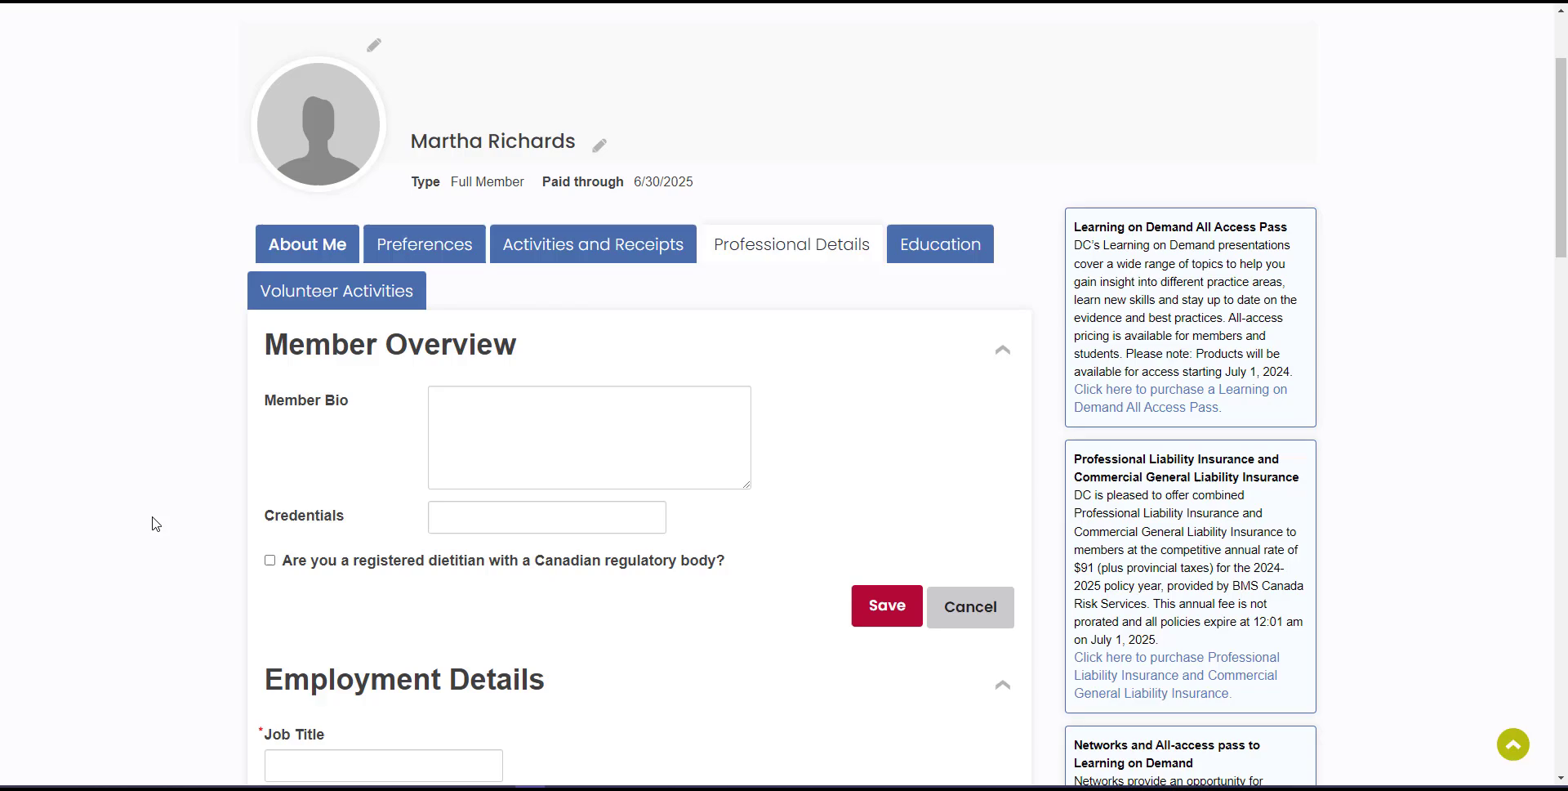
scroll("down", 3)
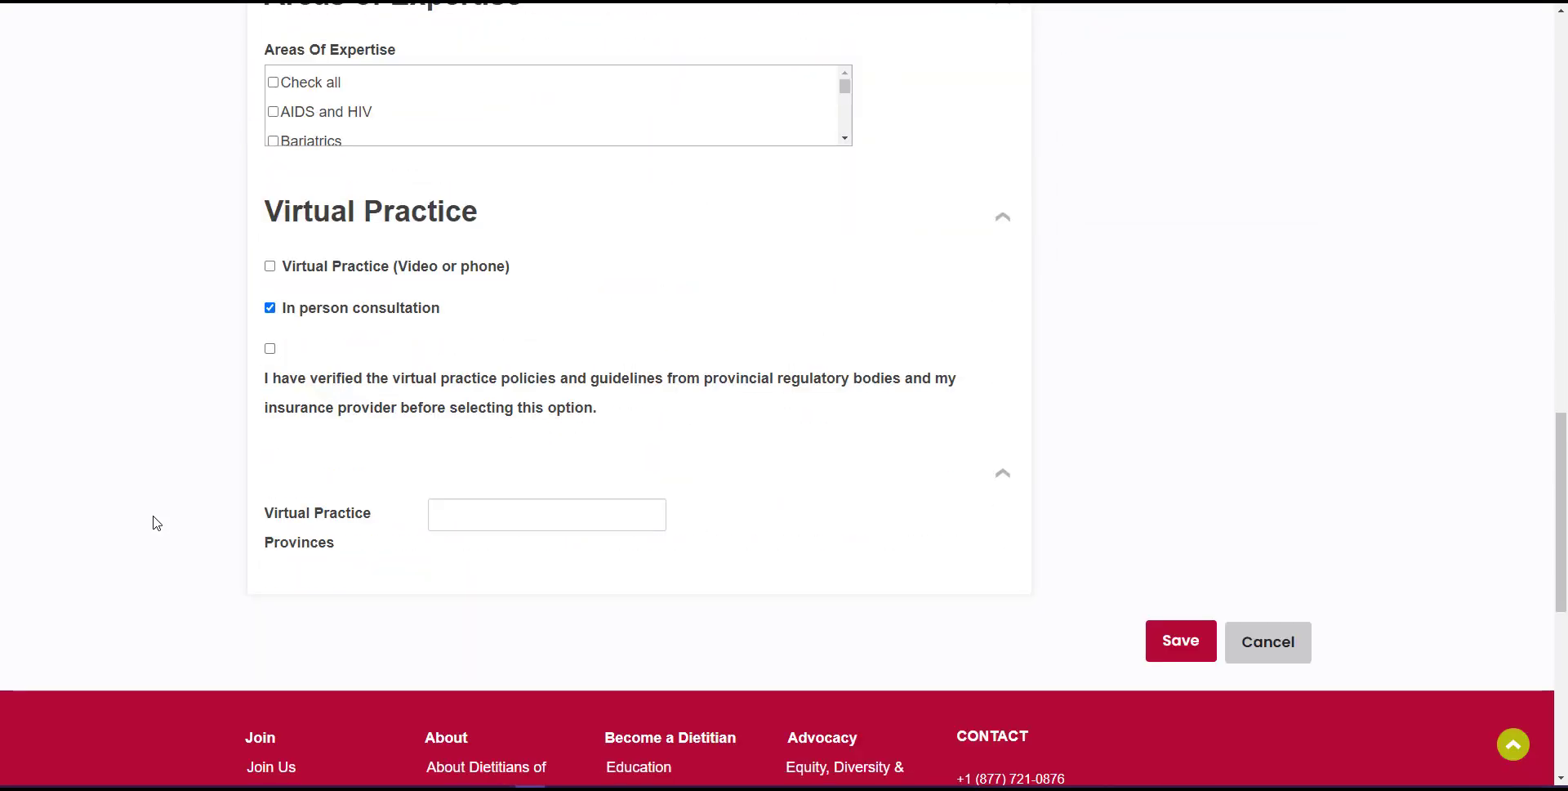
scroll("down", 3)
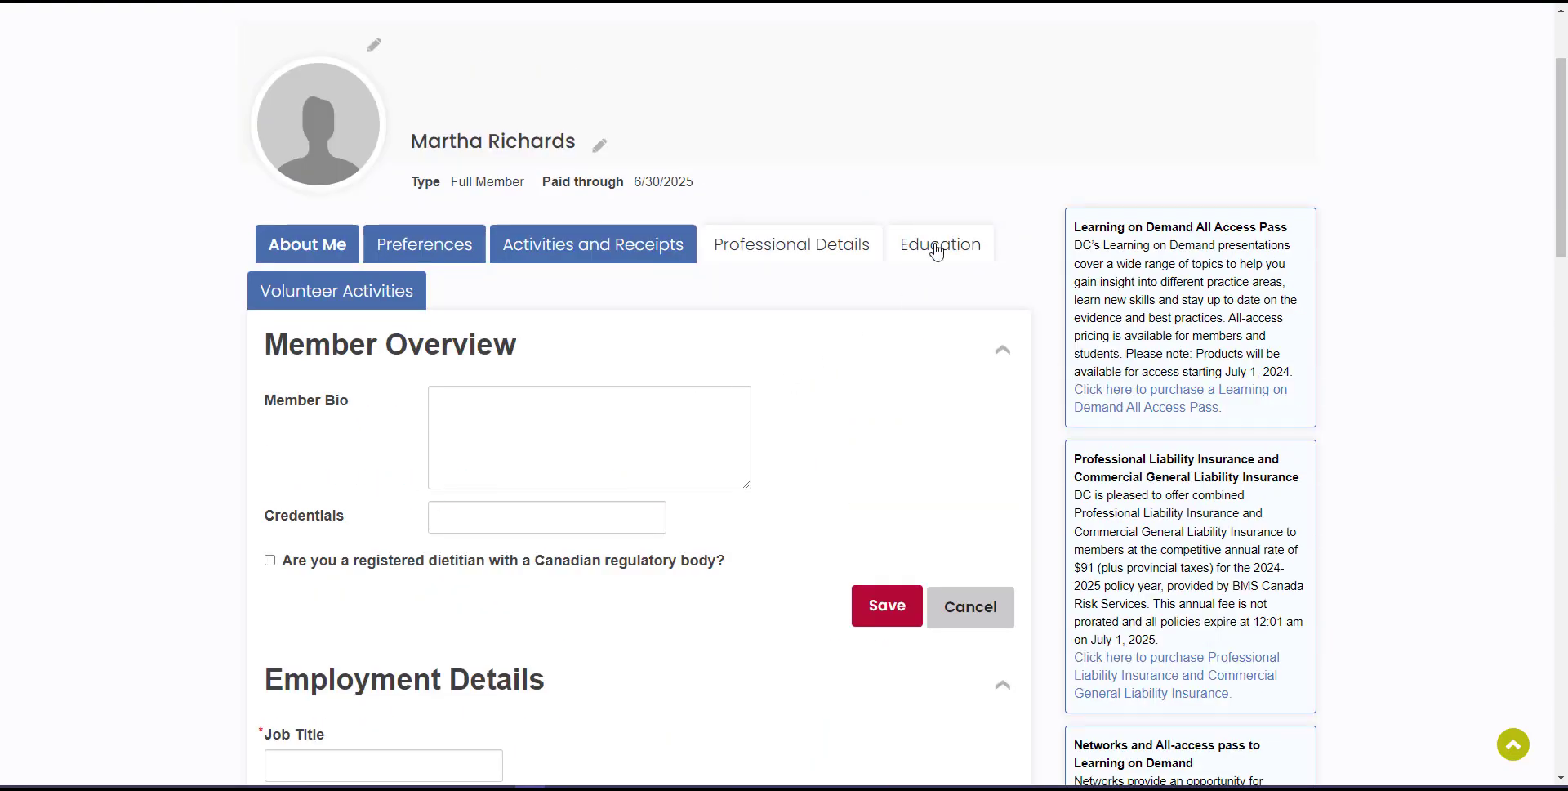
mouse_move(939, 244)
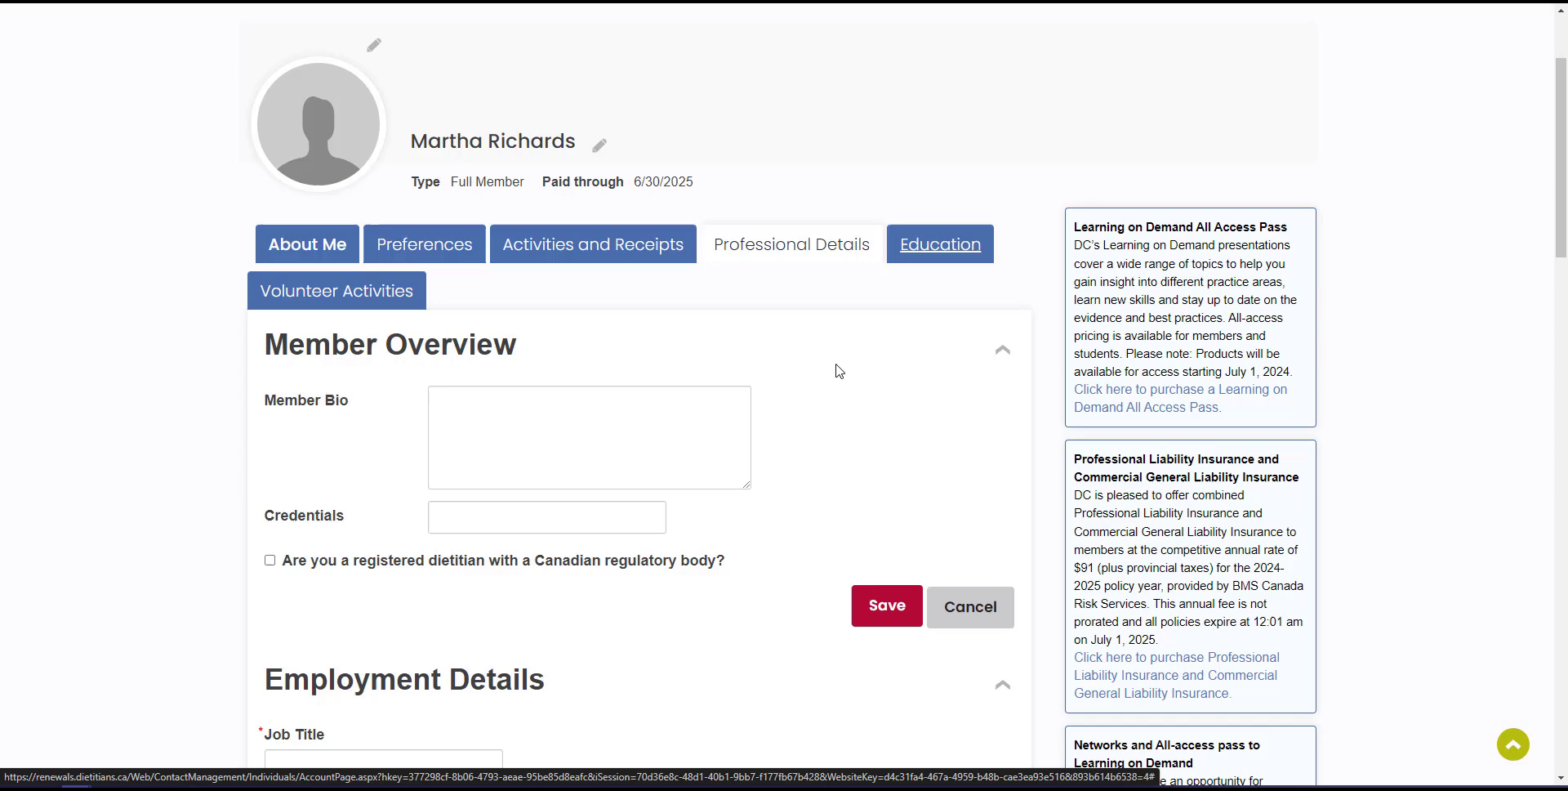
left_click(938, 243)
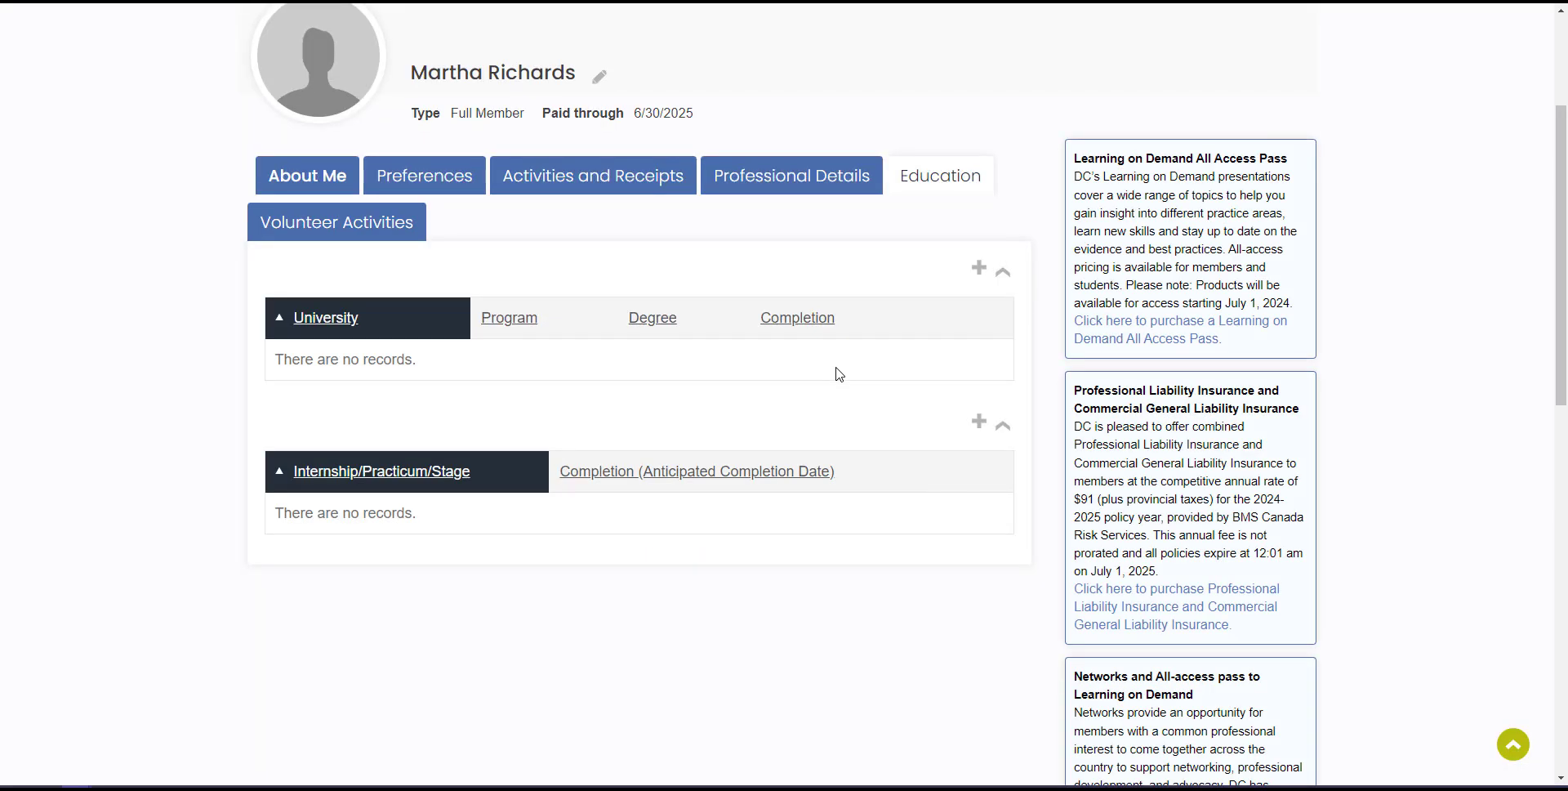
scroll("down", 3)
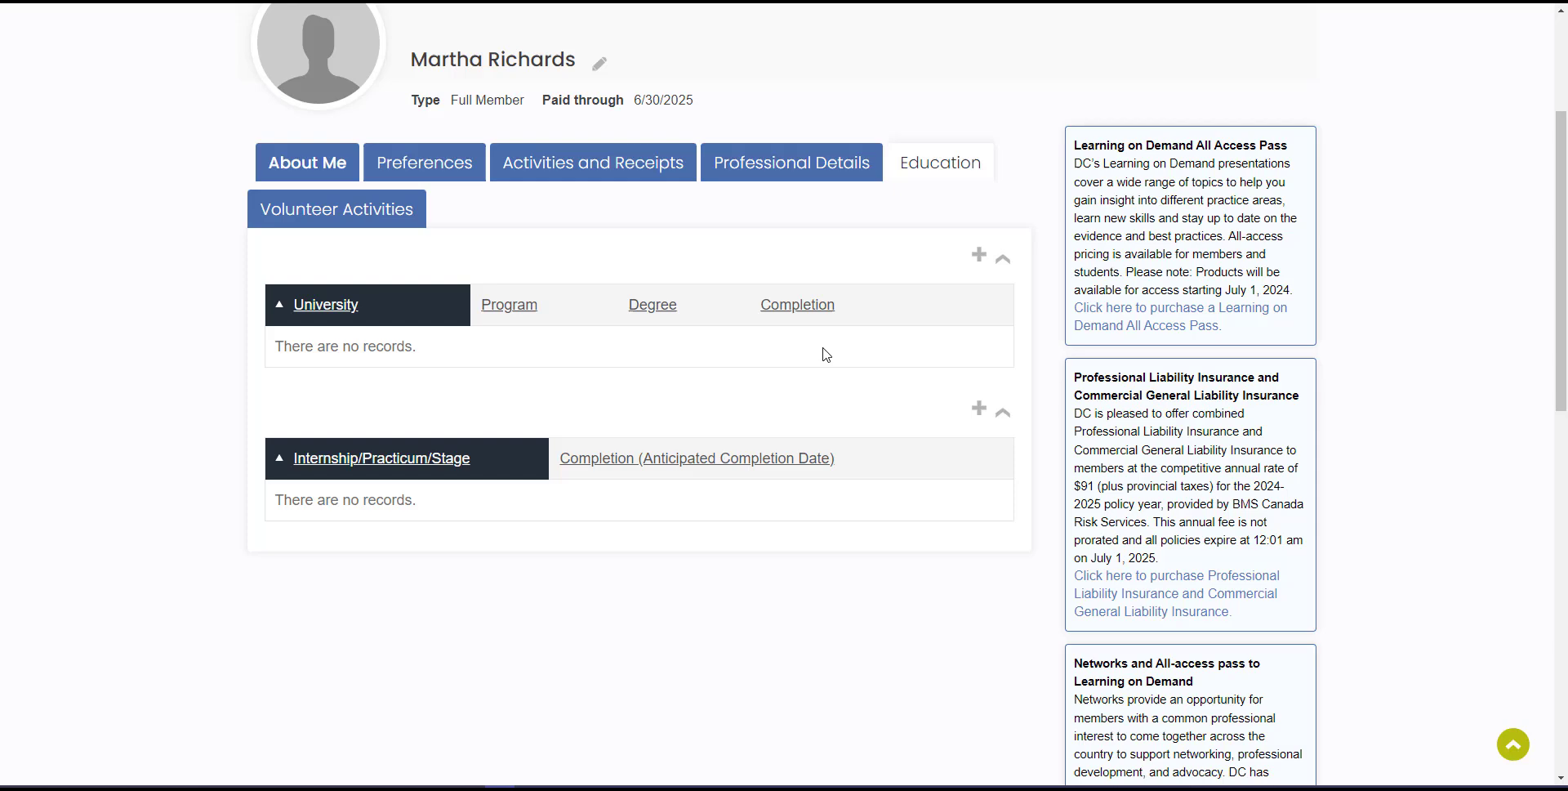
scroll("down", 3)
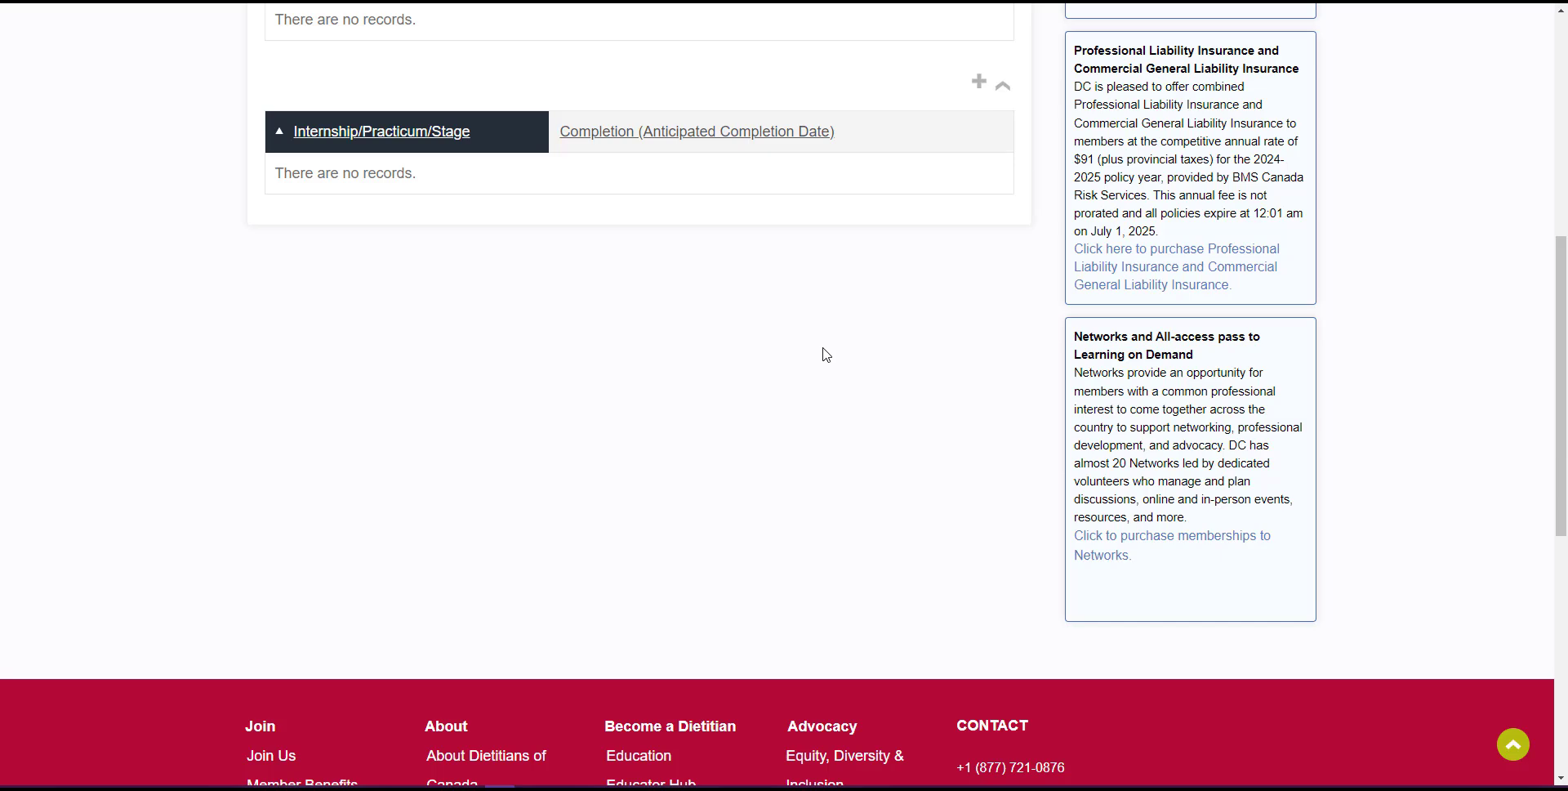
mouse_move(970, 506)
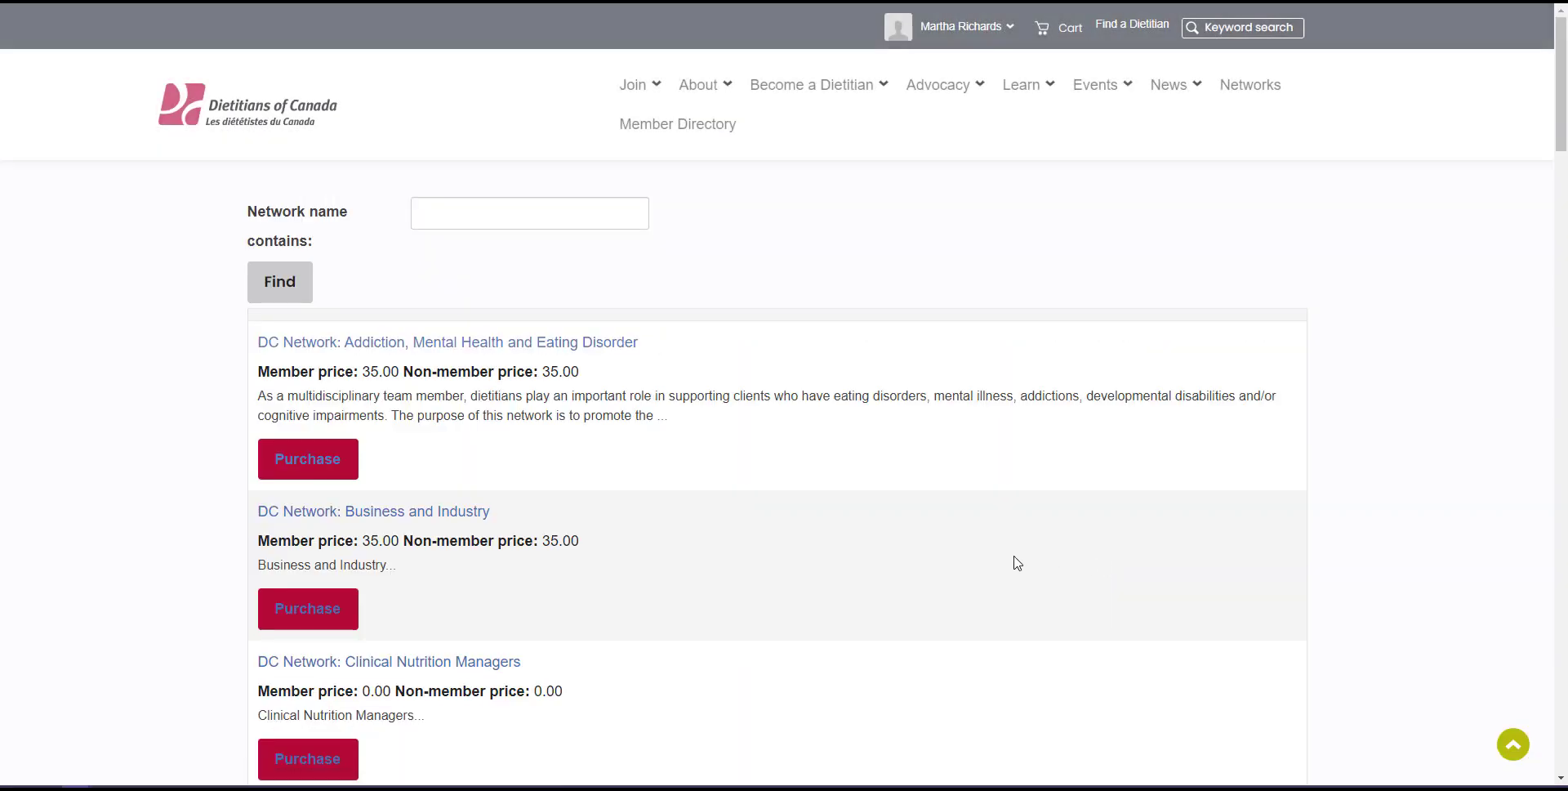
- Add the DC Network: Diabetes, Obesity and Cardiovascular membership to the cart and view the cart
scroll("down", 3)
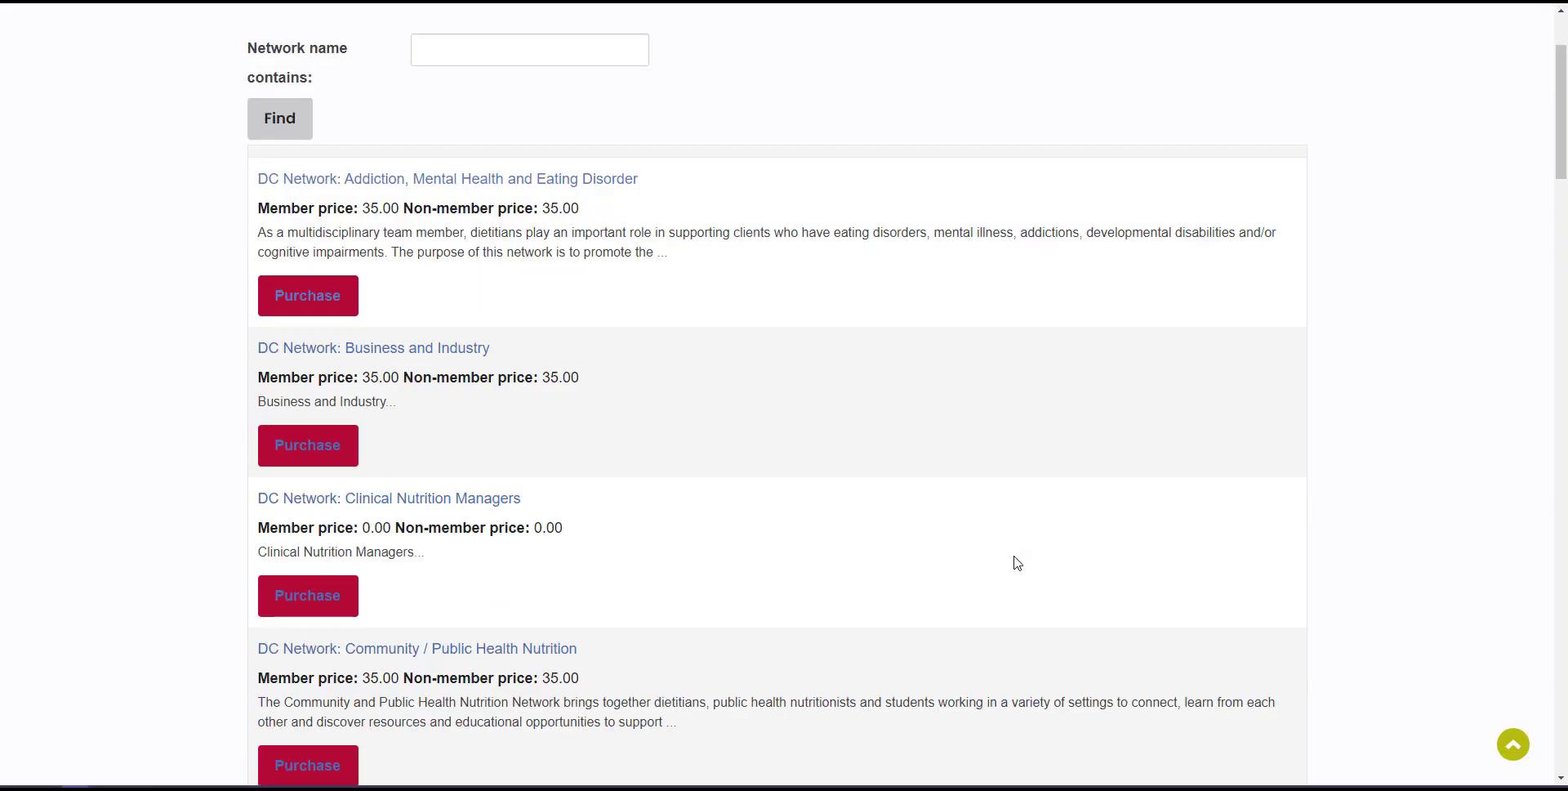
scroll("down", 3)
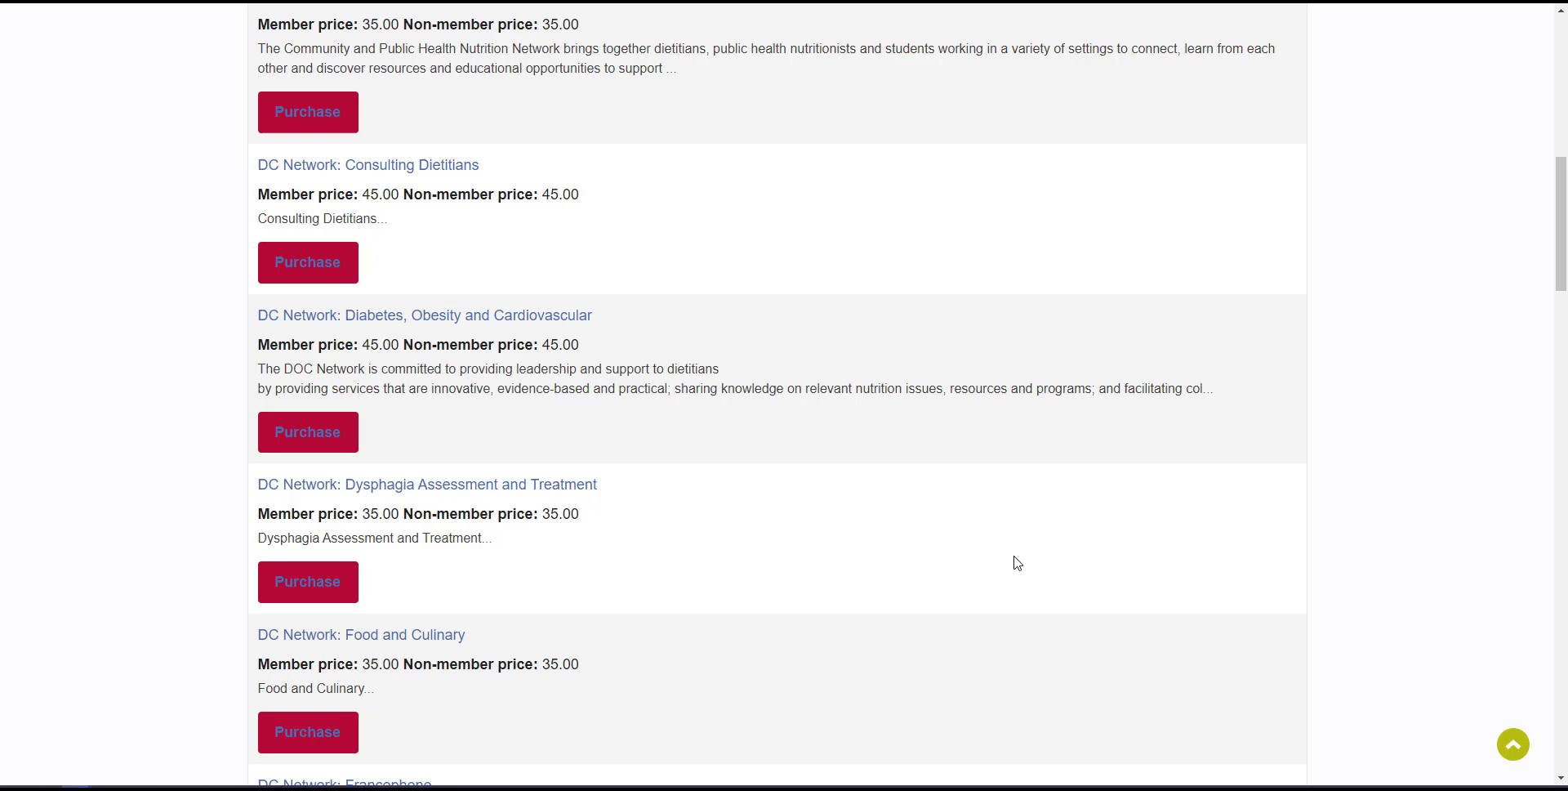
mouse_move(555, 328)
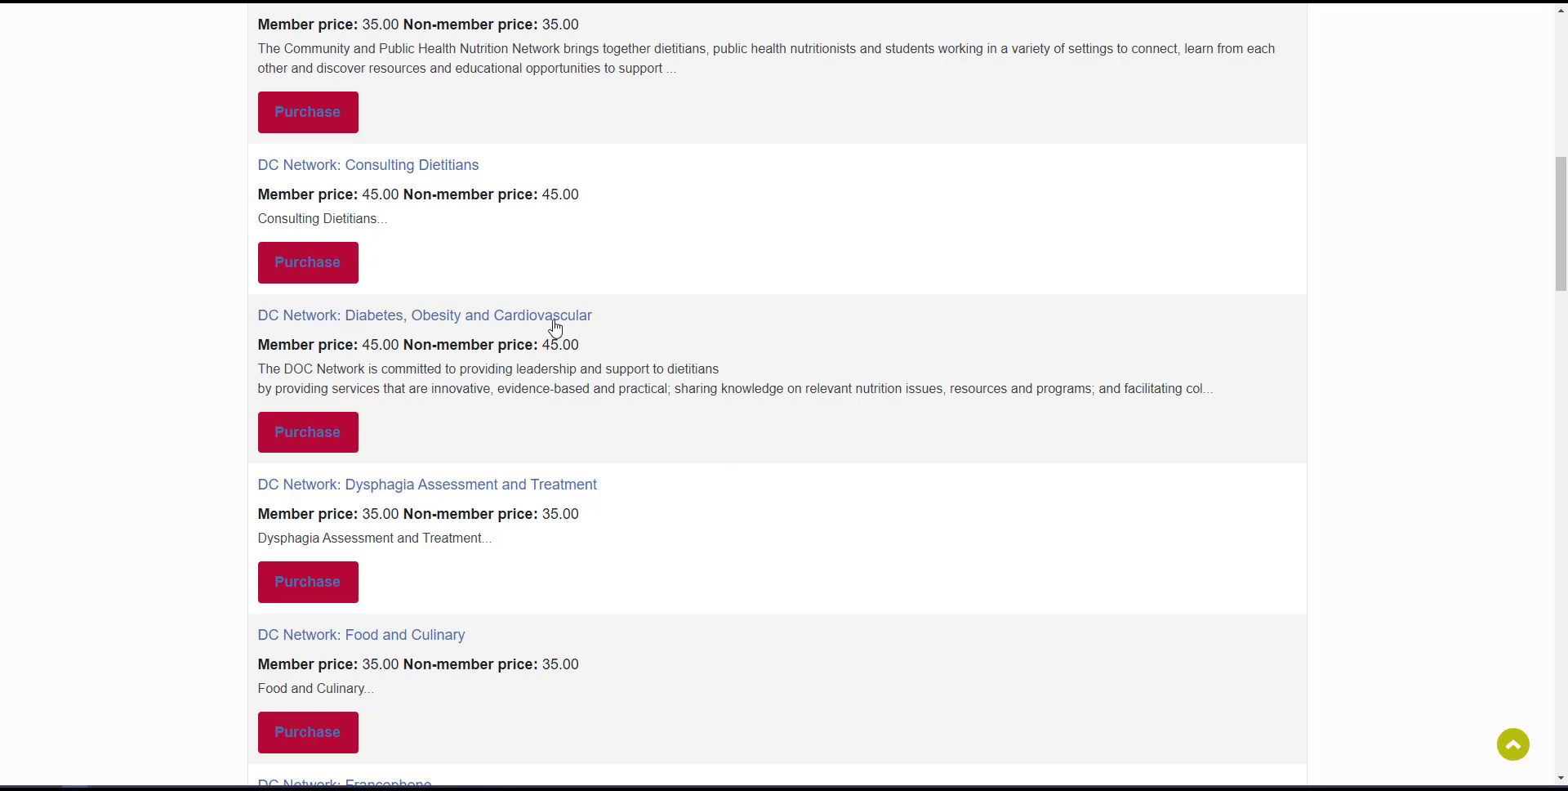
left_click(424, 315)
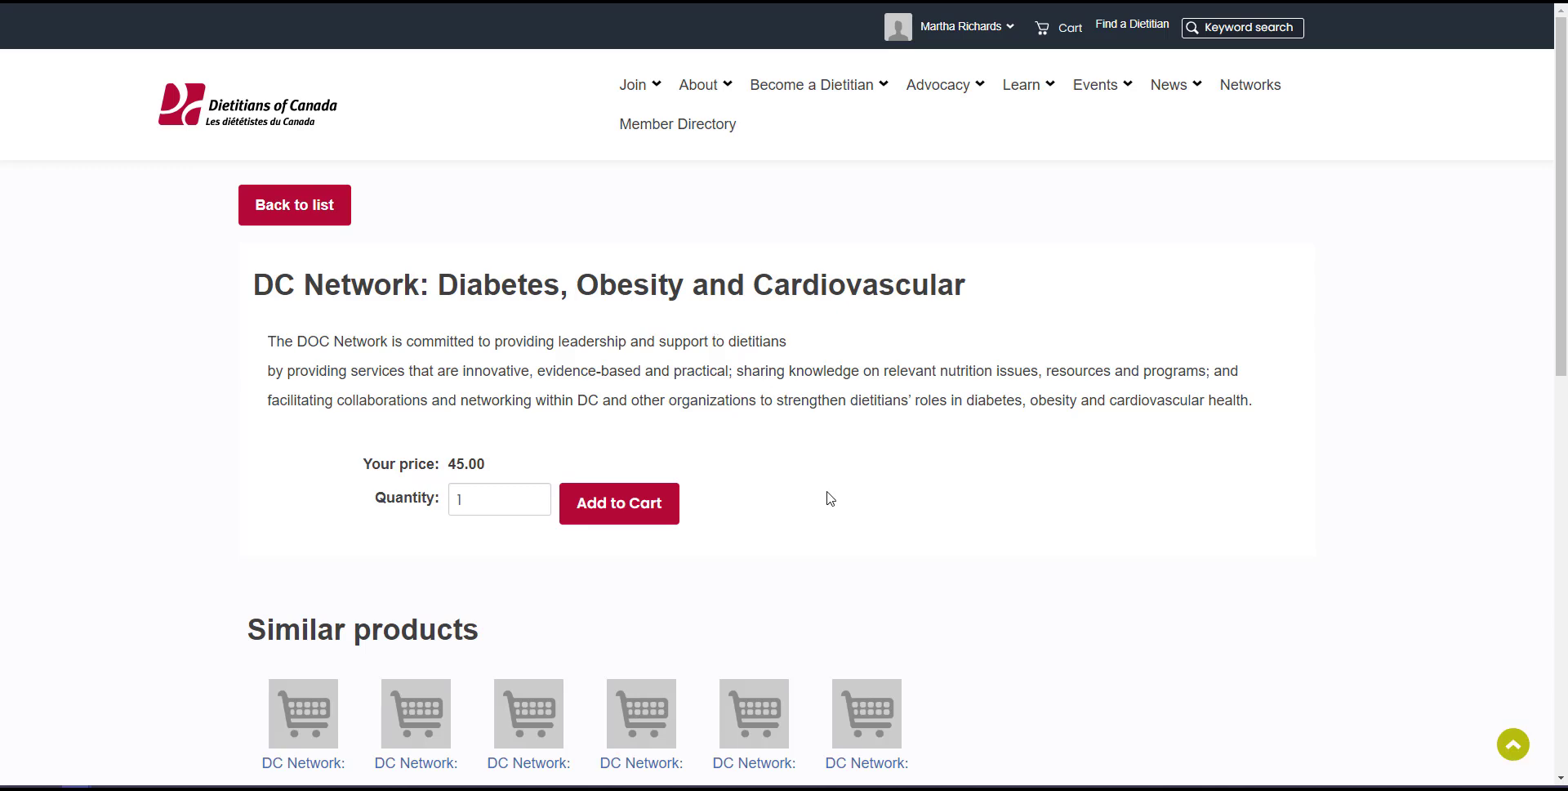
mouse_move(619, 503)
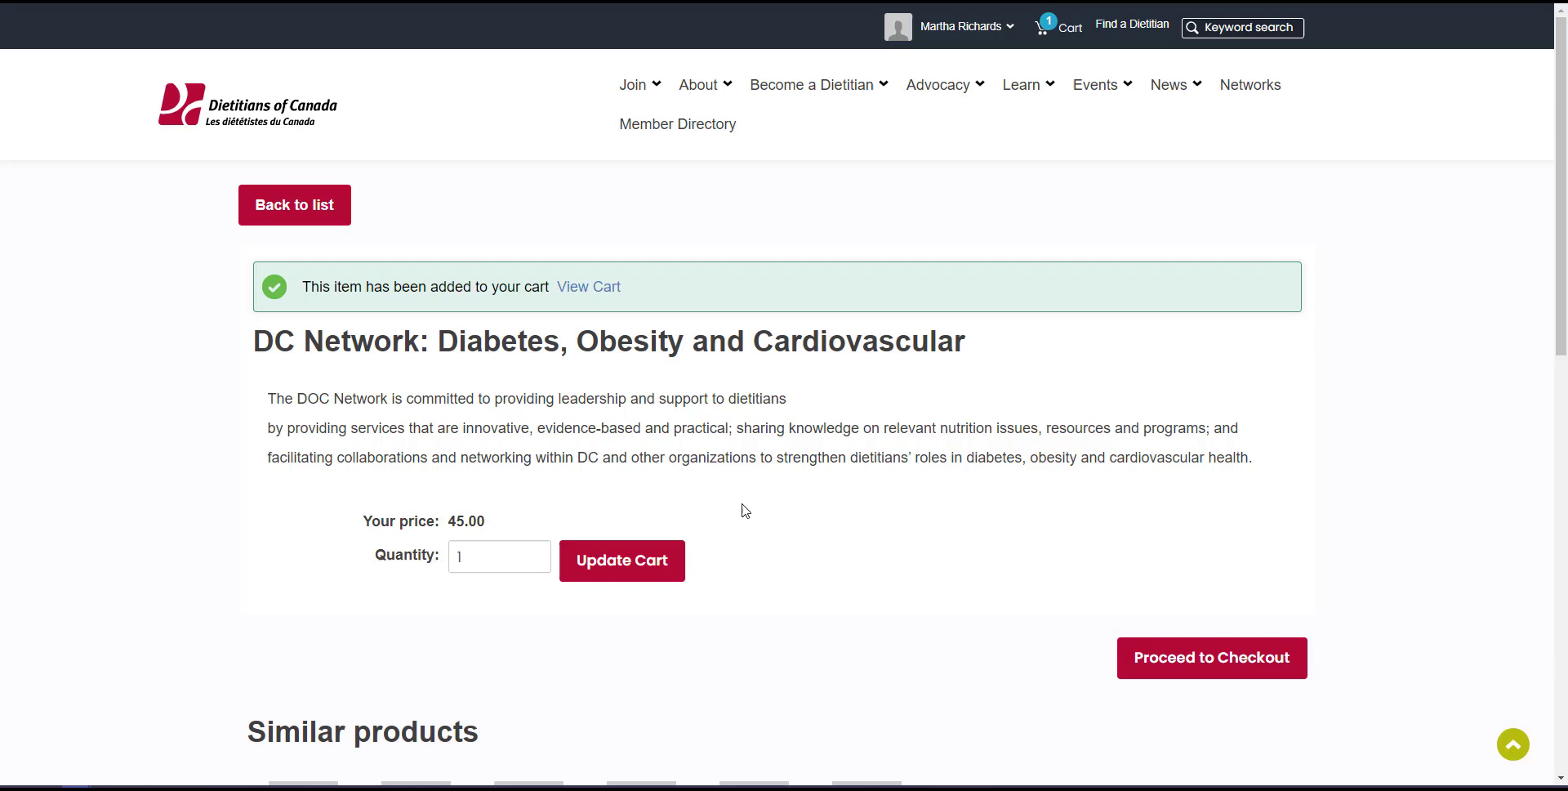
mouse_move(588, 286)
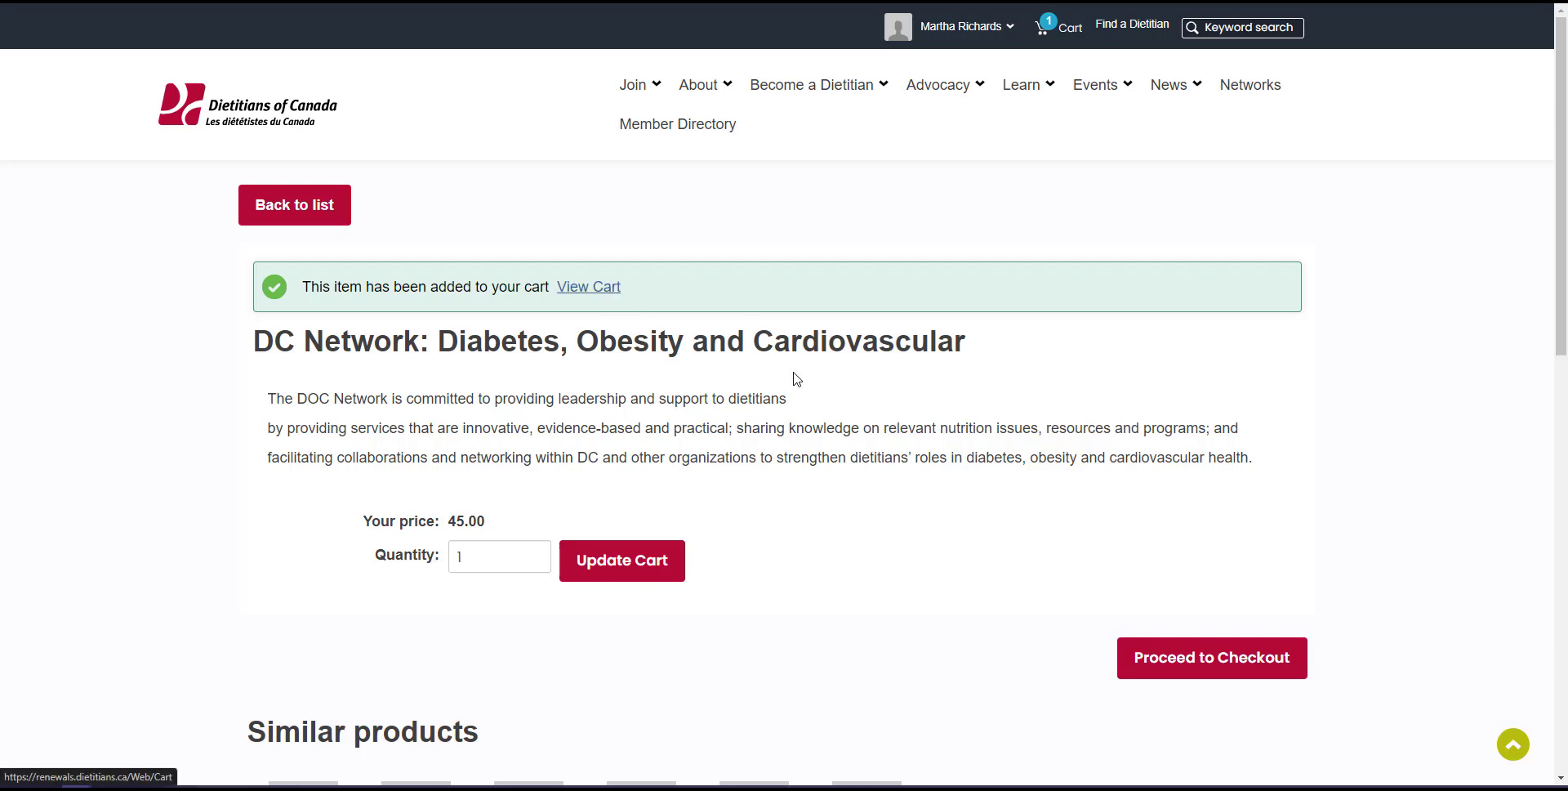
left_click(588, 287)
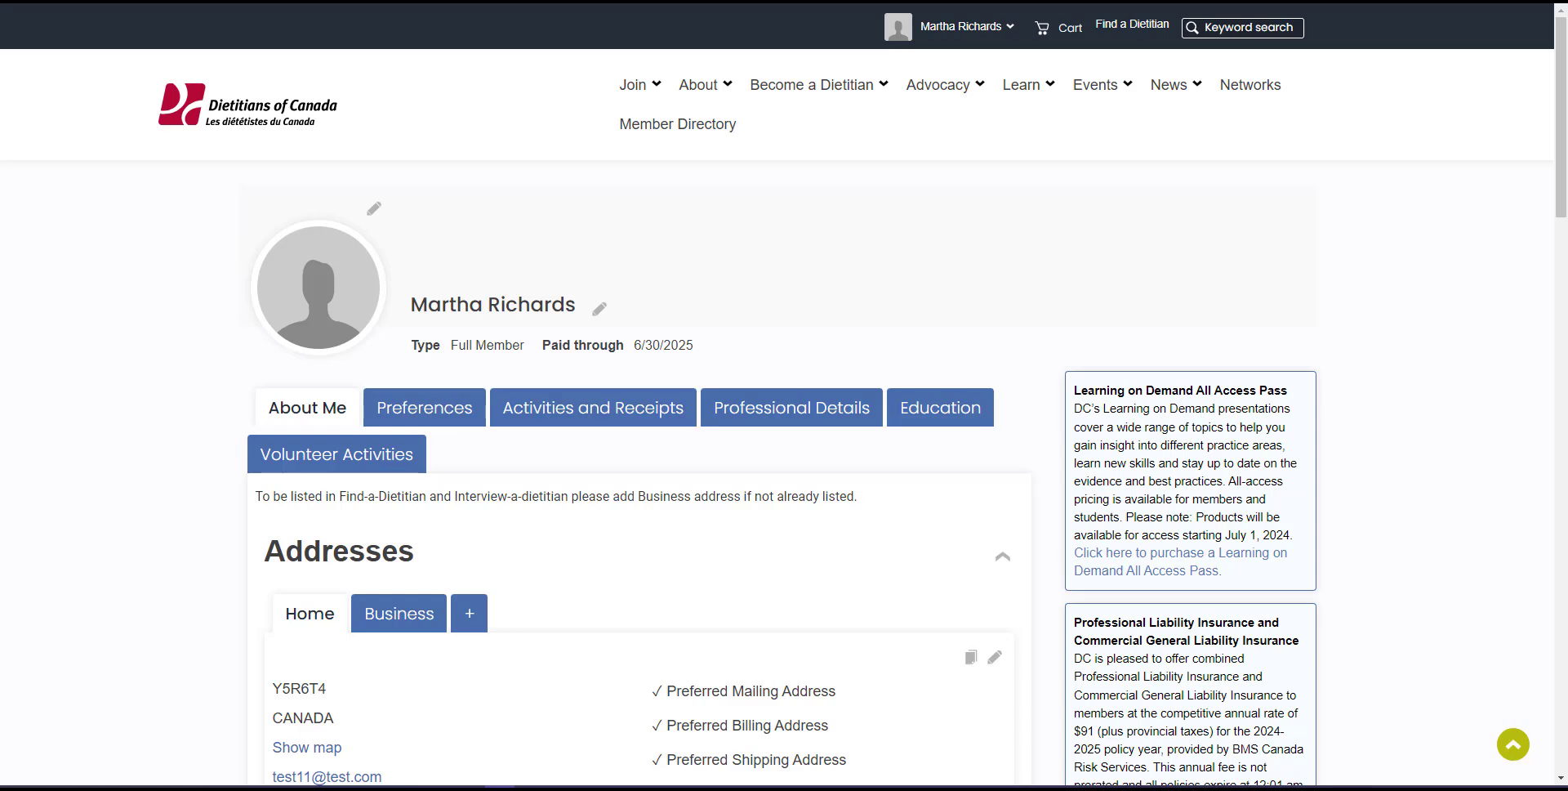
mouse_move(287, 611)
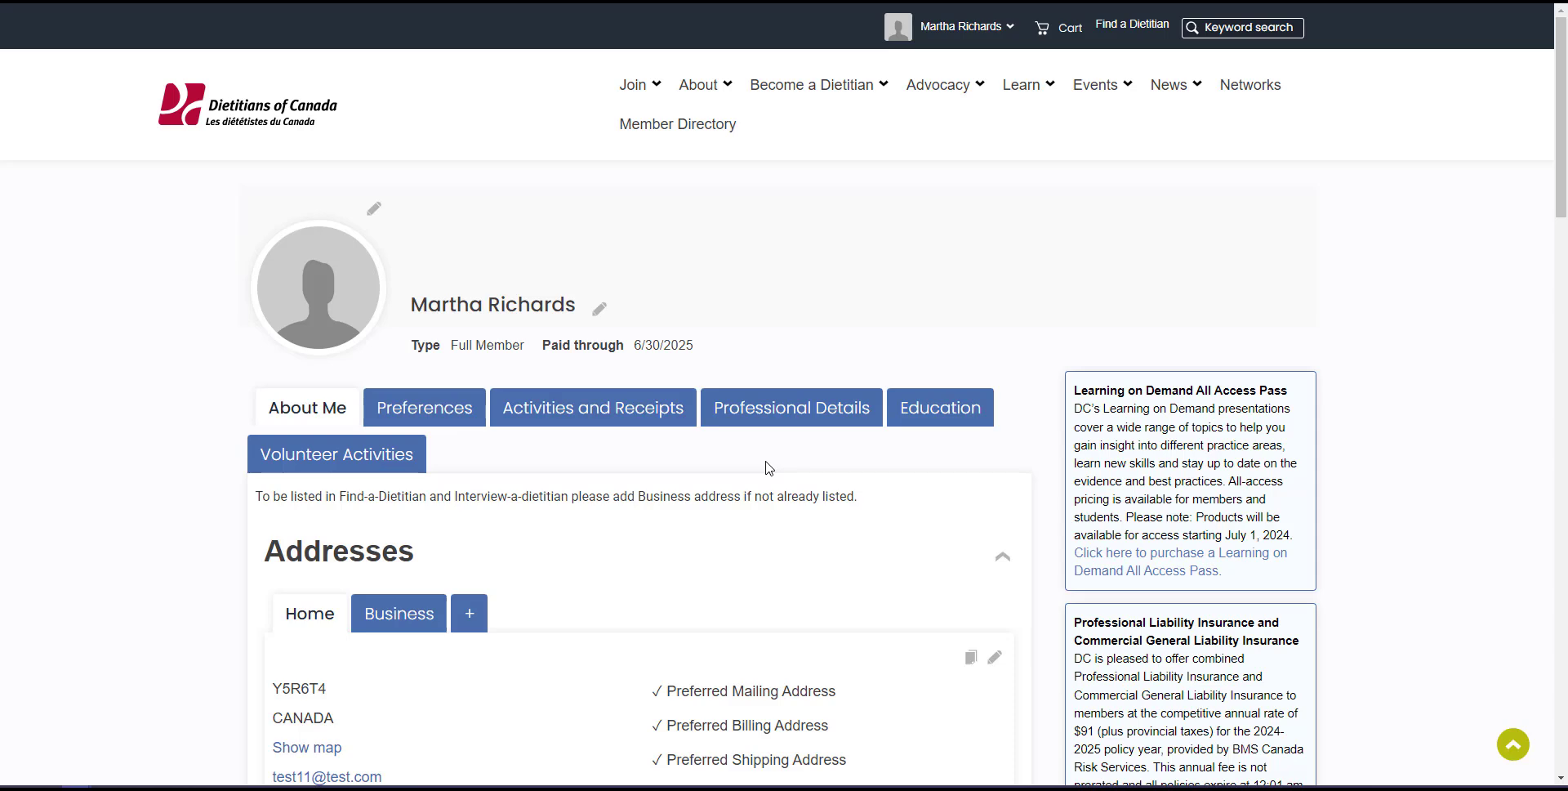
mouse_move(1180, 561)
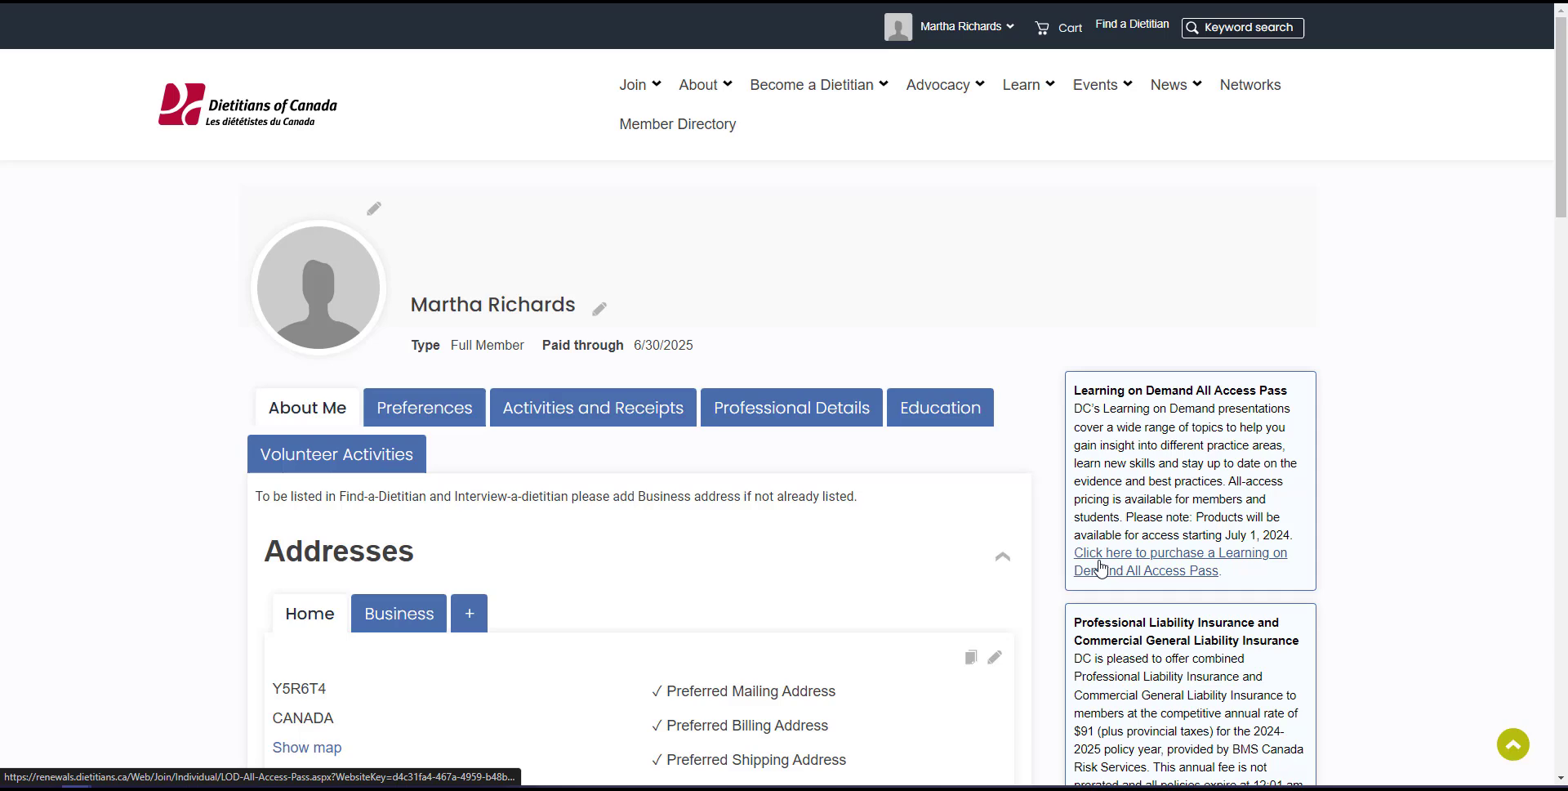
- Add the Learning on Demand All Access Pass and its GST line to the cart, subtotal 89.95
left_click(1179, 553)
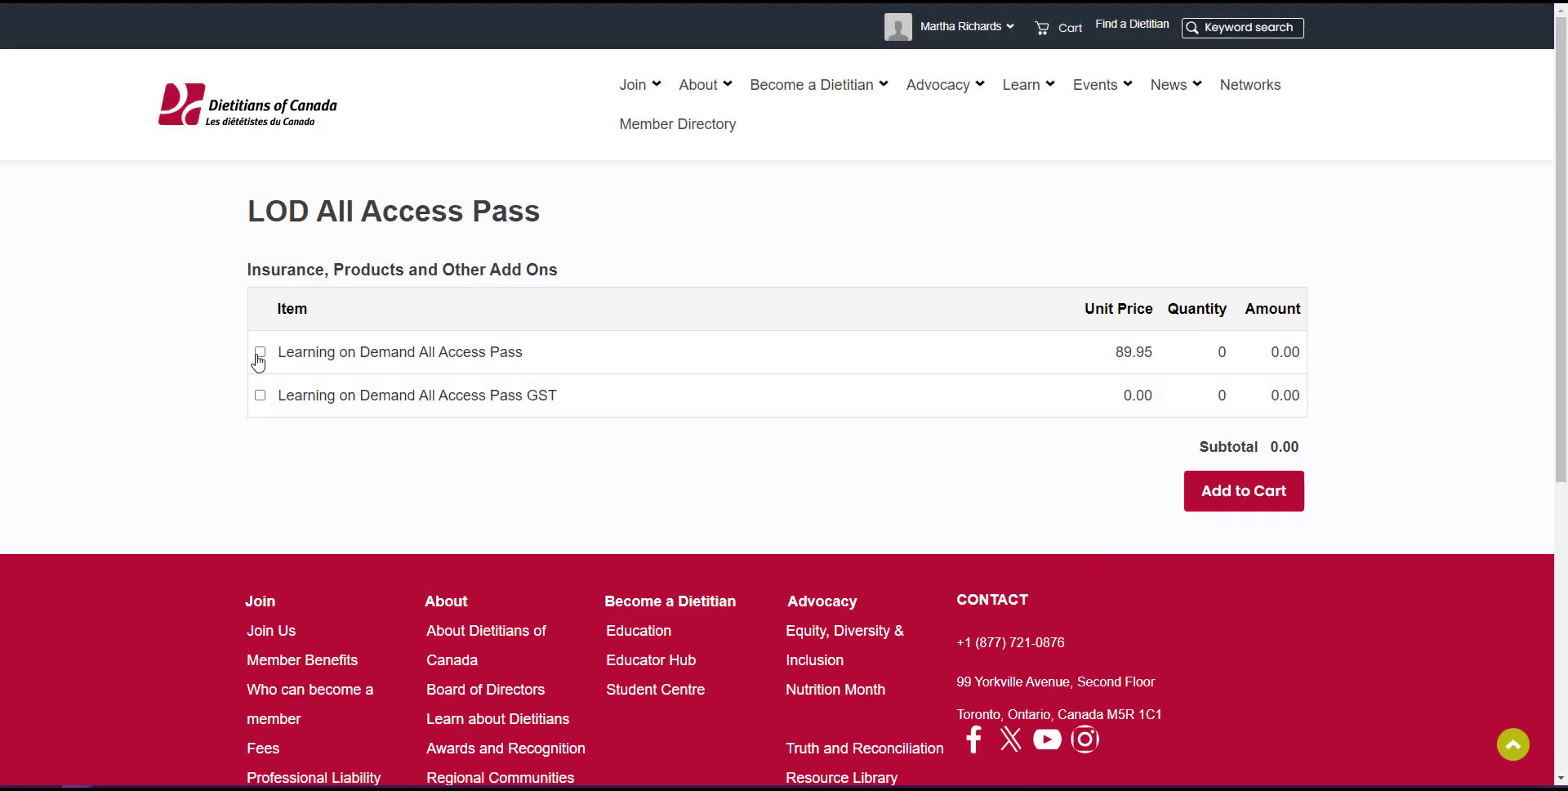
left_click(259, 352)
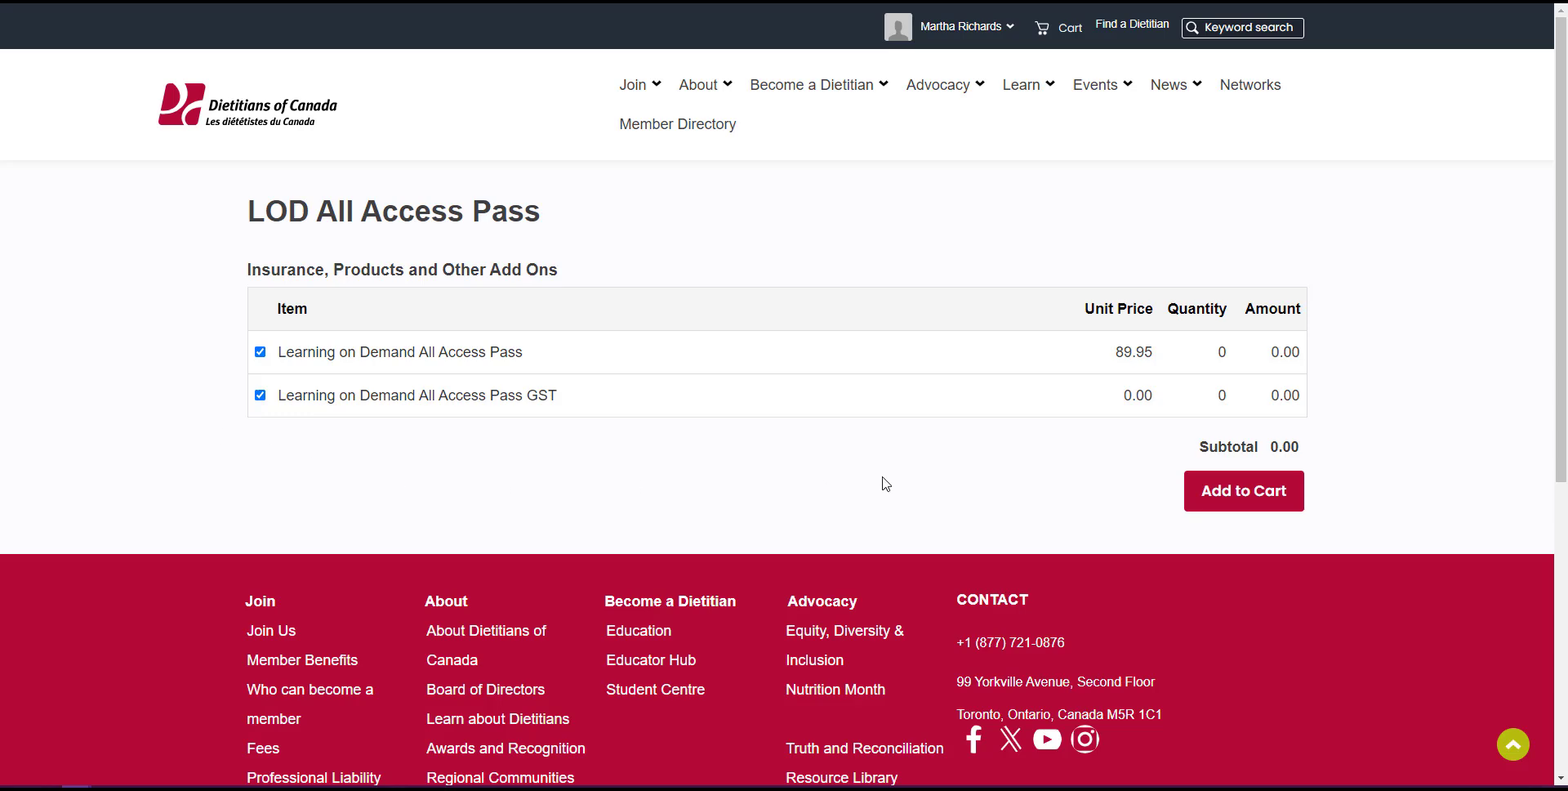
left_click(1243, 491)
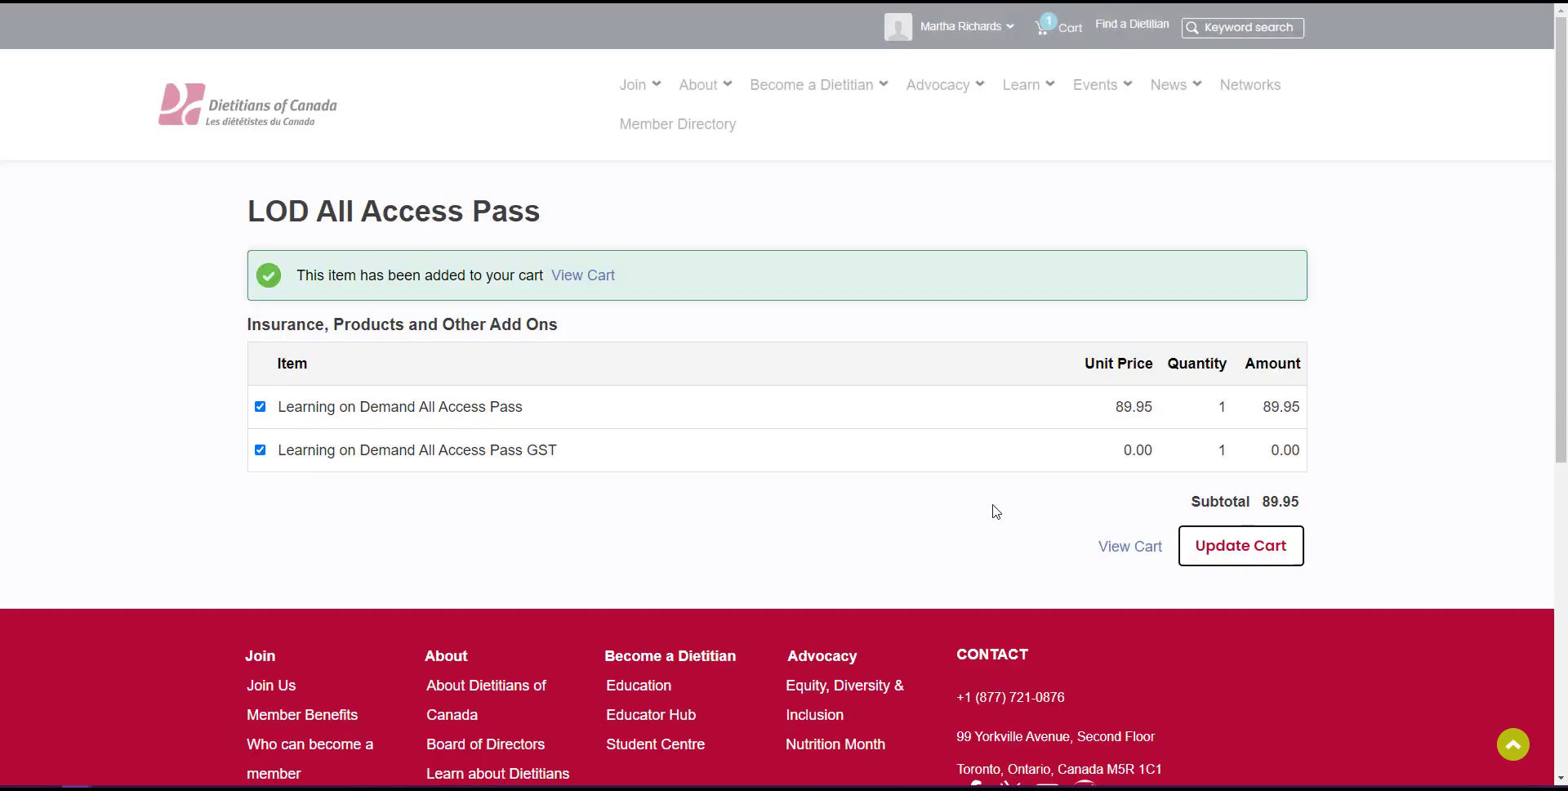
mouse_move(1130, 546)
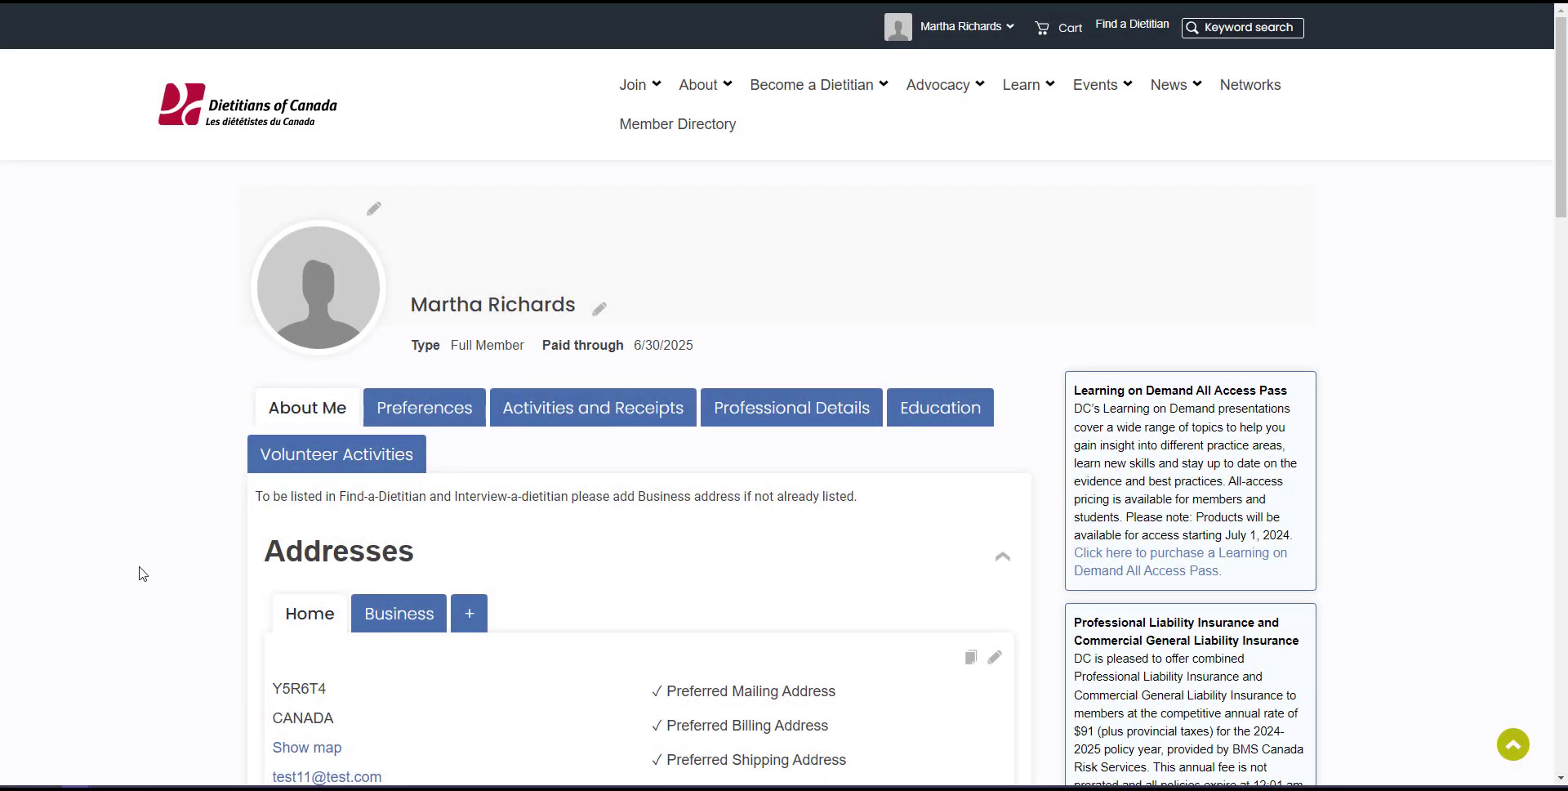
mouse_move(1040, 527)
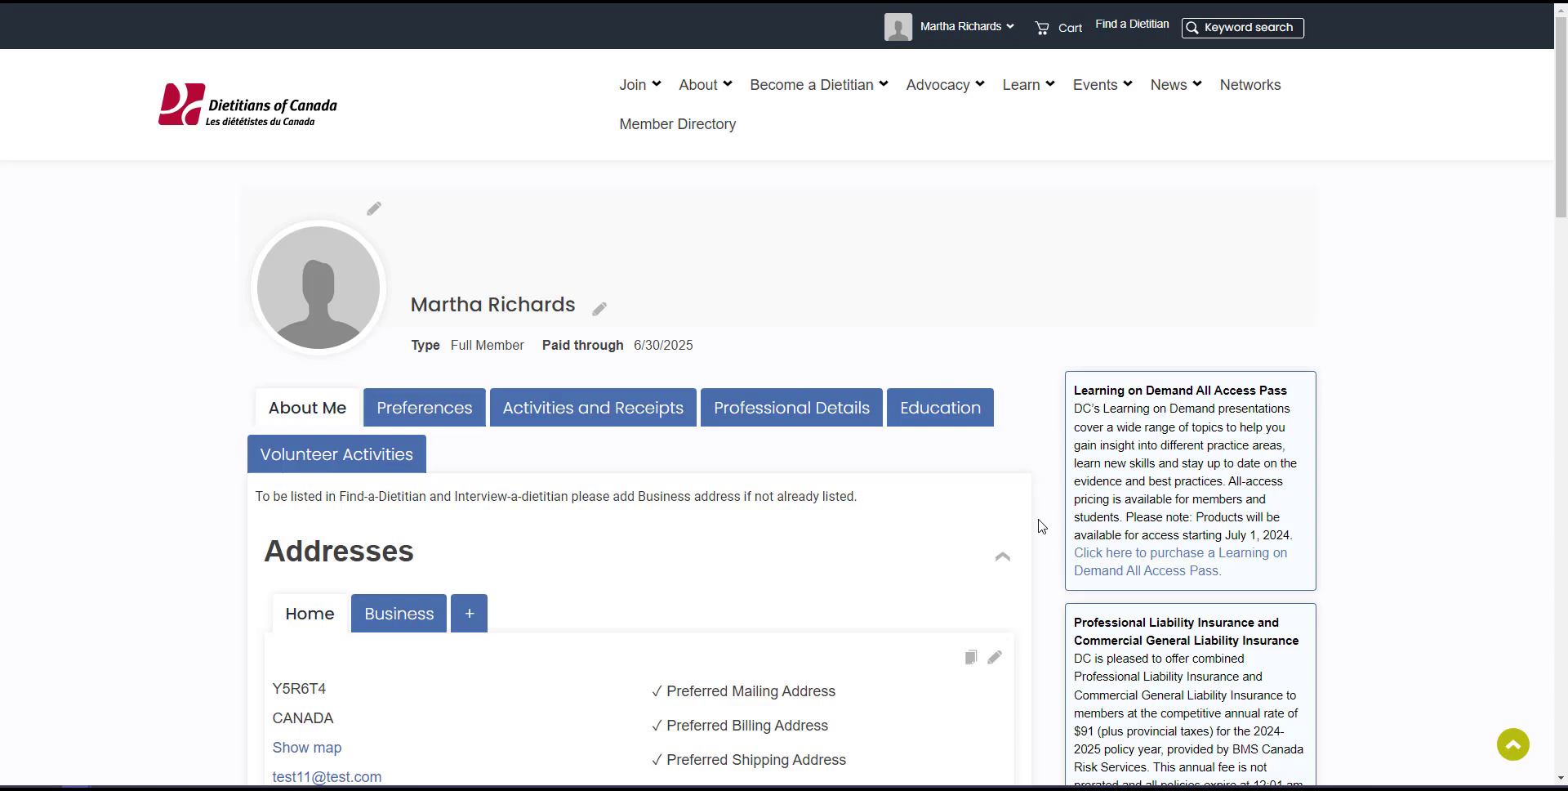
- Start the Professional and Commercial General Liability Insurance application from the sidebar
scroll("down", 3)
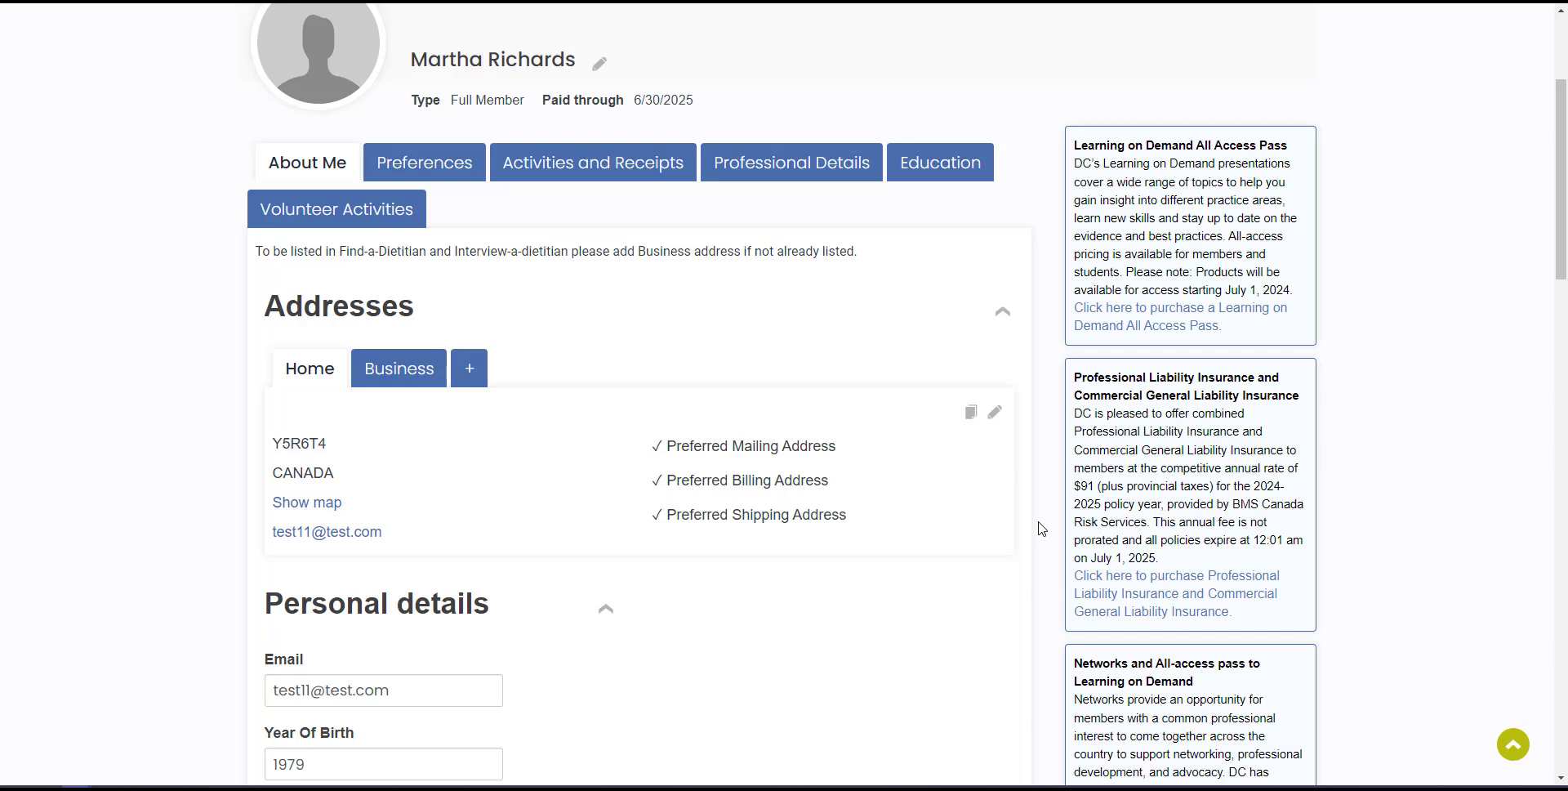
mouse_move(1091, 541)
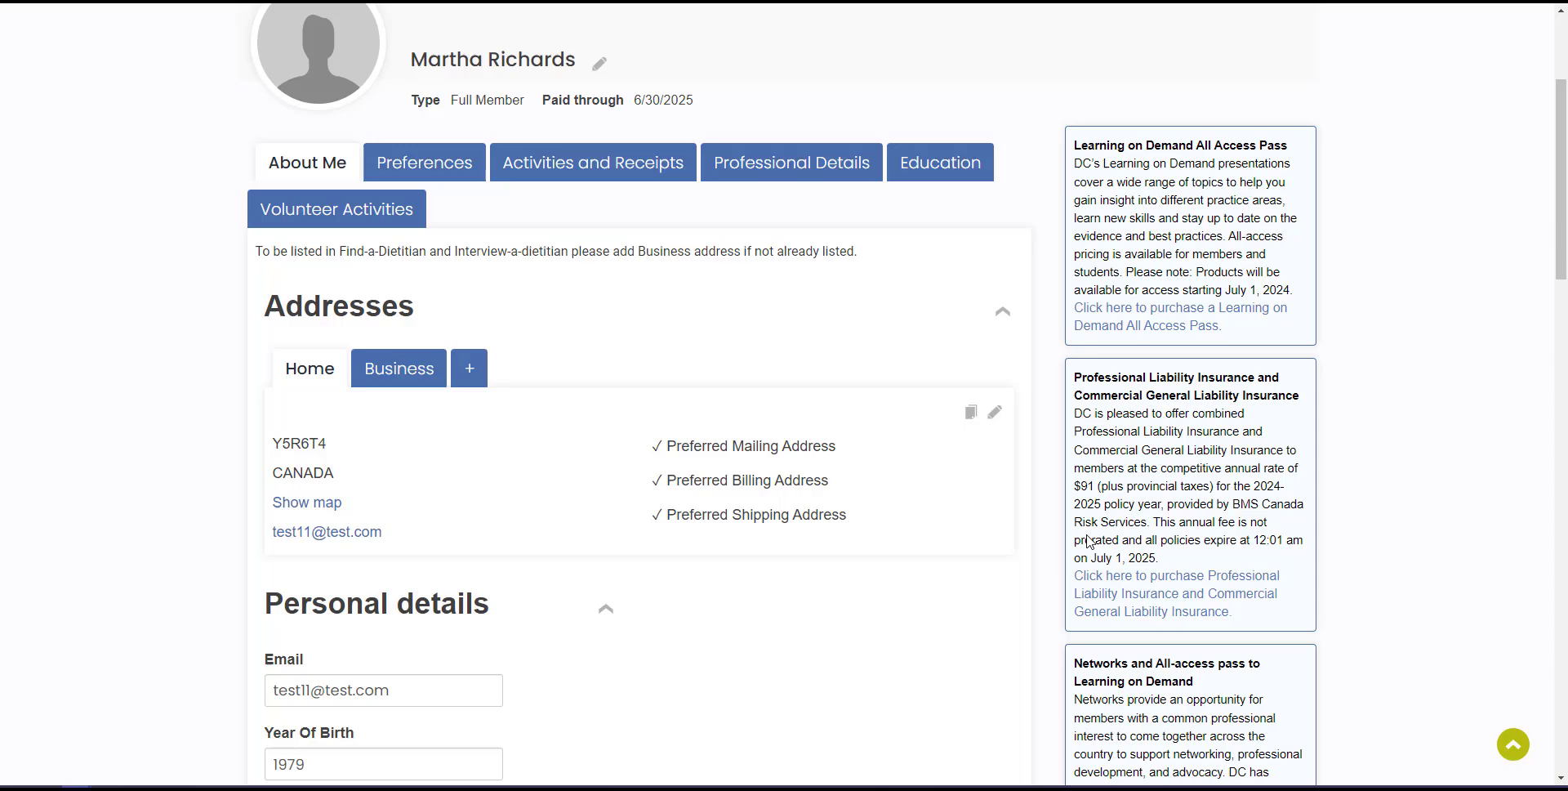
left_click(1176, 575)
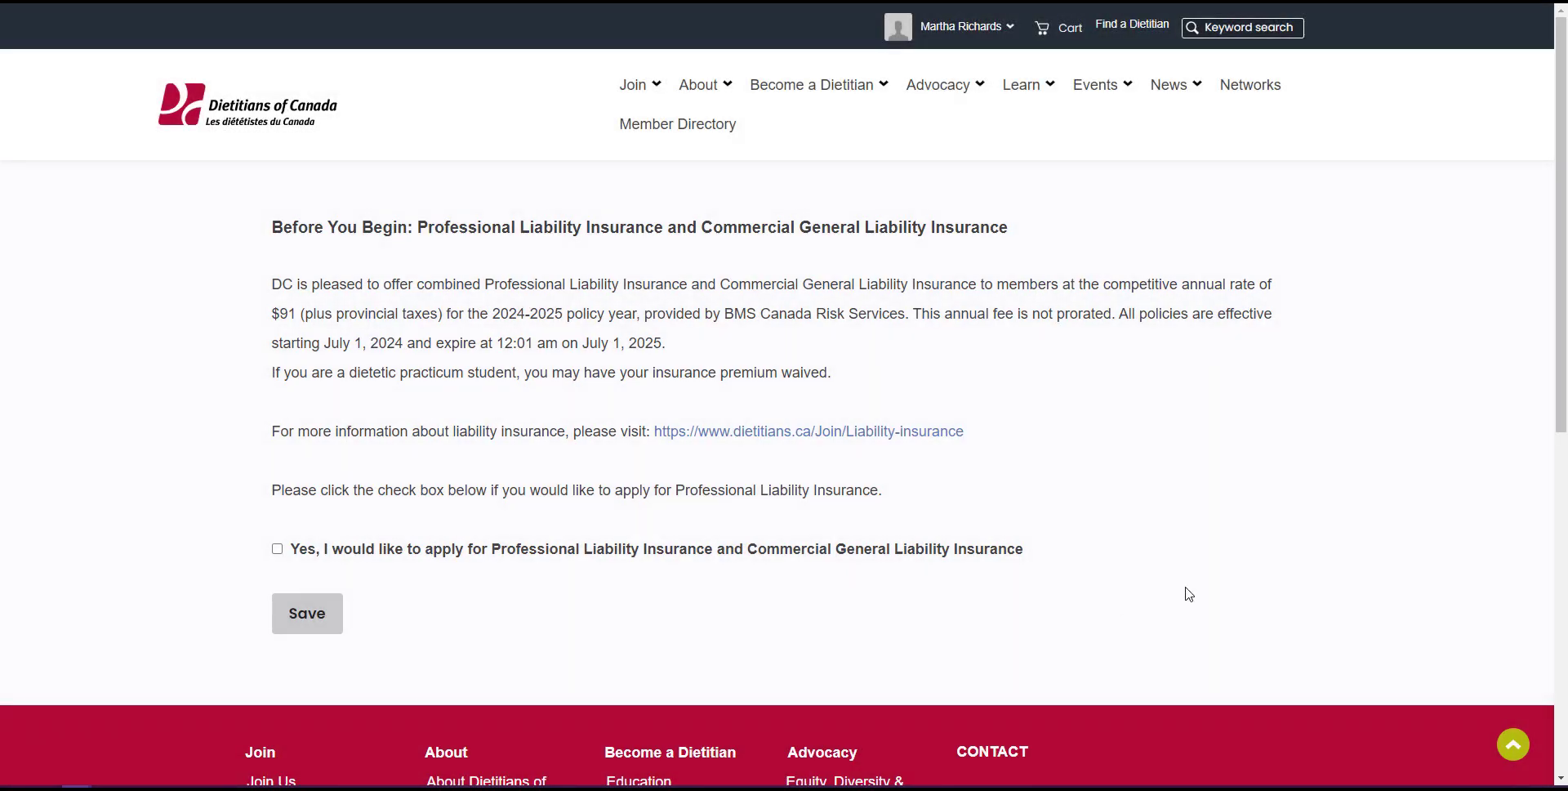
- Apply for liability insurance with eligibility set to I Agree and screening questions answered No
left_click(277, 548)
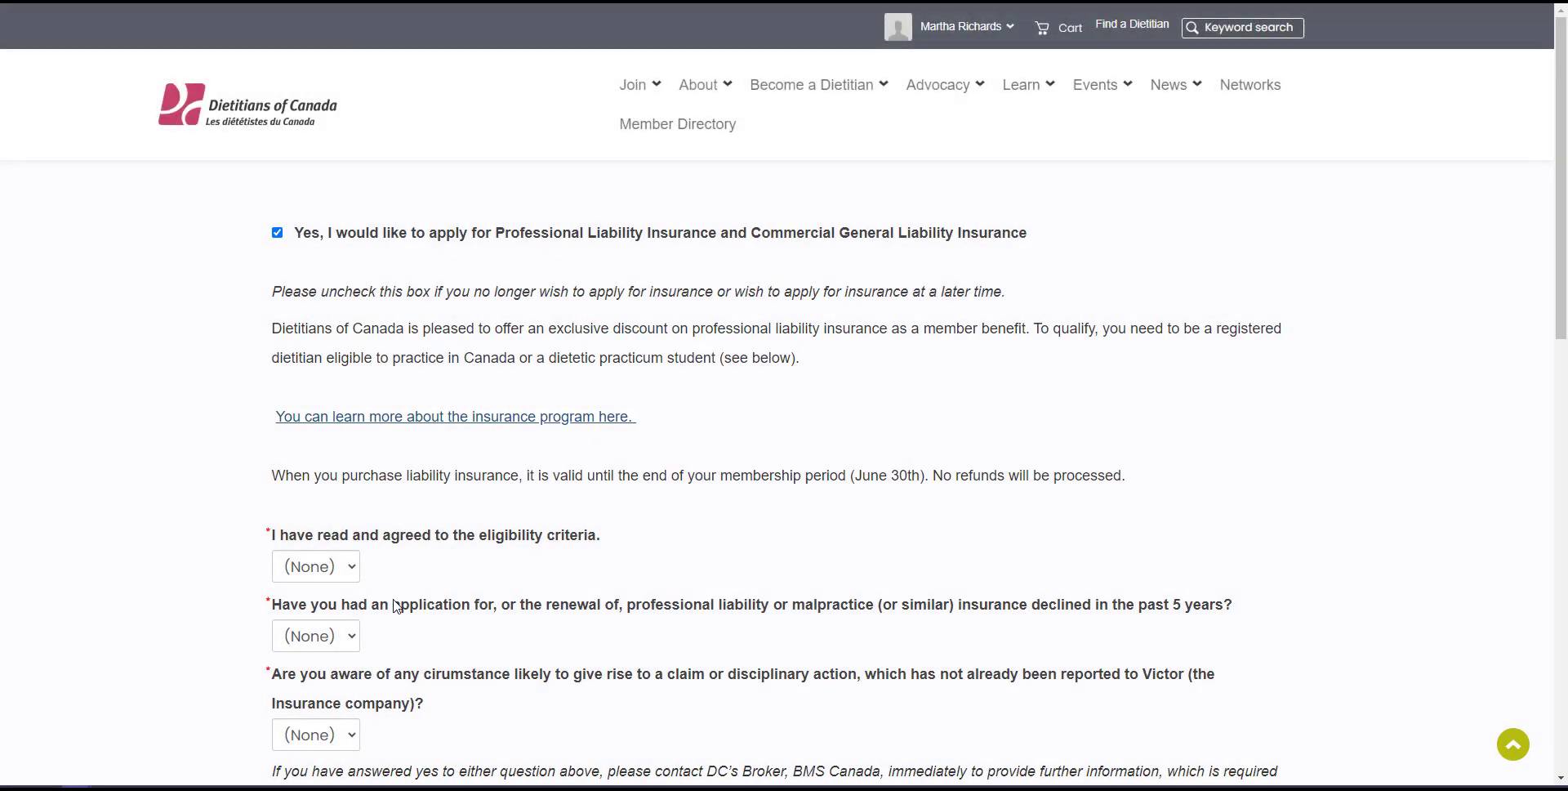
scroll("down", 3)
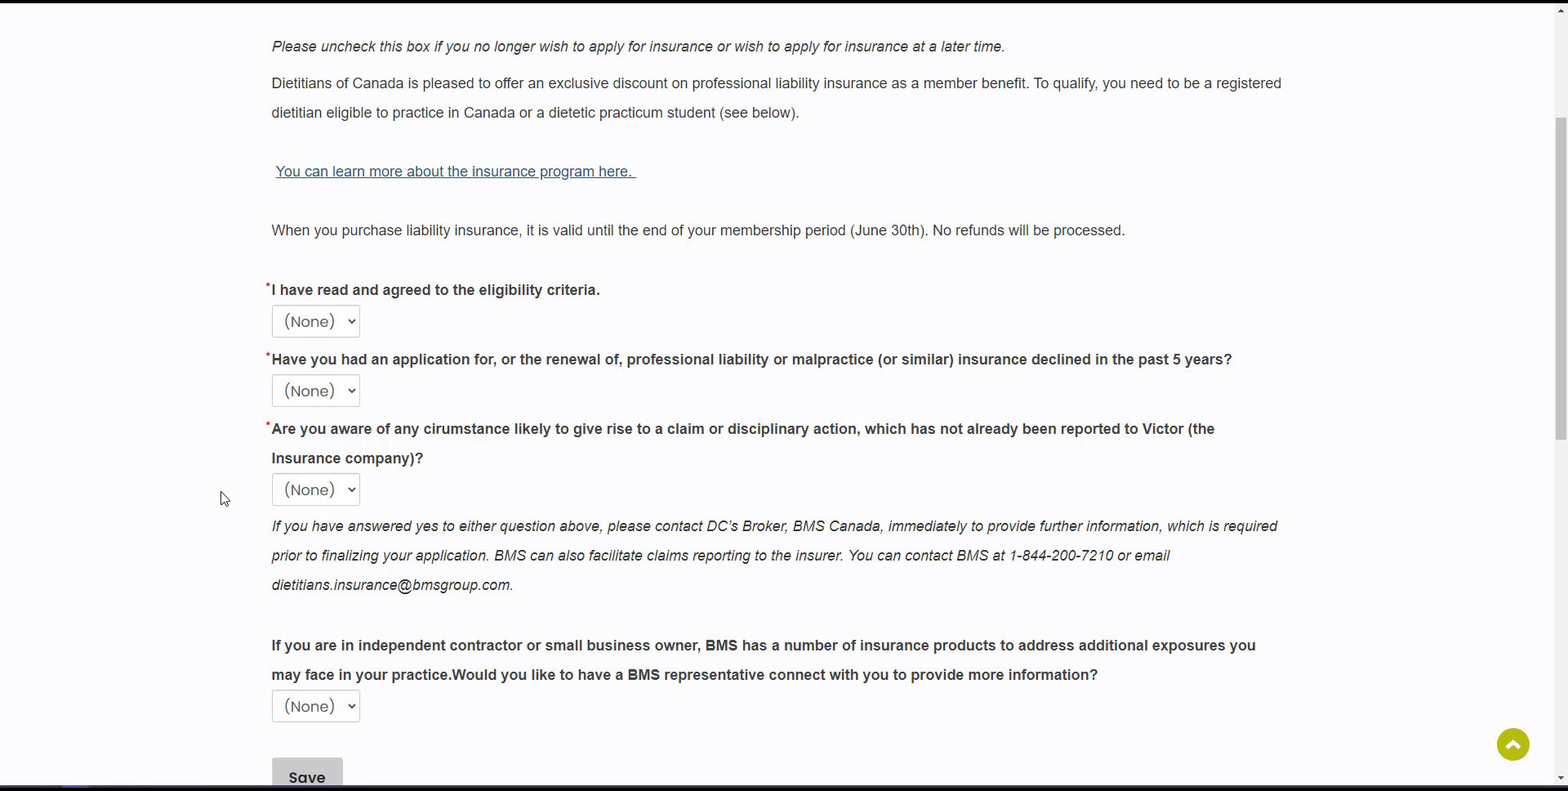
left_click(316, 321)
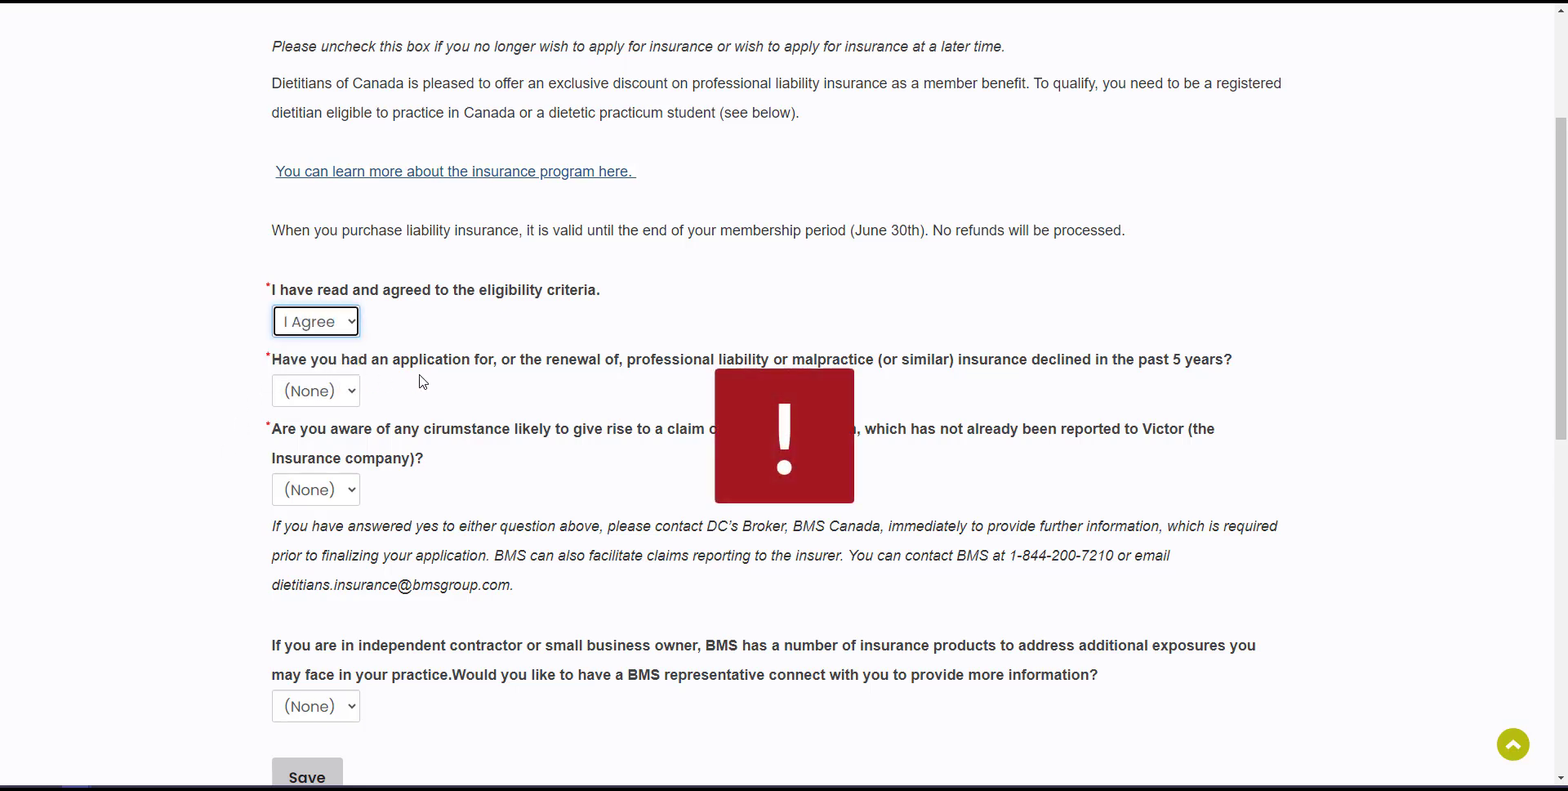
left_click(315, 390)
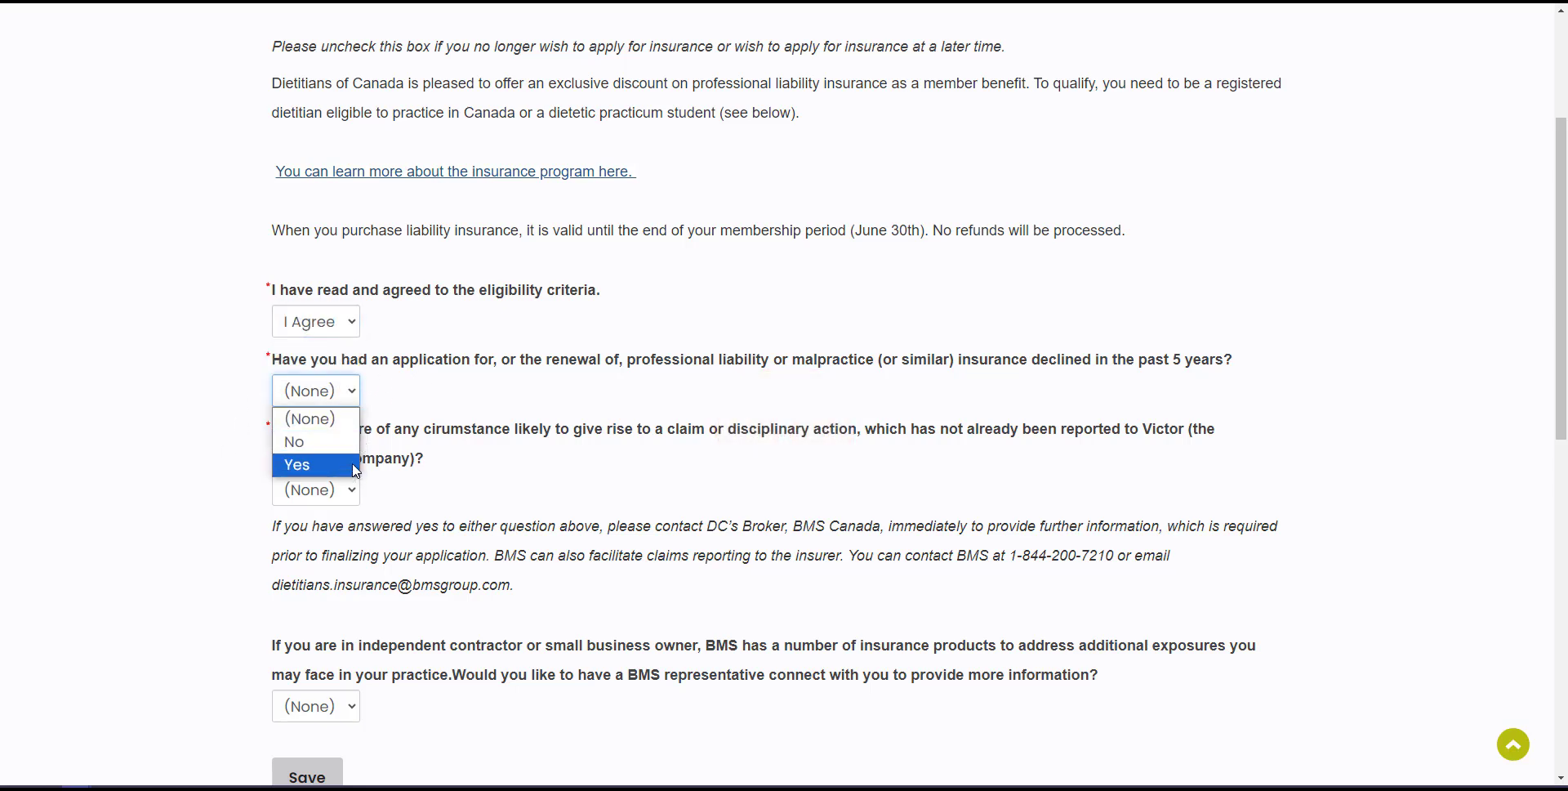
left_click(294, 441)
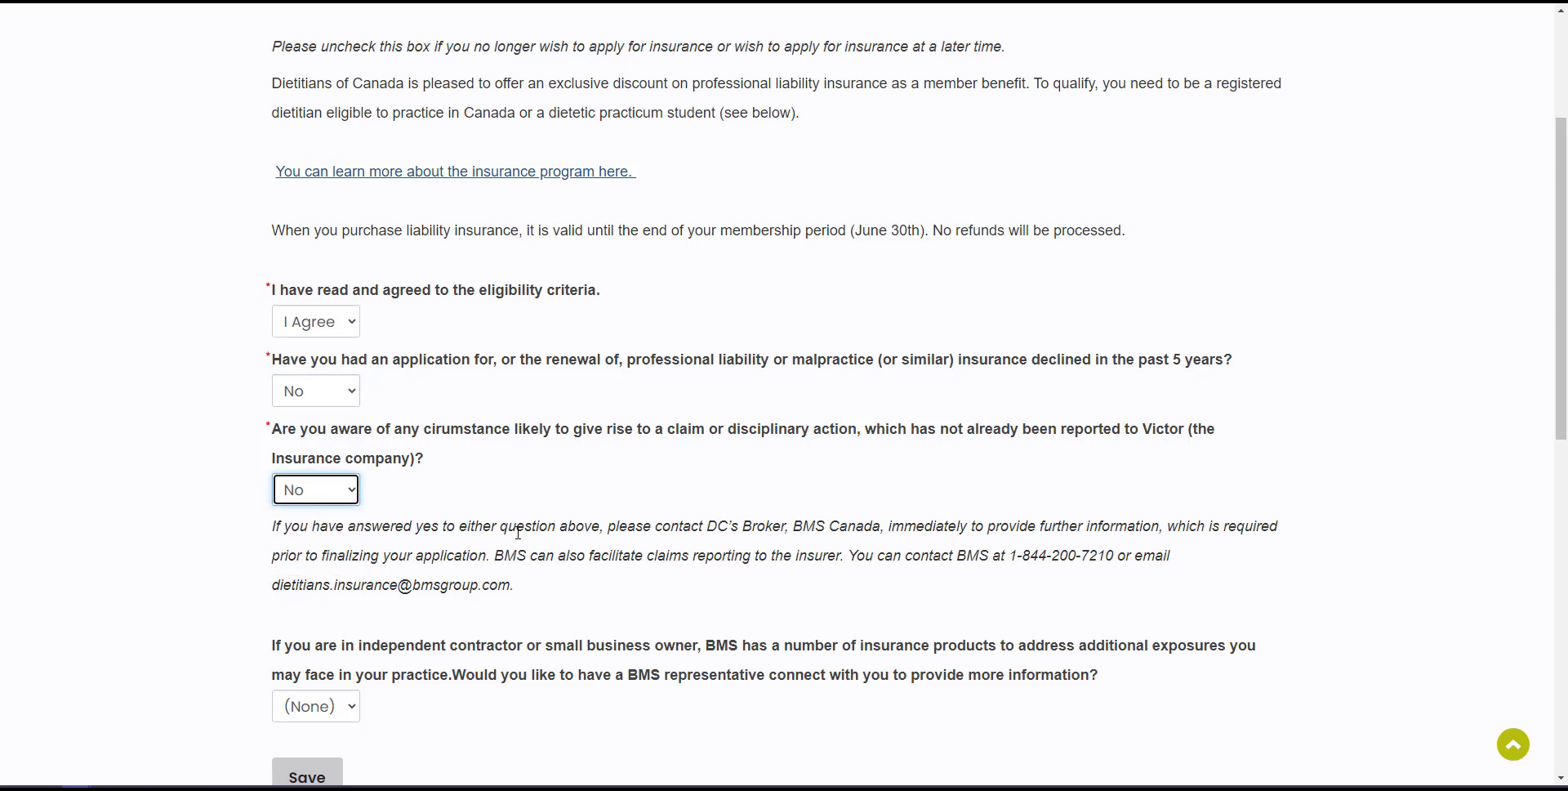
scroll("down", 3)
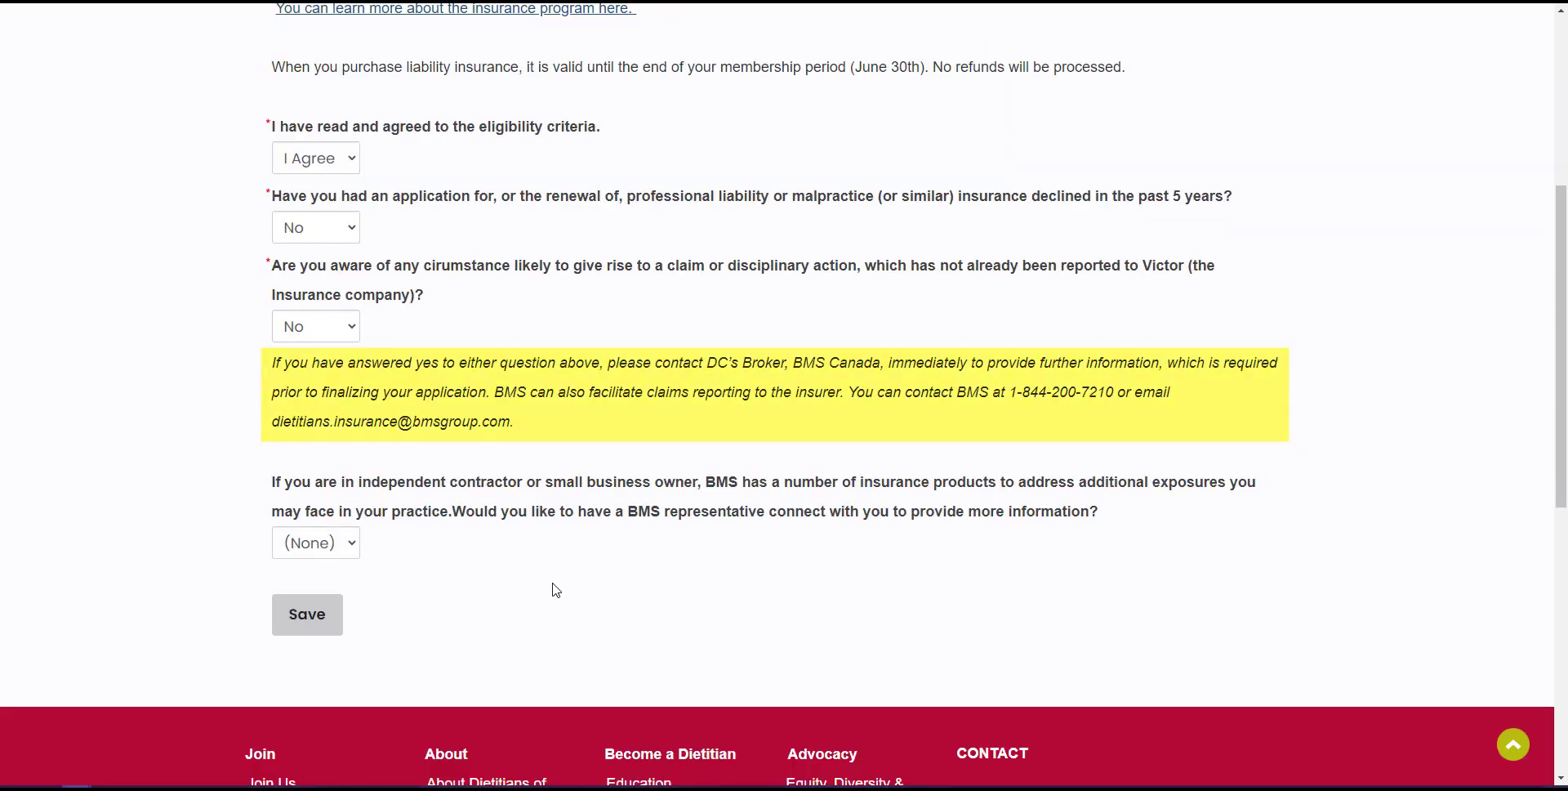
mouse_move(547, 562)
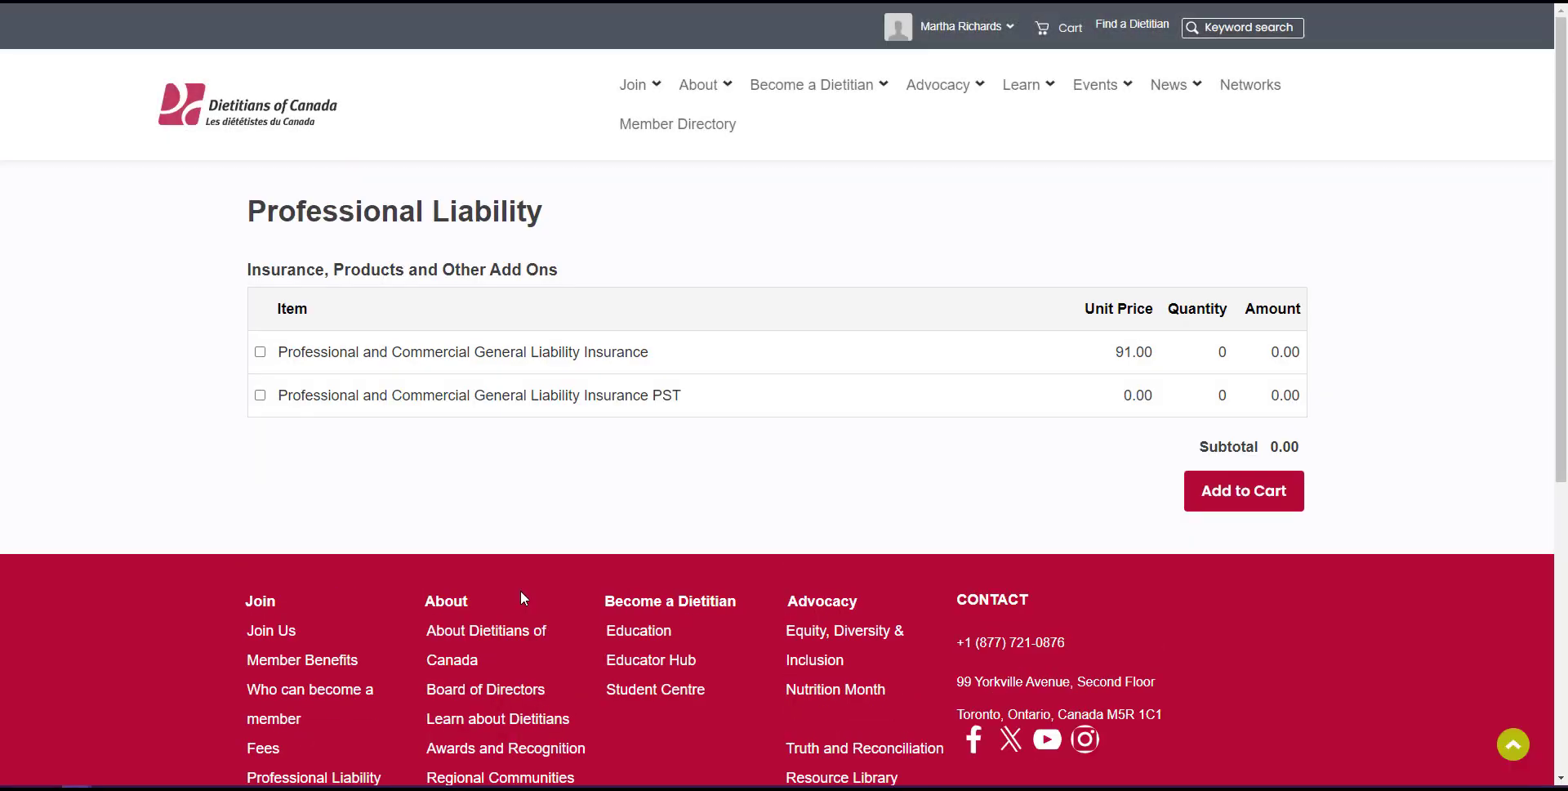
- Add the liability insurance and its PST line to the cart and view the 91.00 grand total
left_click(259, 352)
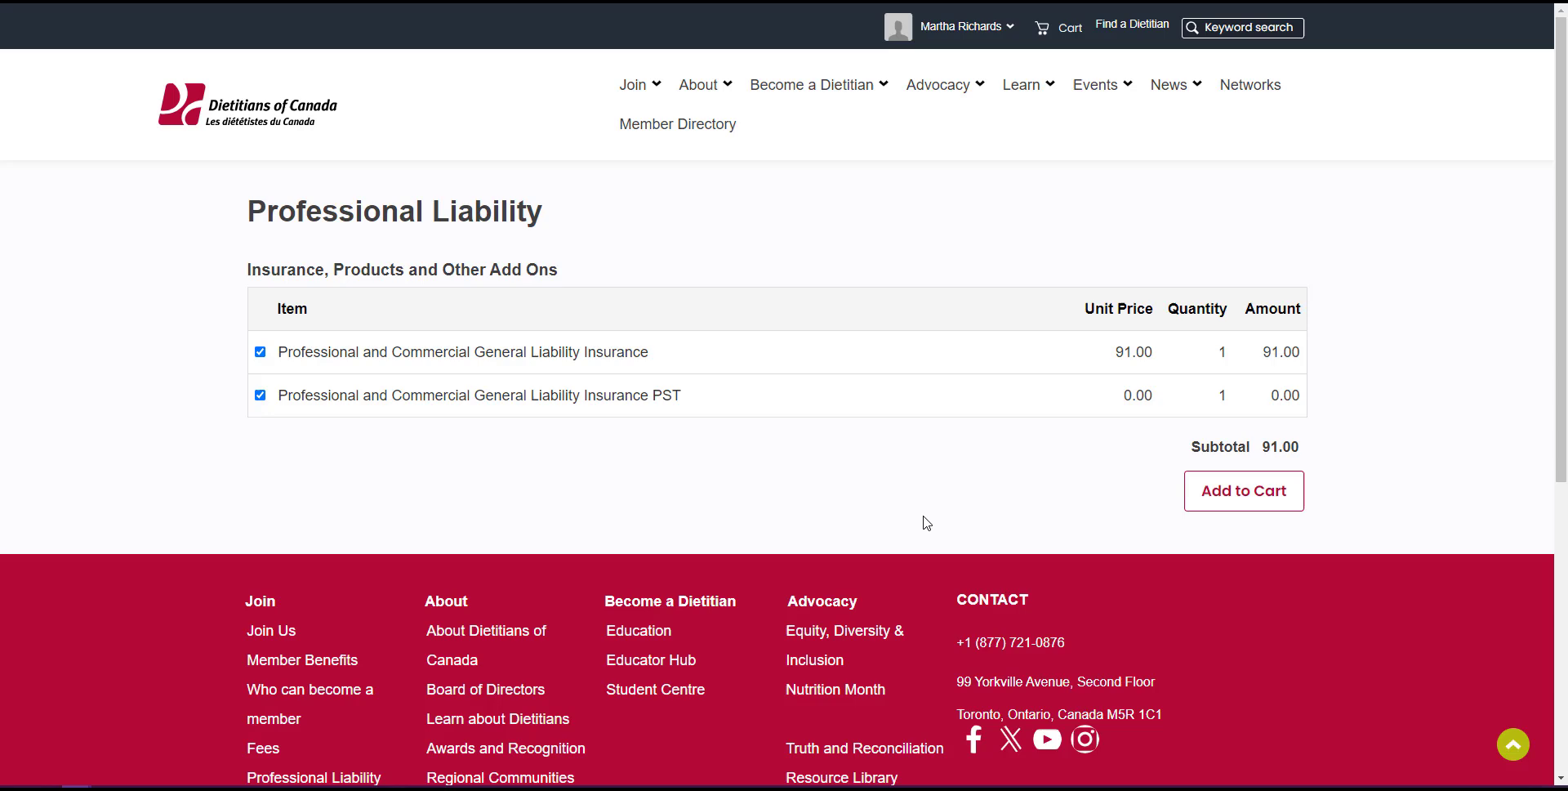
left_click(1243, 491)
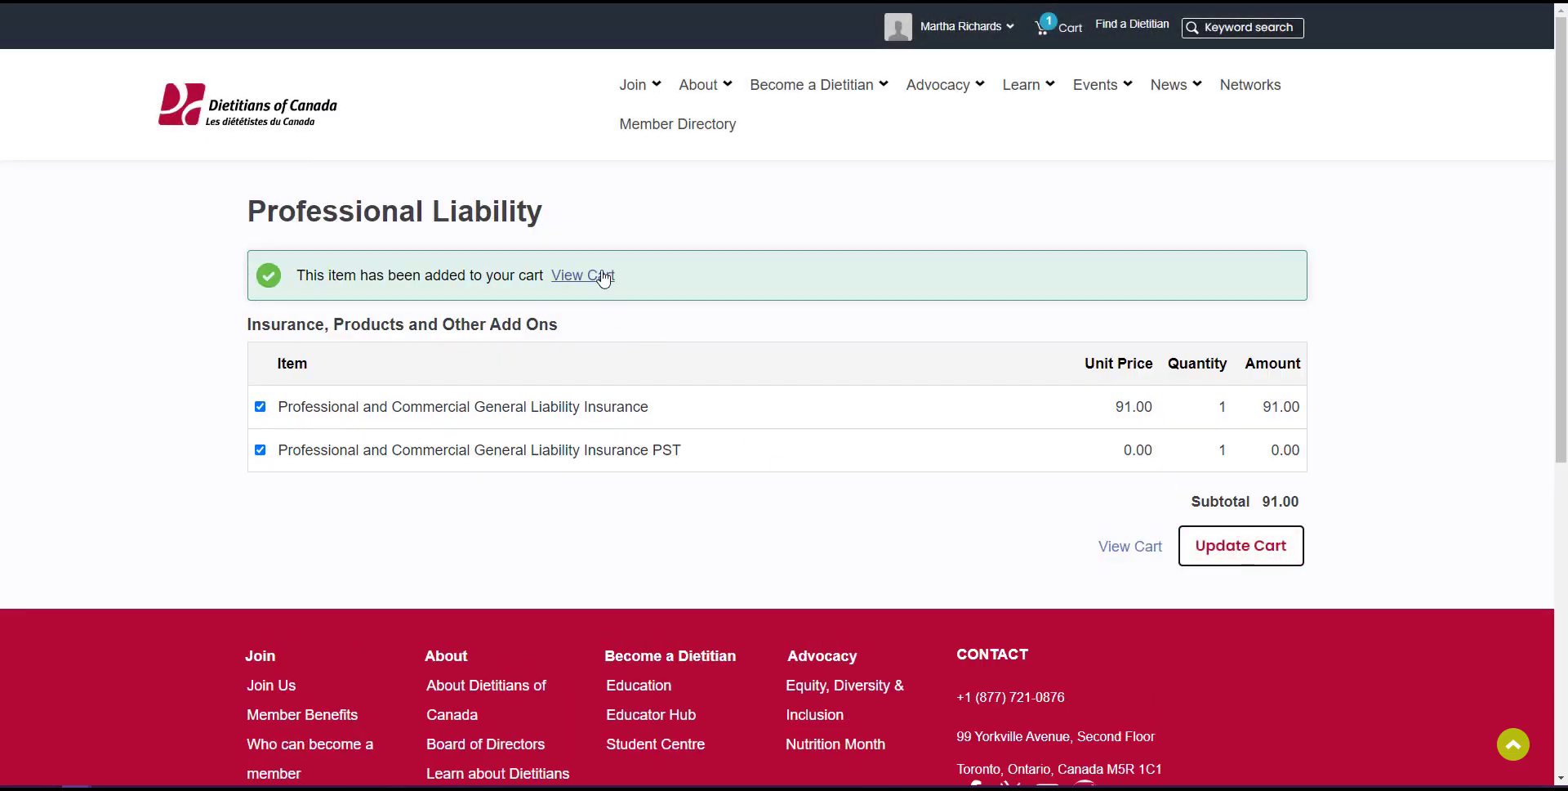
left_click(582, 275)
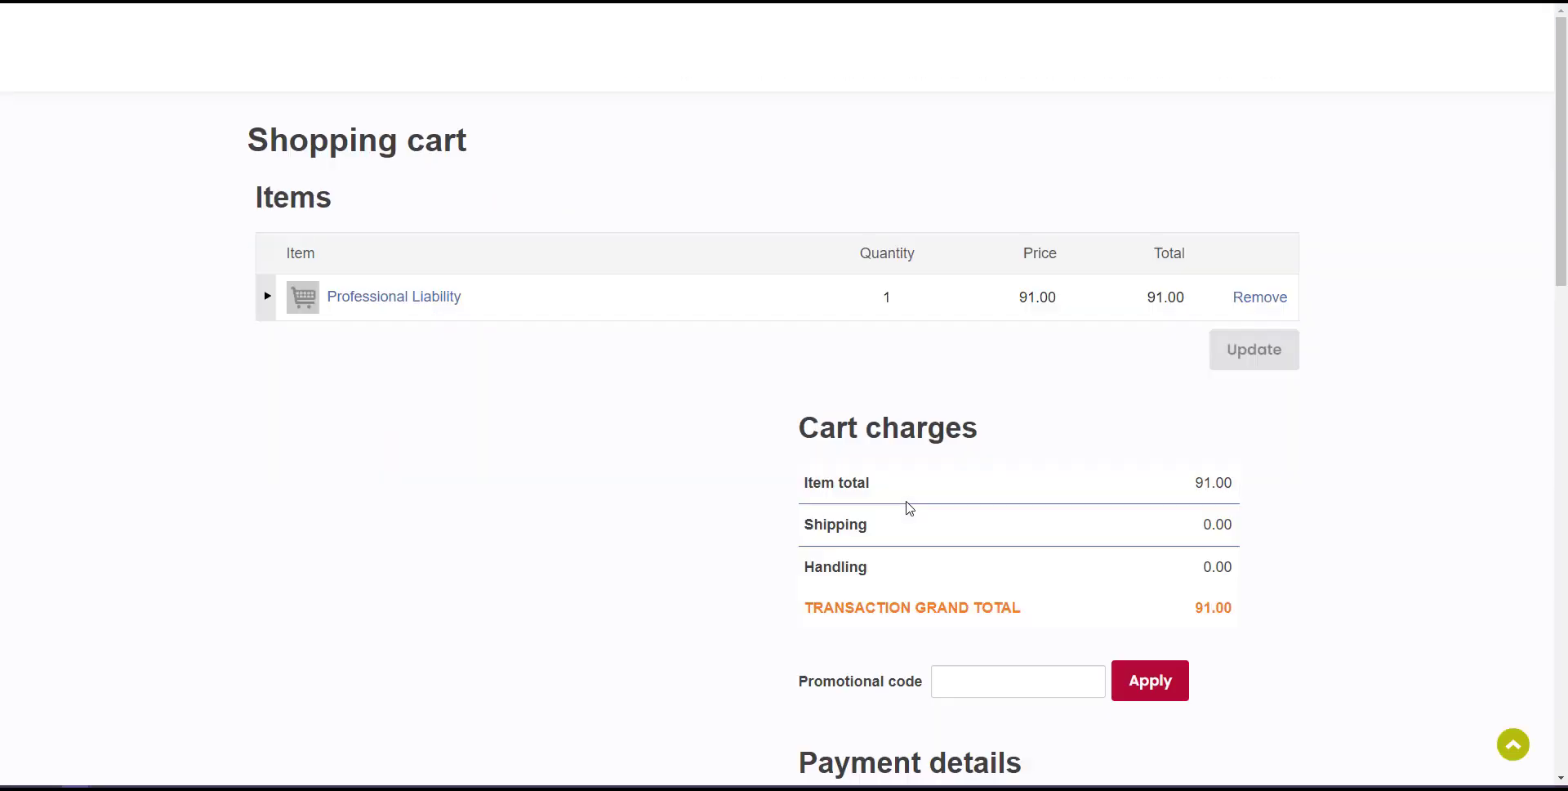